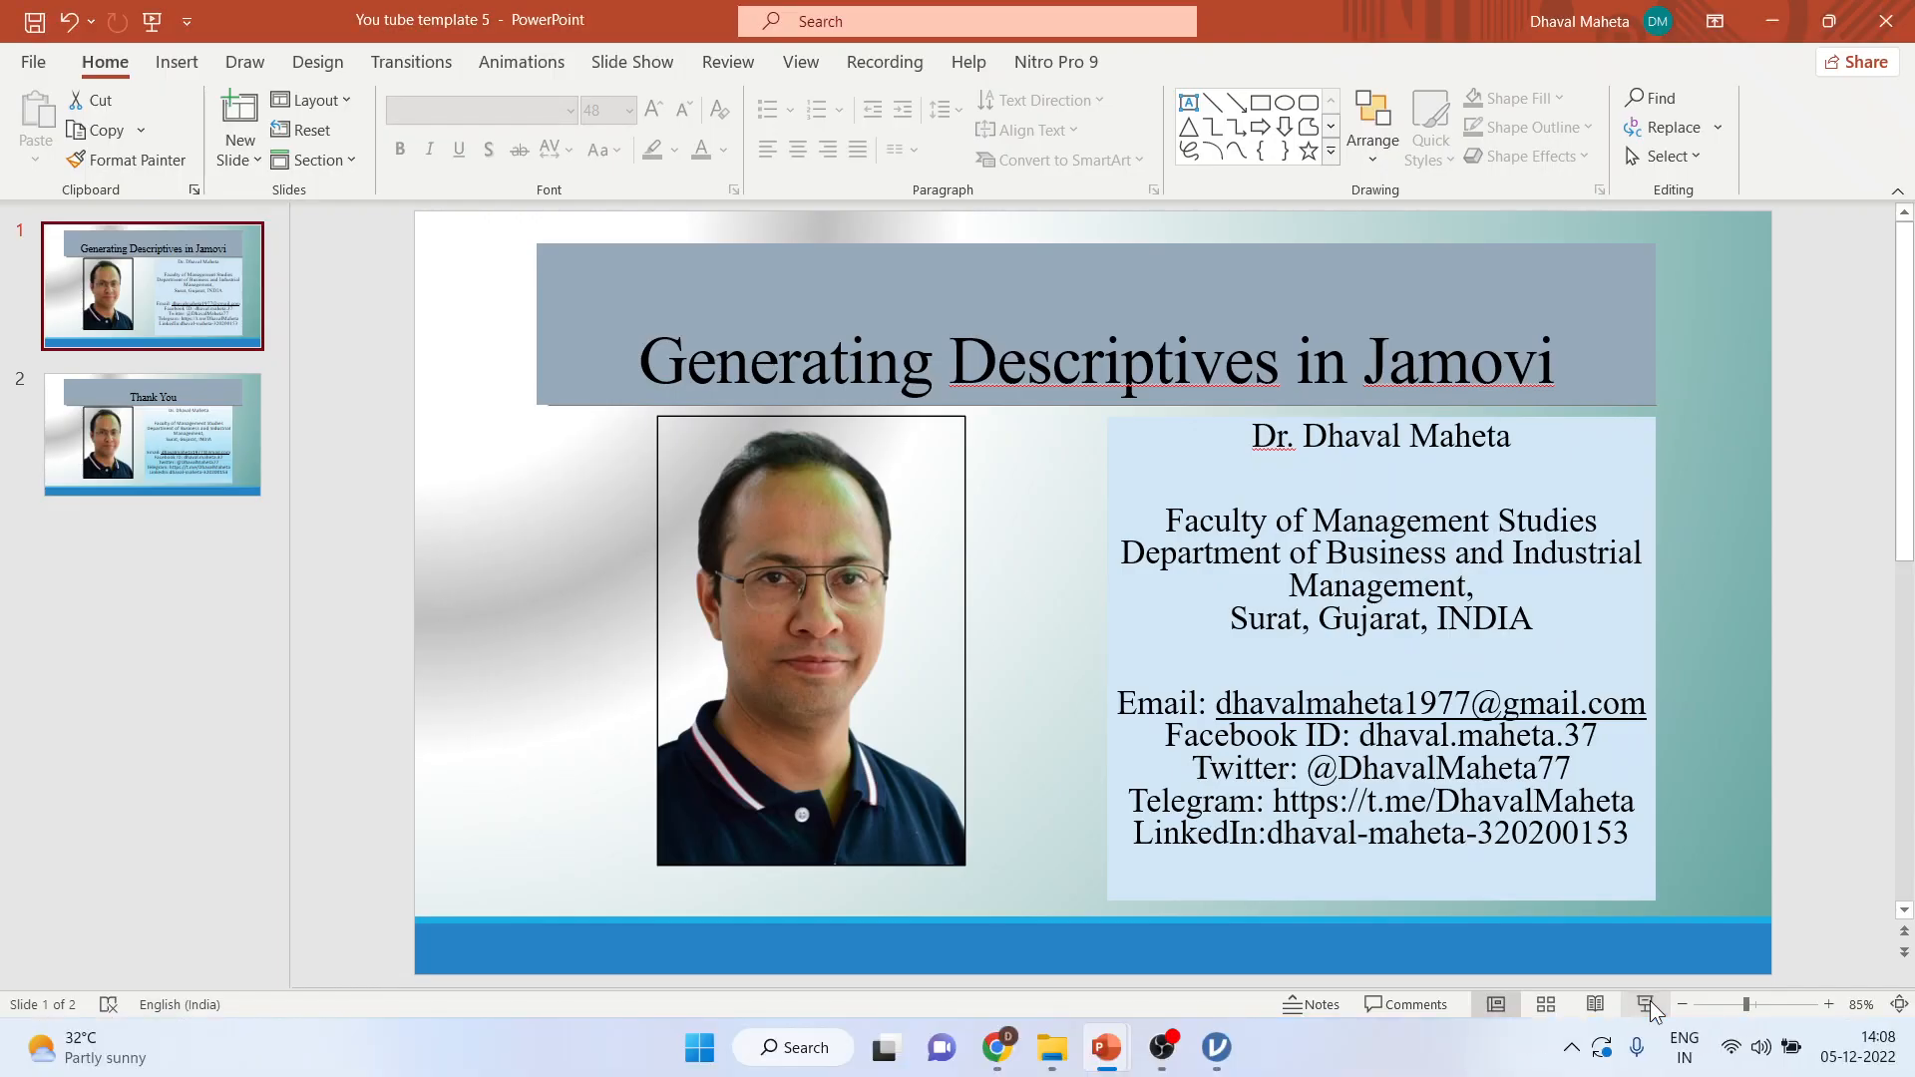
- Scroll the data spreadsheet right to inspect the salary column's values
{"action": "left_click", "coordinate": [1214, 1047]}
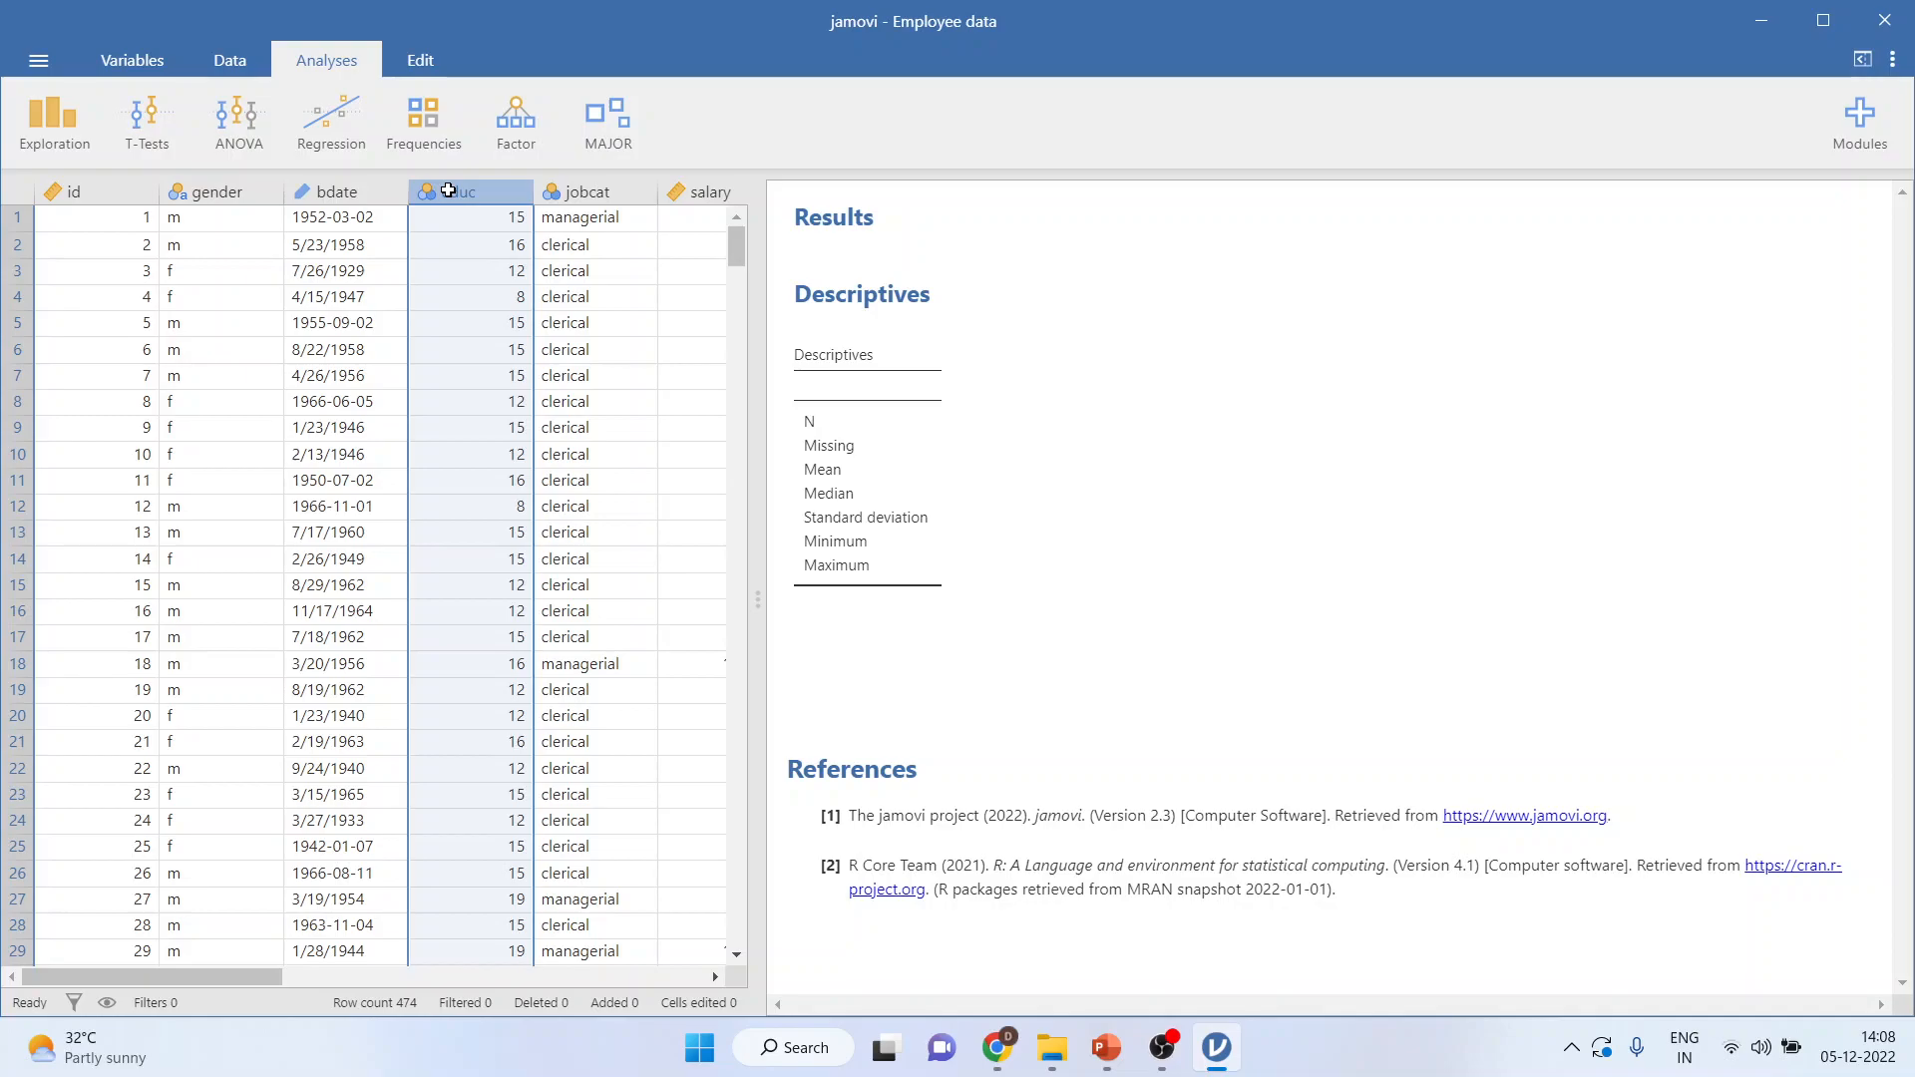
{"action": "mouse_move", "coordinate": [474, 402]}
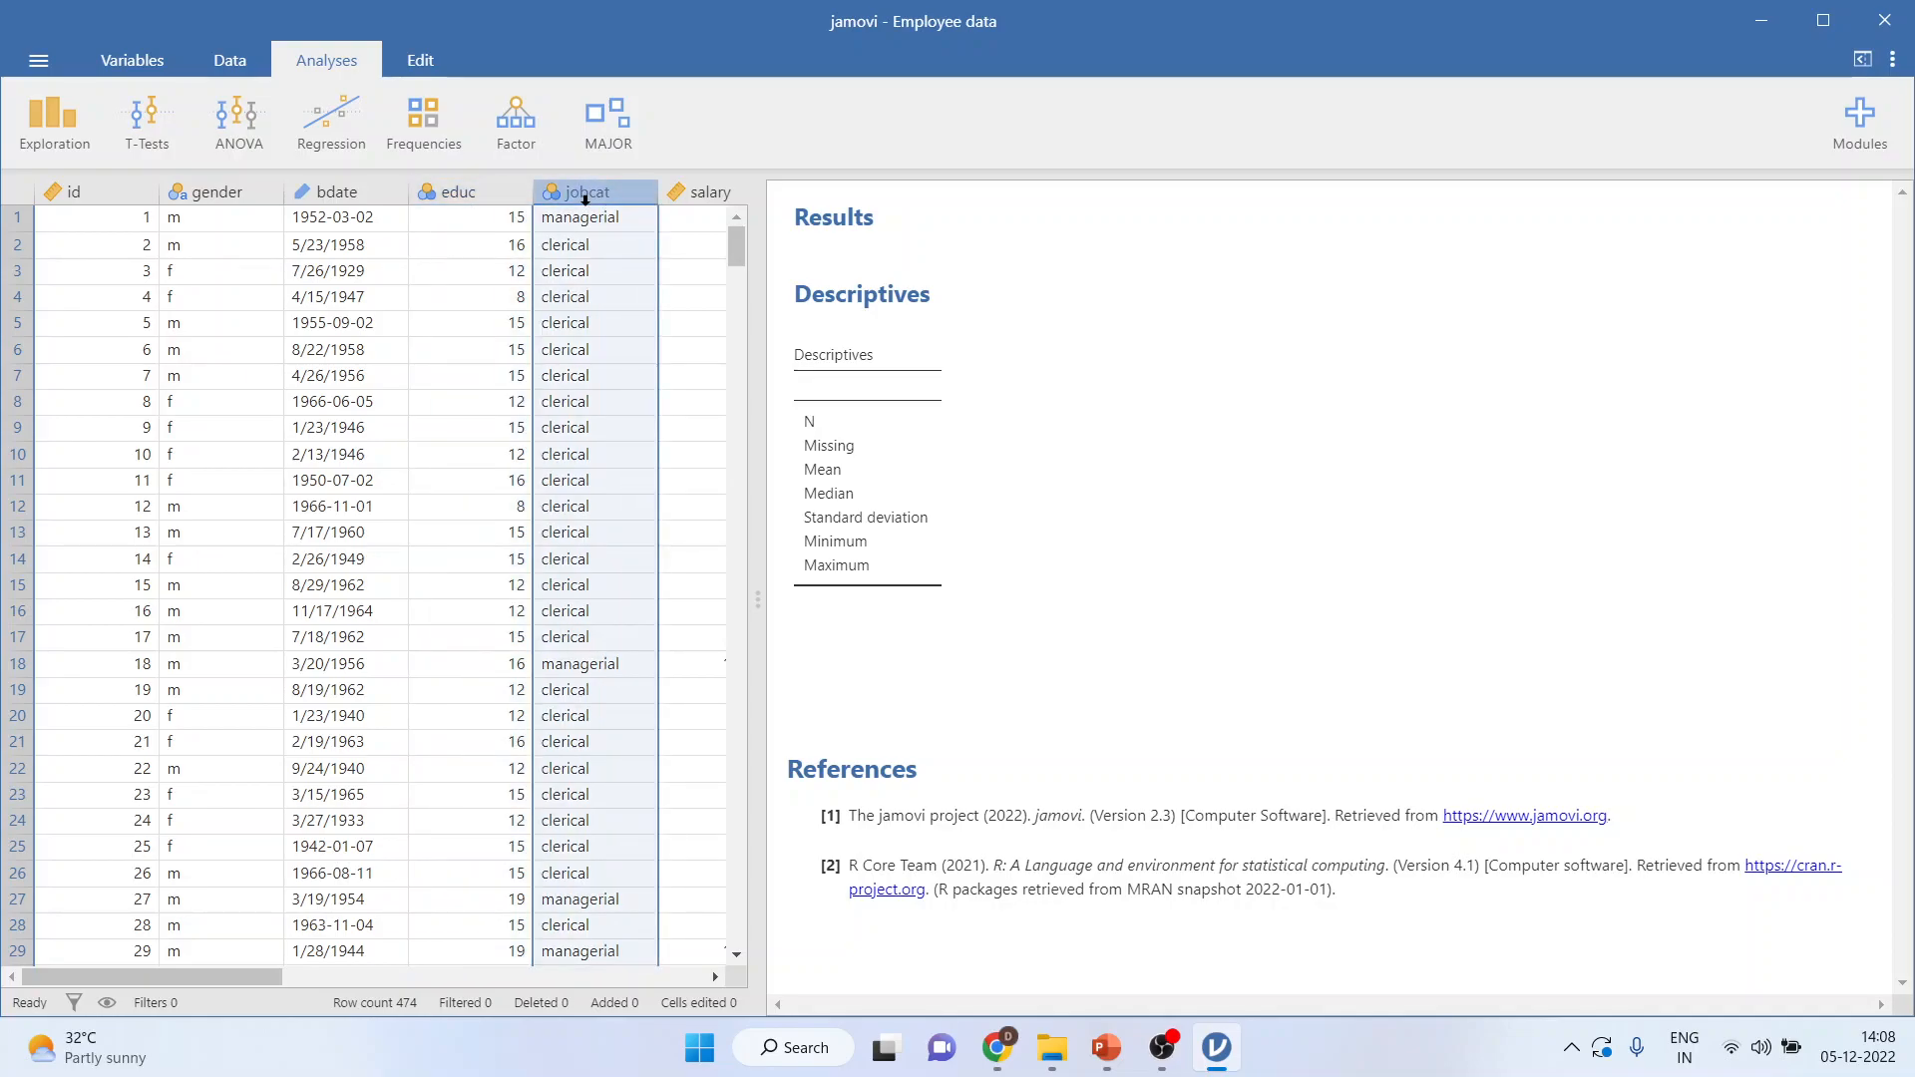
{"action": "mouse_move", "coordinate": [244, 997]}
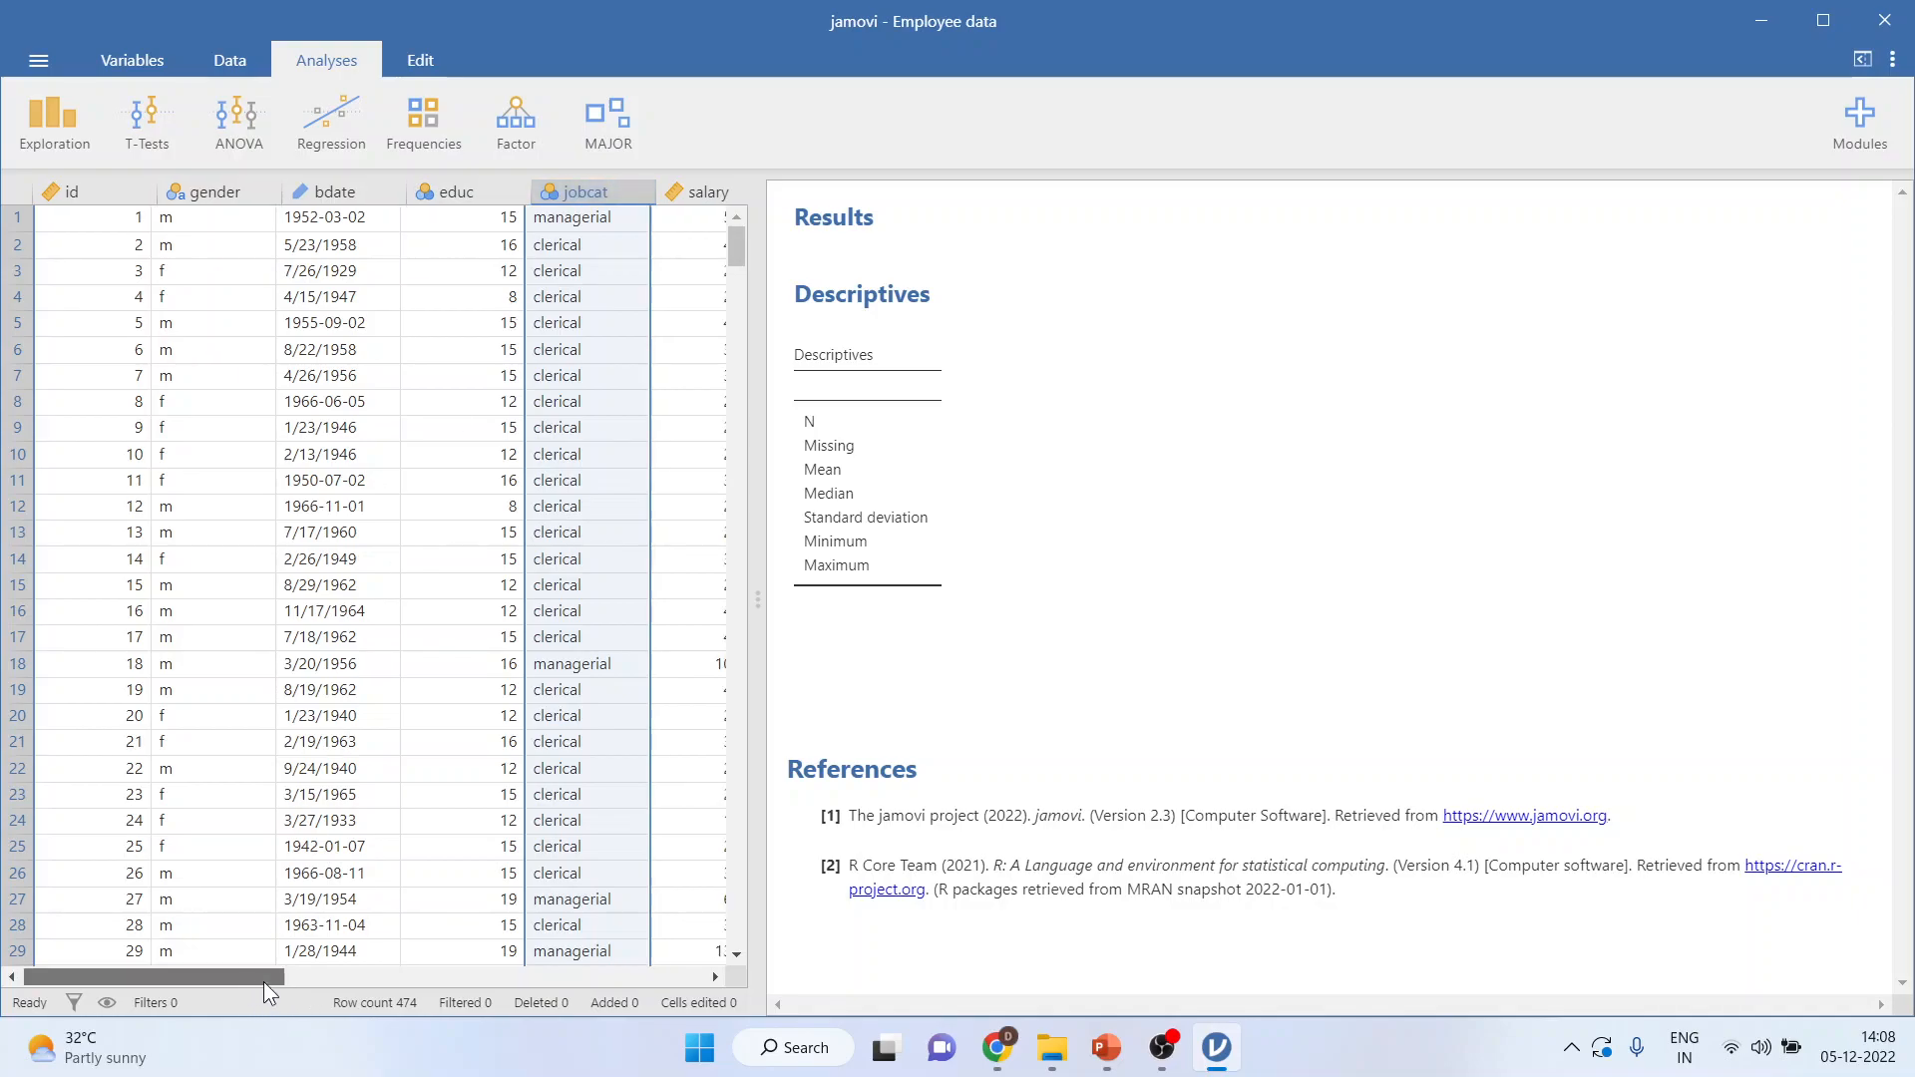
{"action": "scroll", "scroll_direction": "right", "scroll_amount": 3}
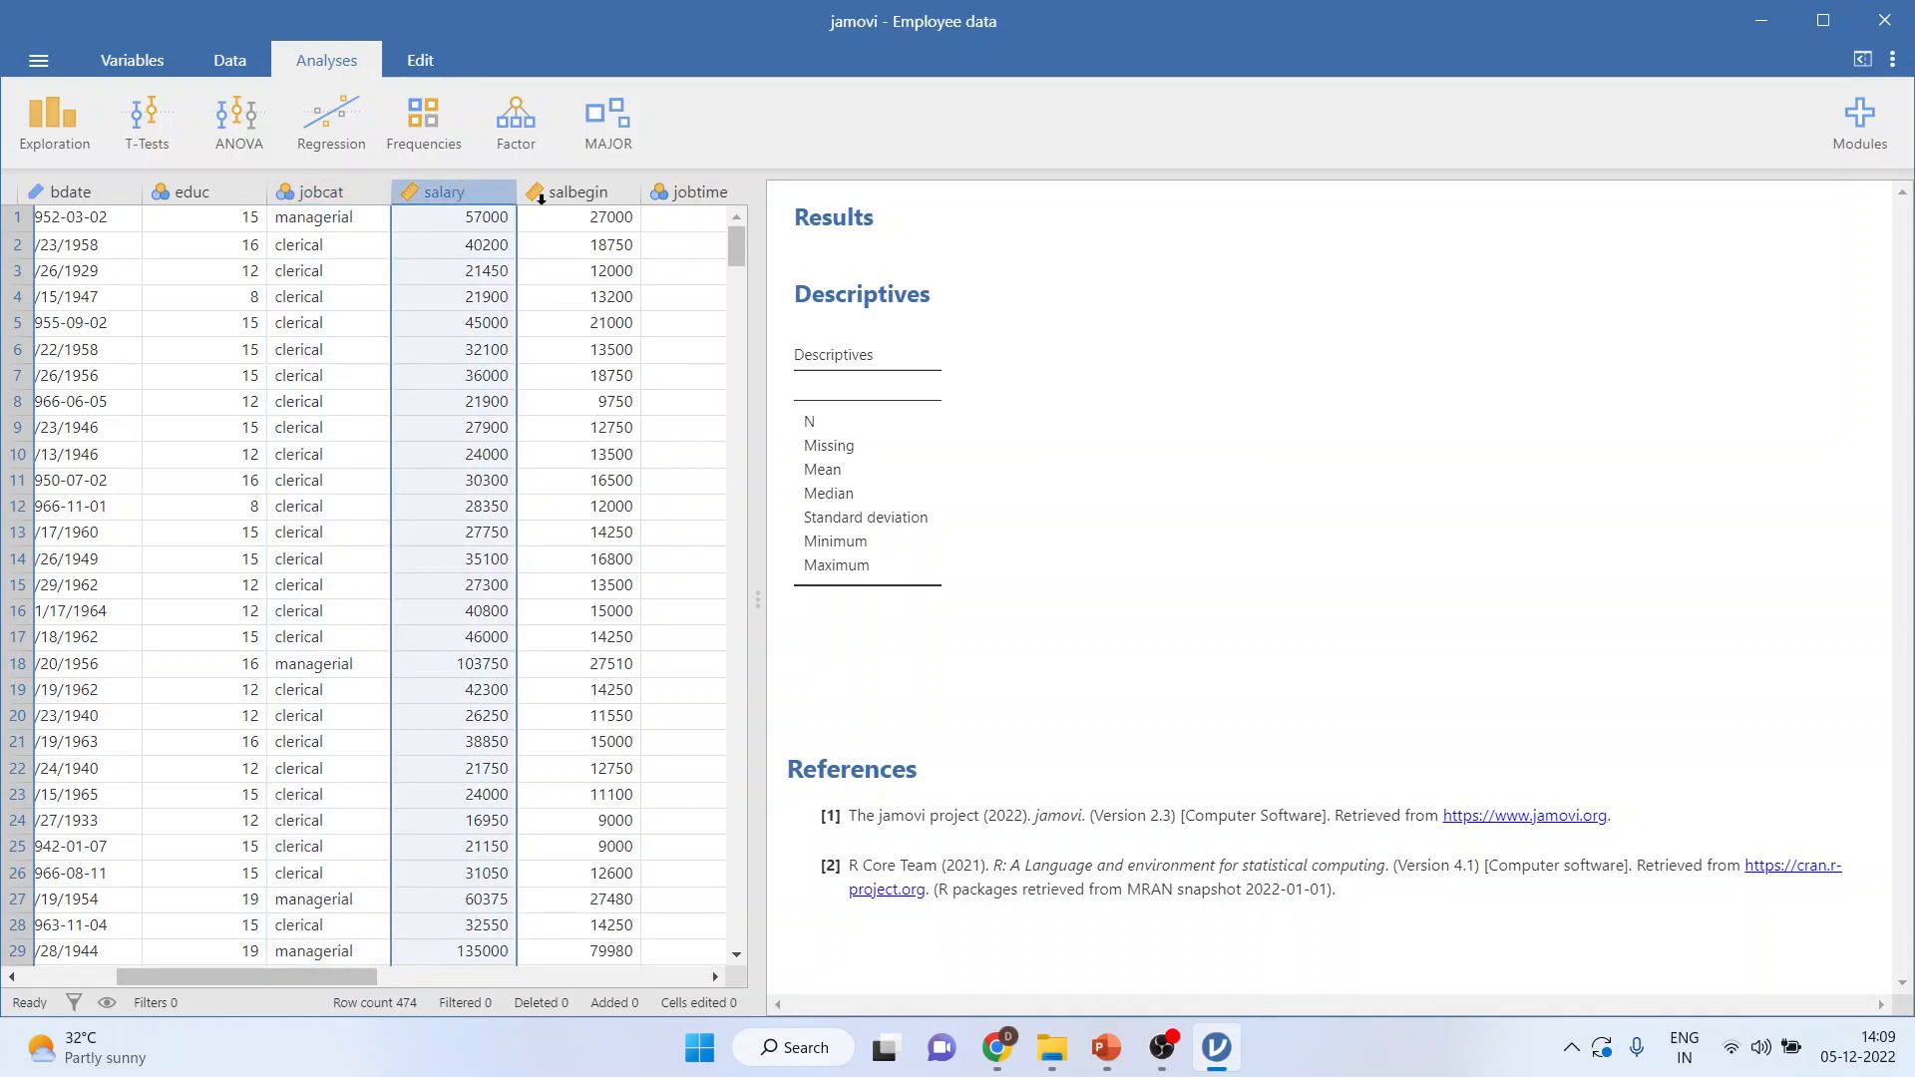
{"action": "left_click", "coordinate": [576, 191]}
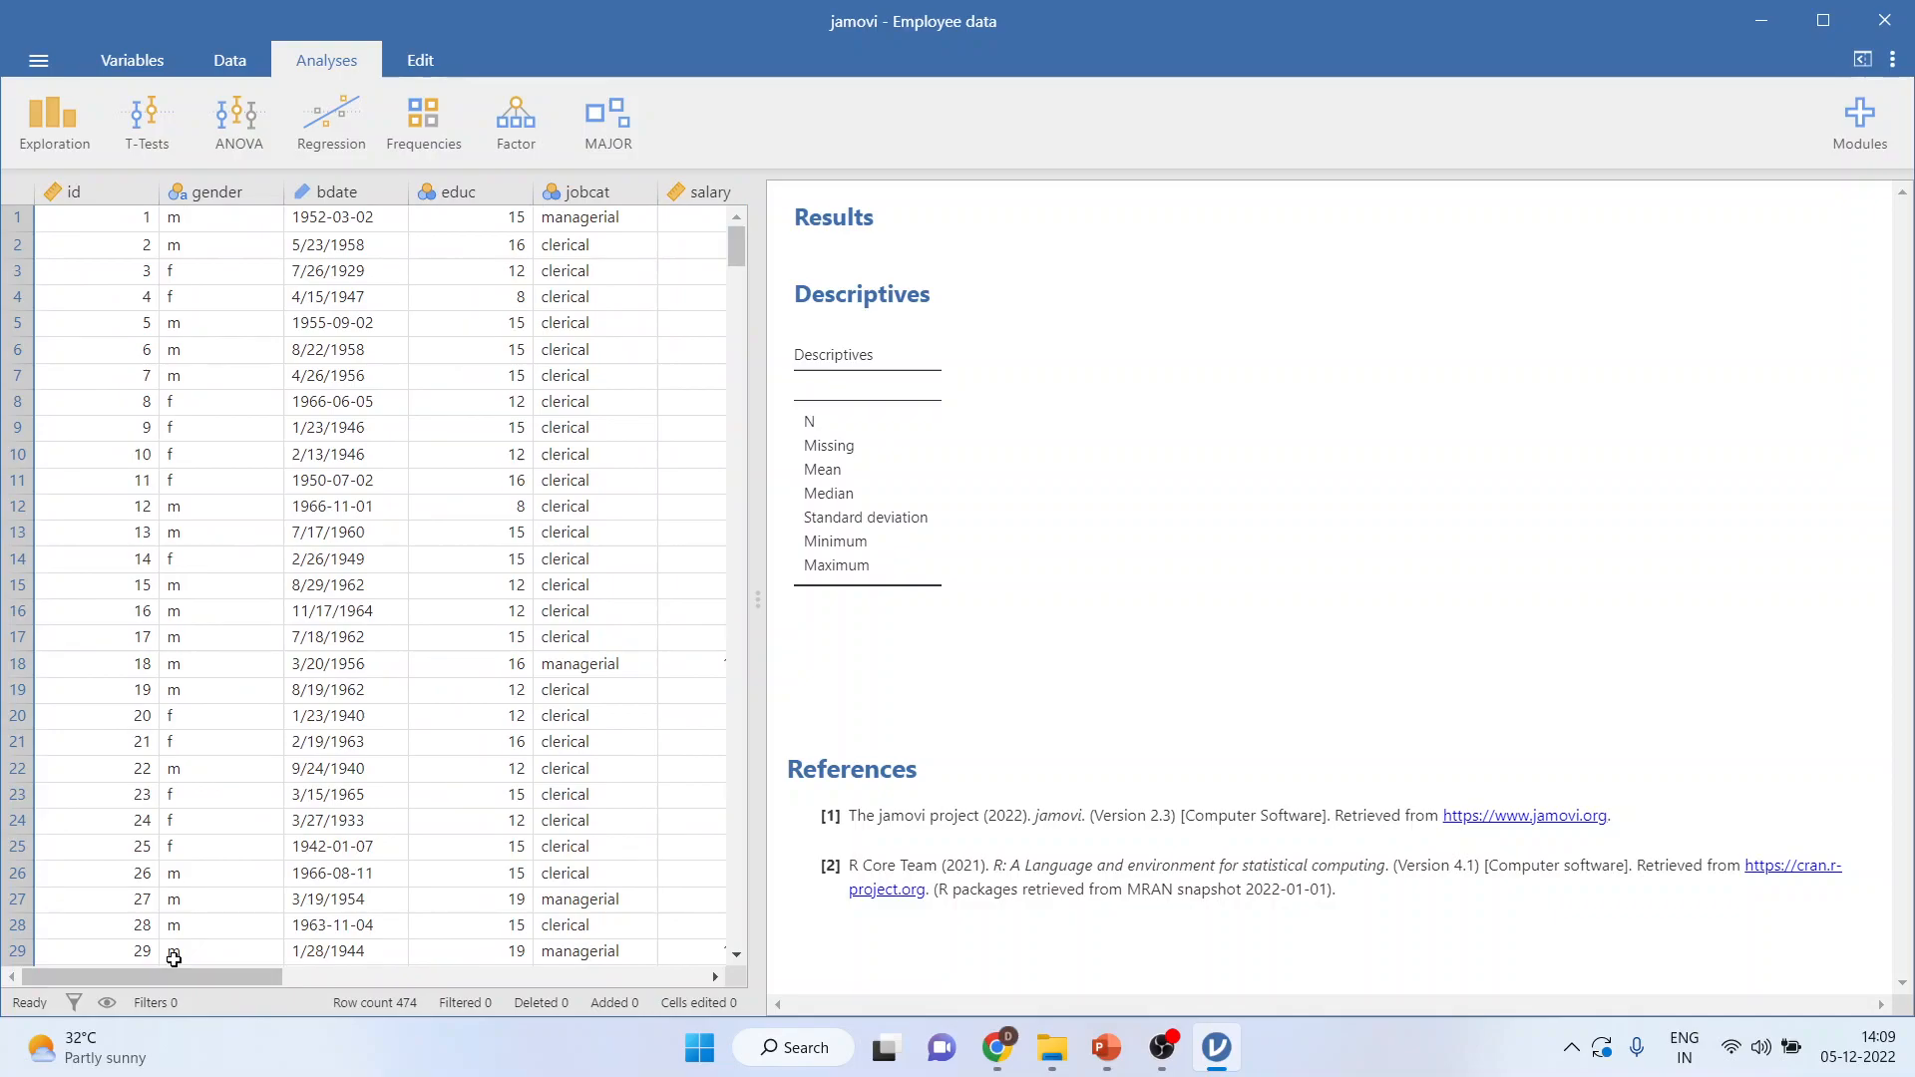
- Run Exploration > Descriptives on salary and expand the Statistics options
{"action": "left_click", "coordinate": [54, 122]}
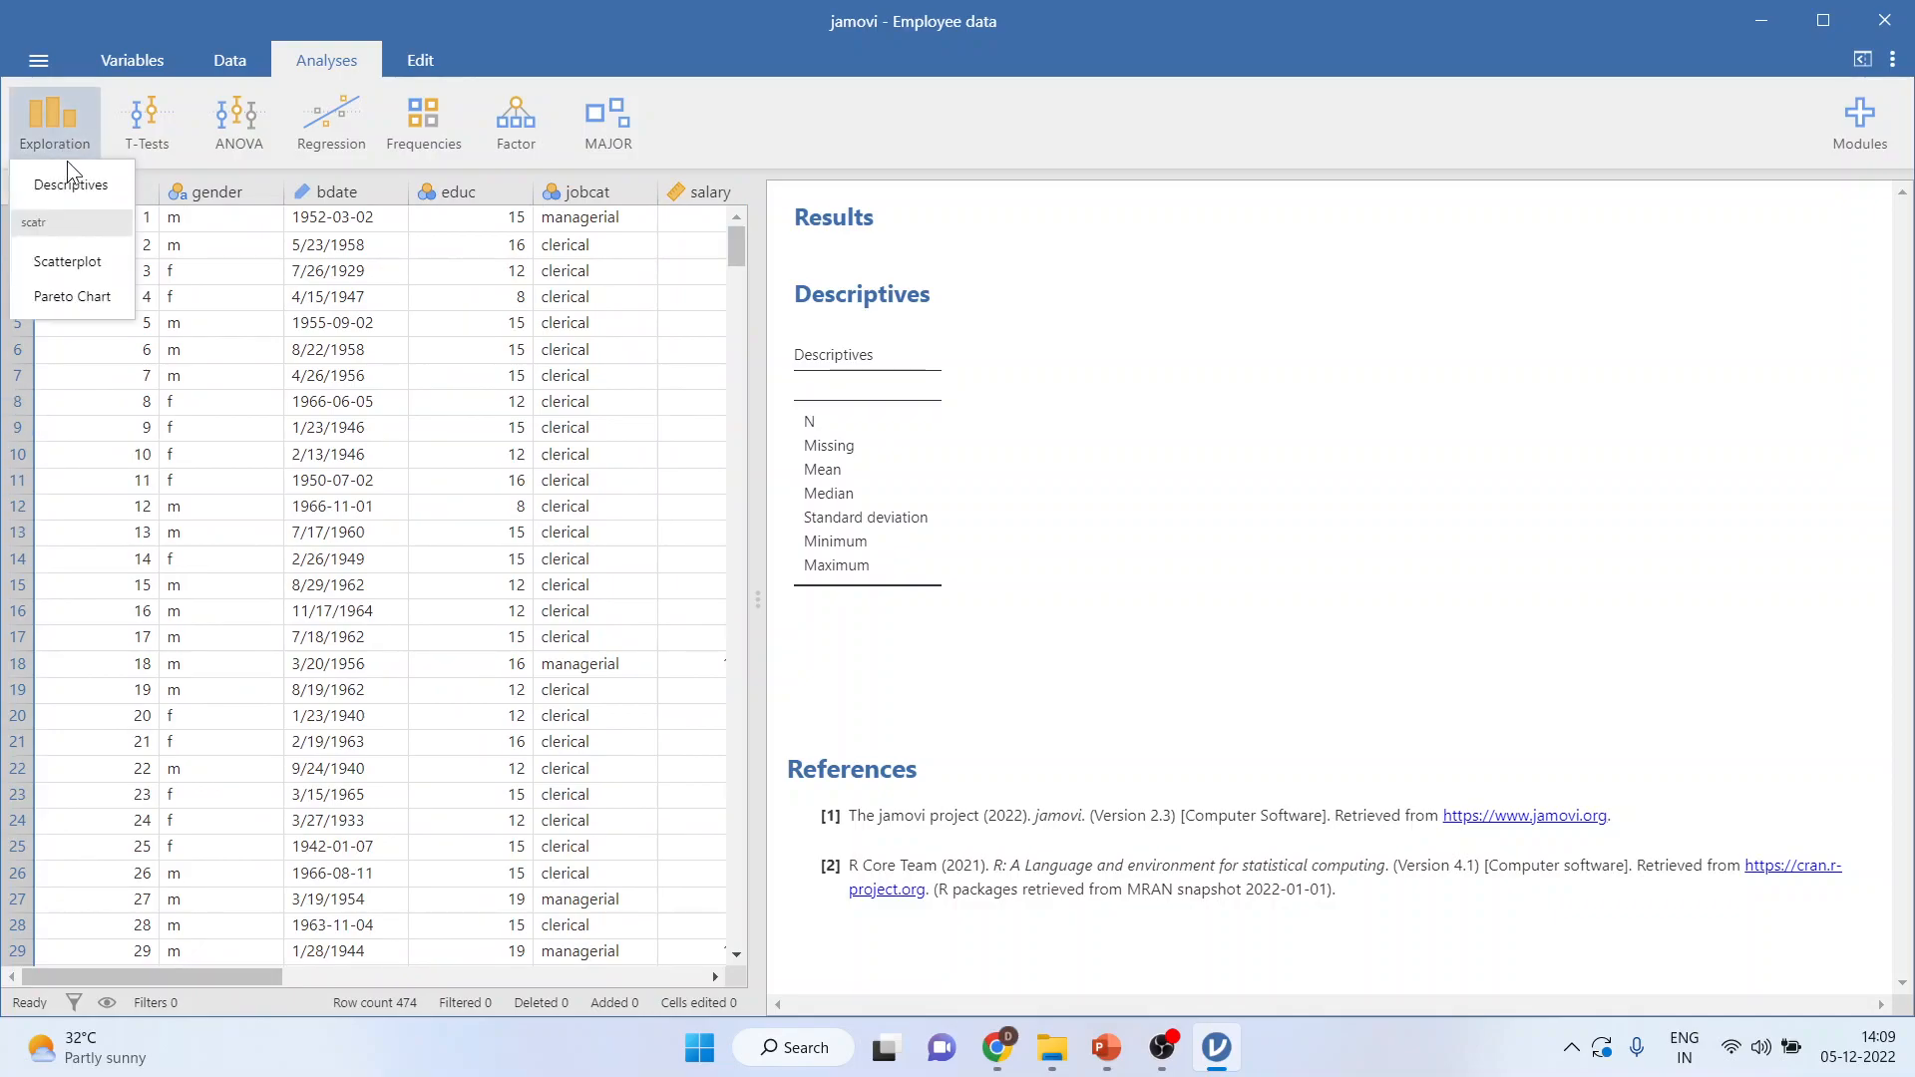
{"action": "left_click", "coordinate": [71, 185]}
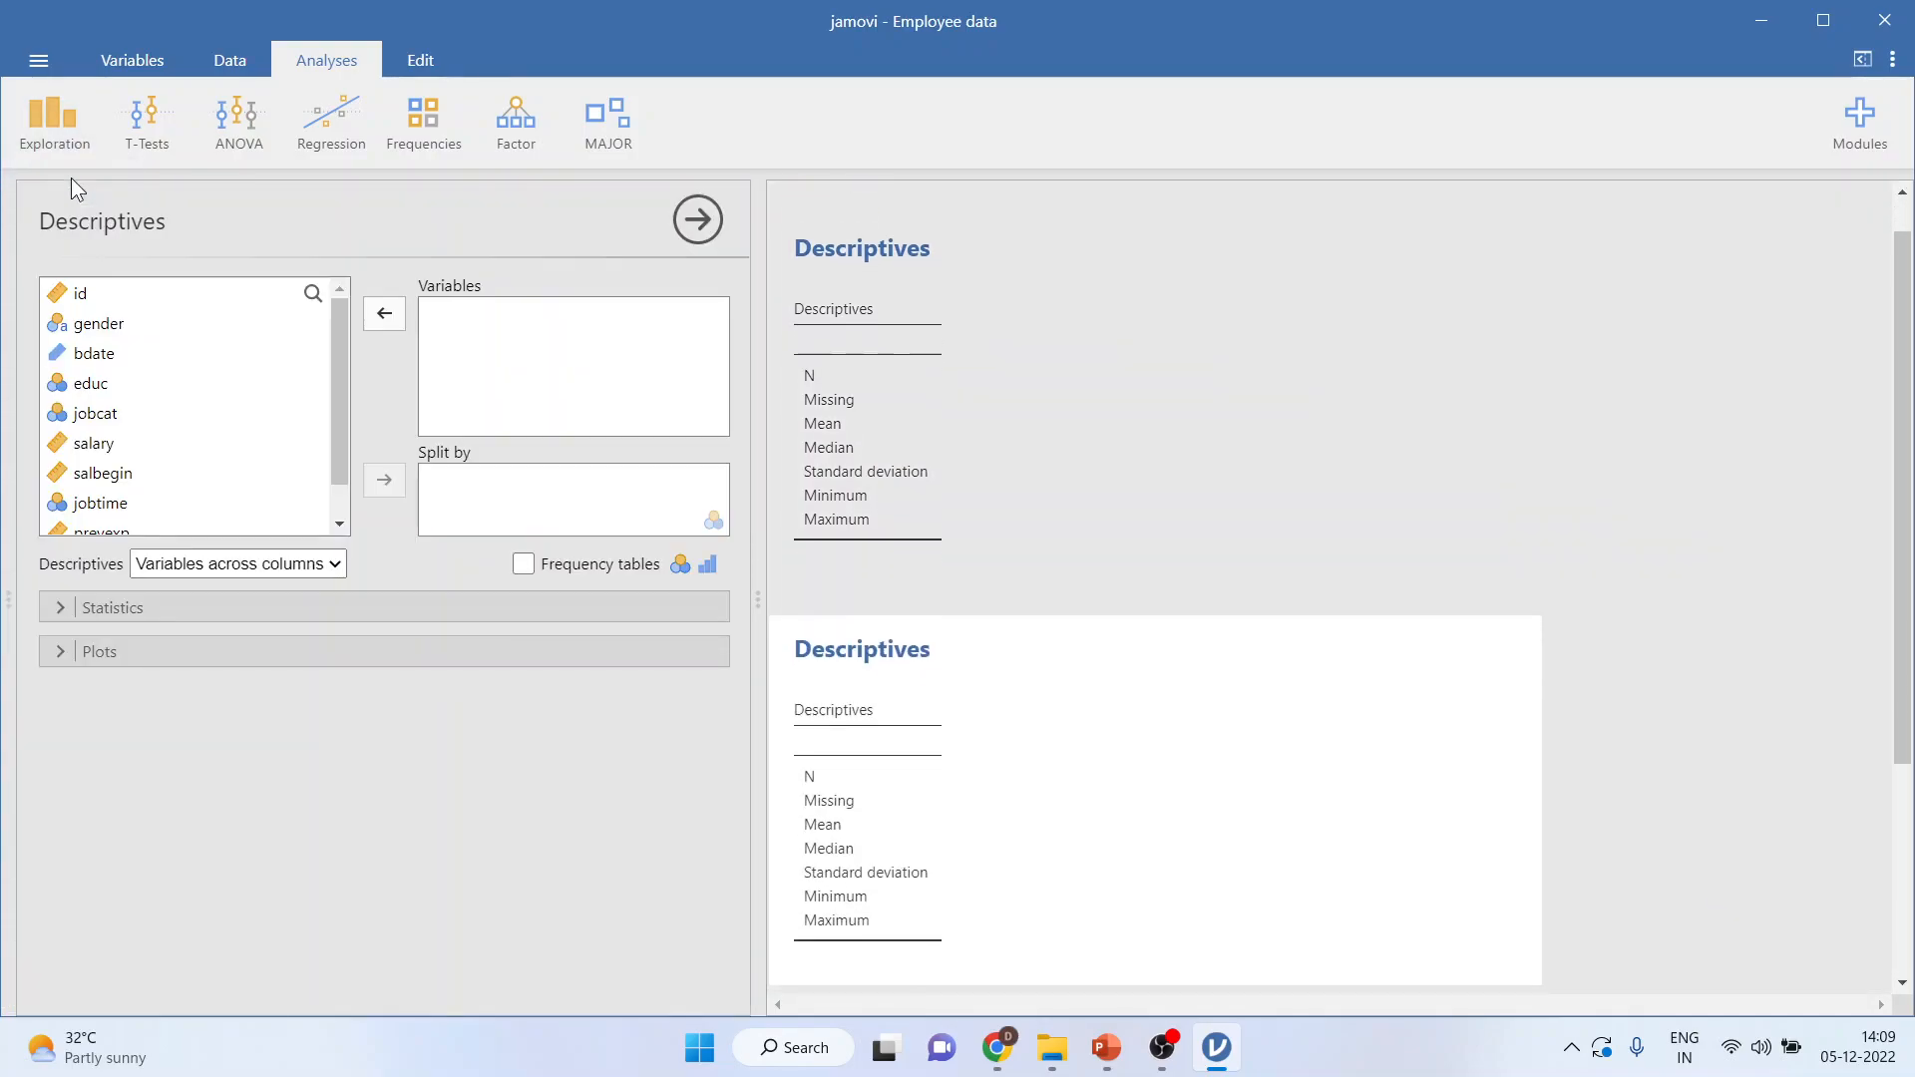
{"action": "mouse_move", "coordinate": [94, 458]}
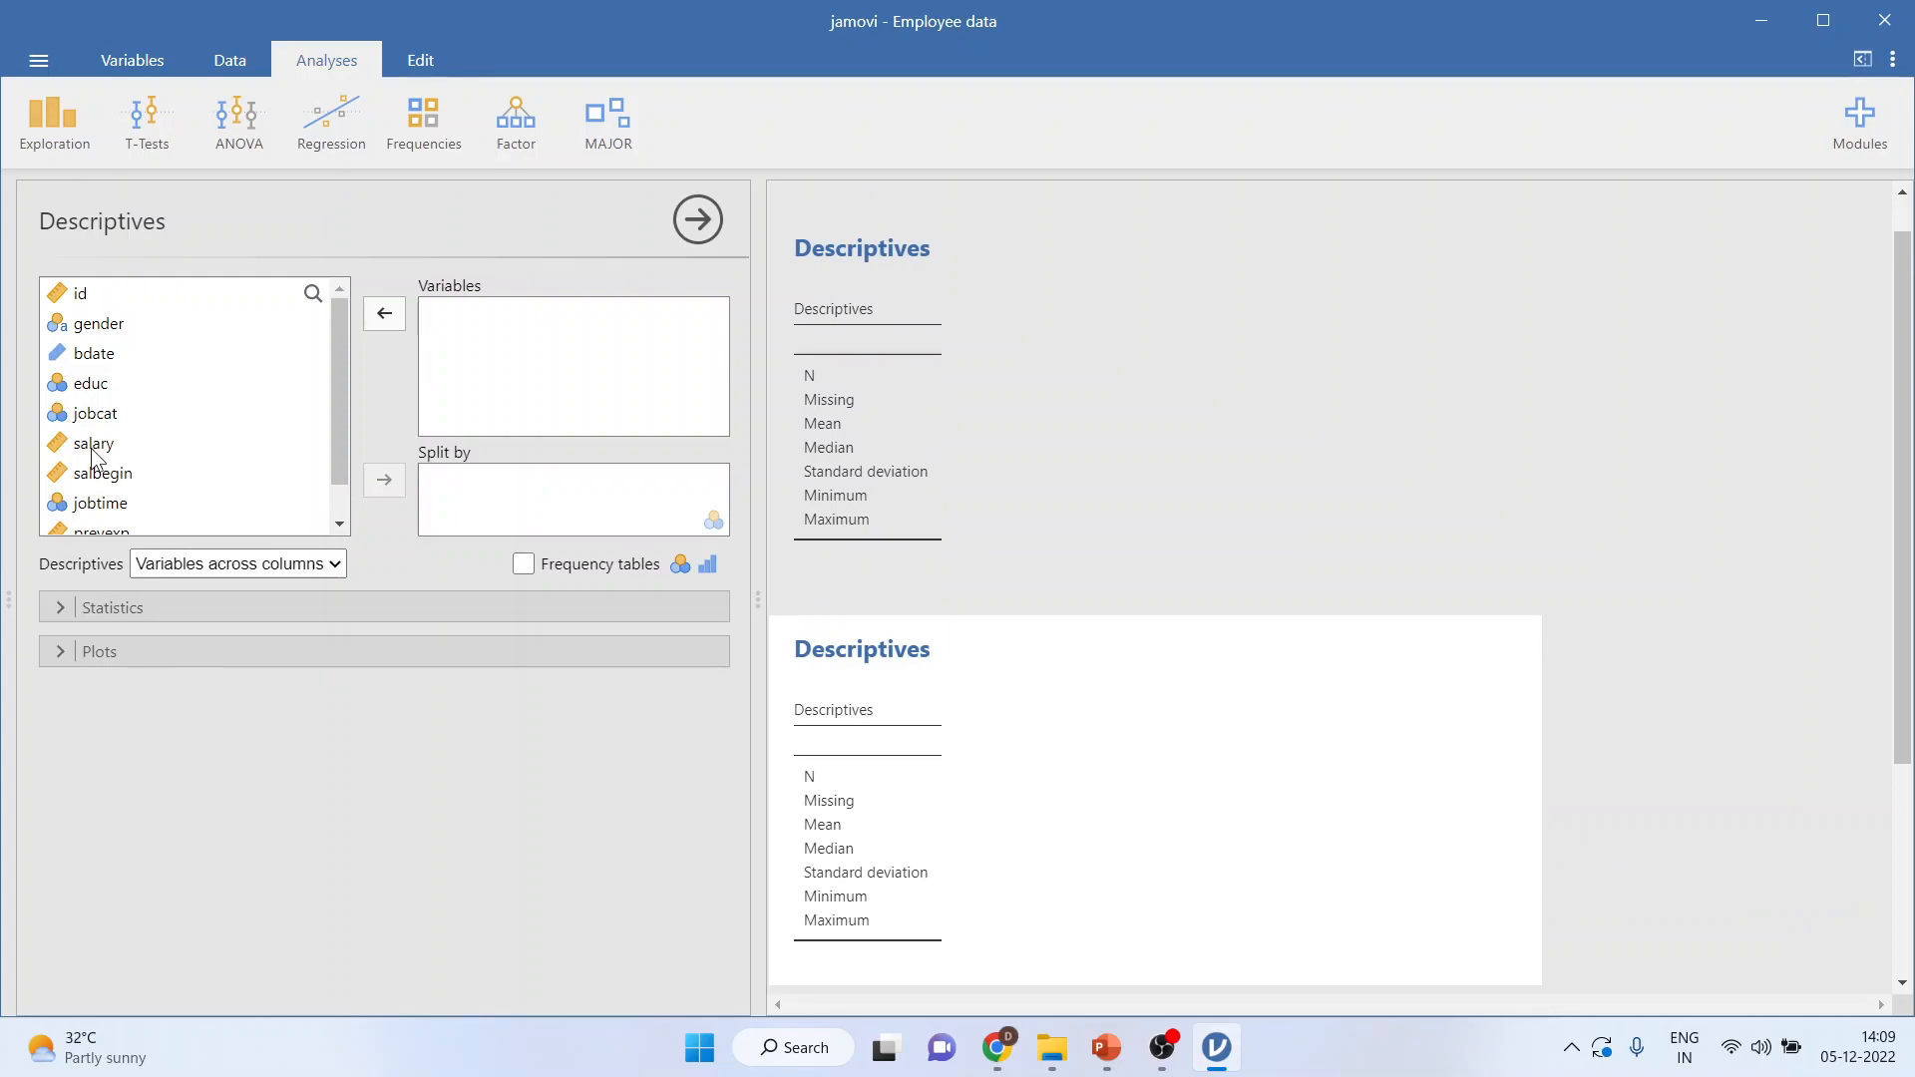
{"action": "left_click", "coordinate": [93, 442]}
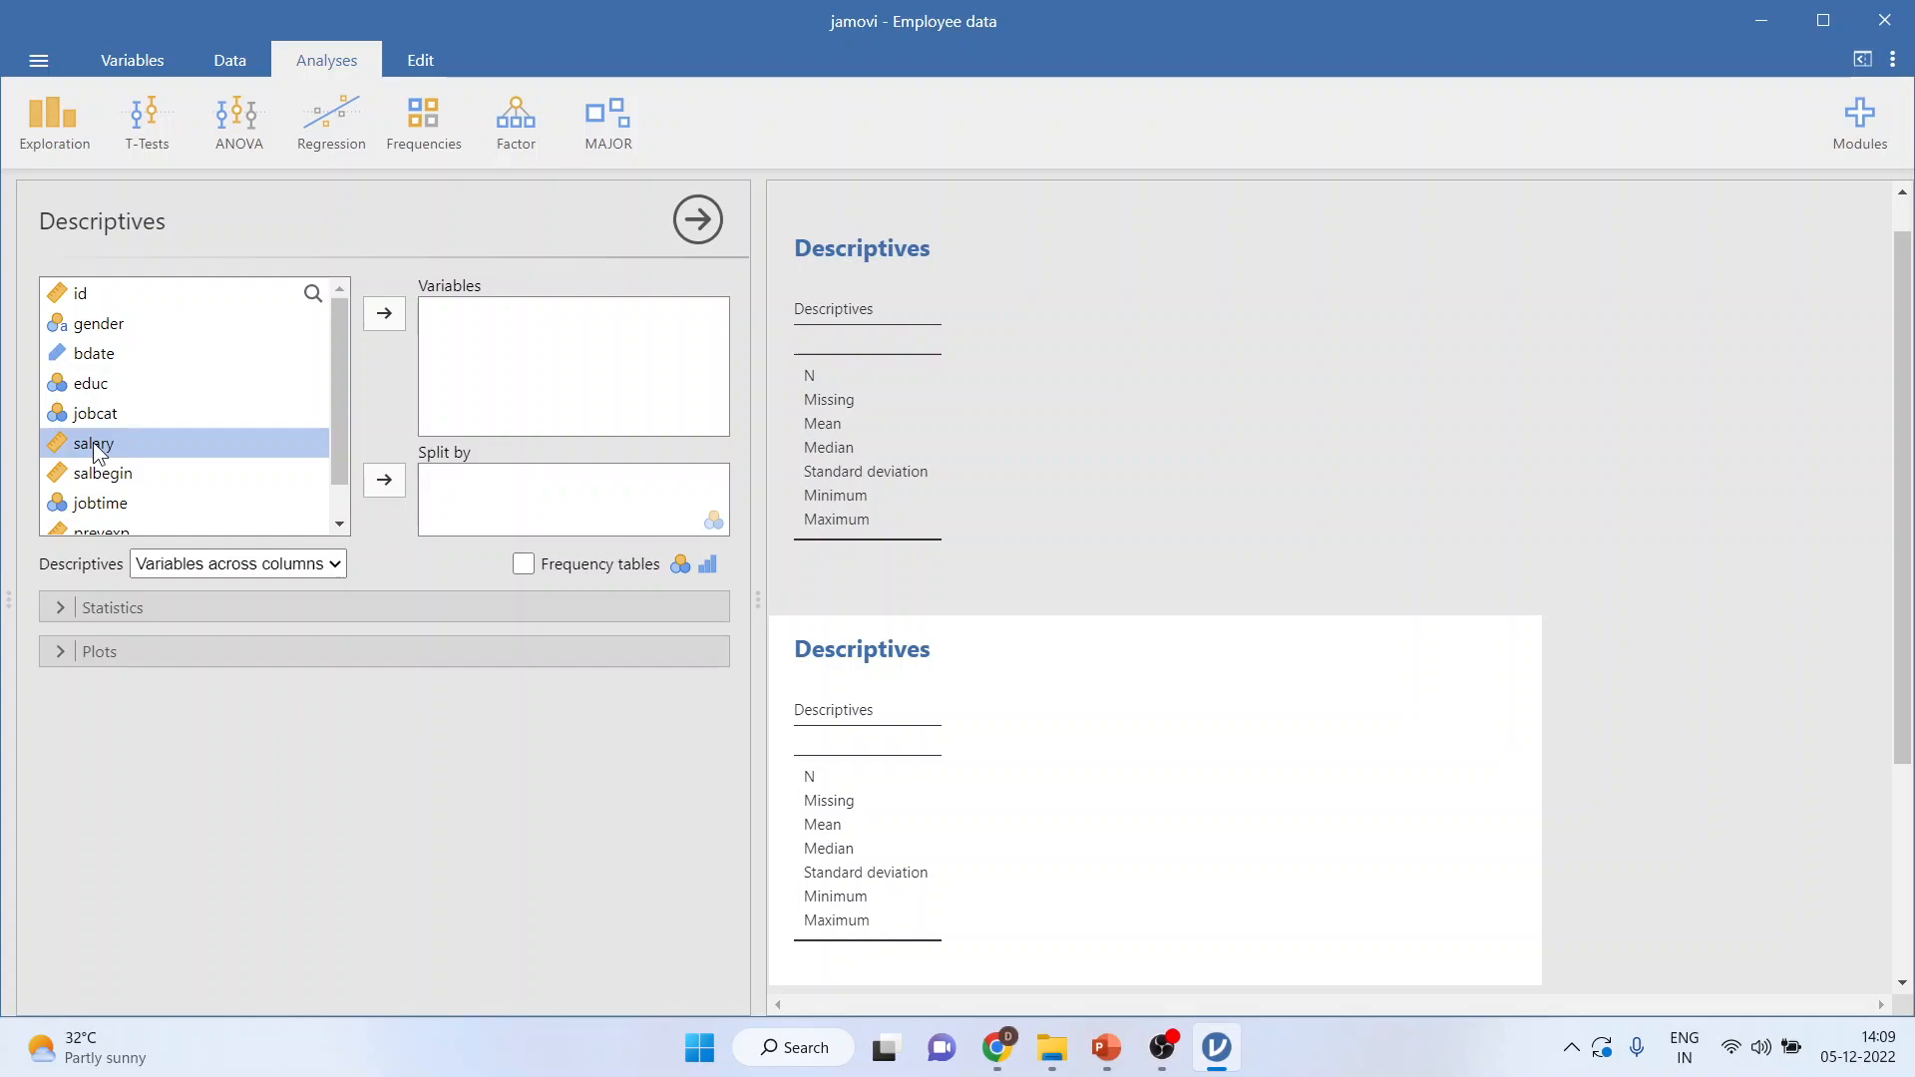
{"action": "mouse_move", "coordinate": [383, 313]}
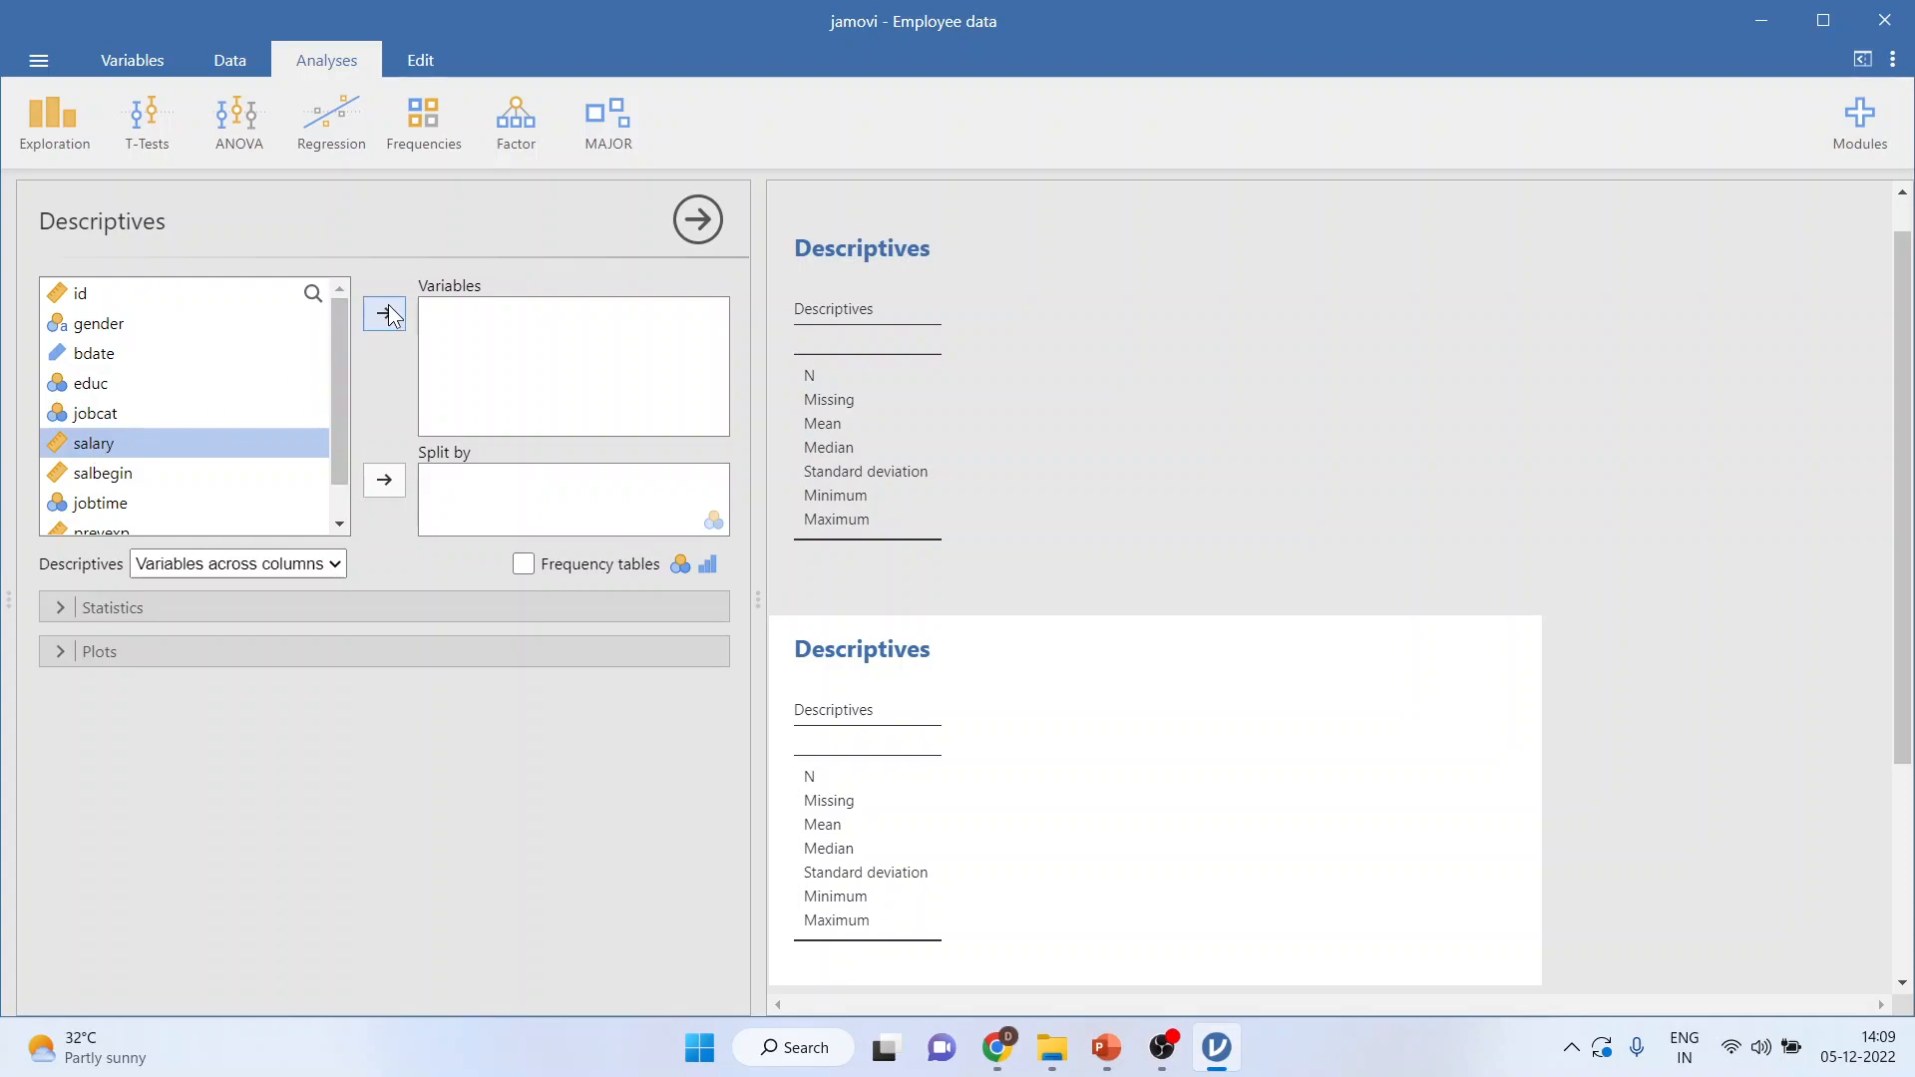
{"action": "left_click", "coordinate": [383, 312]}
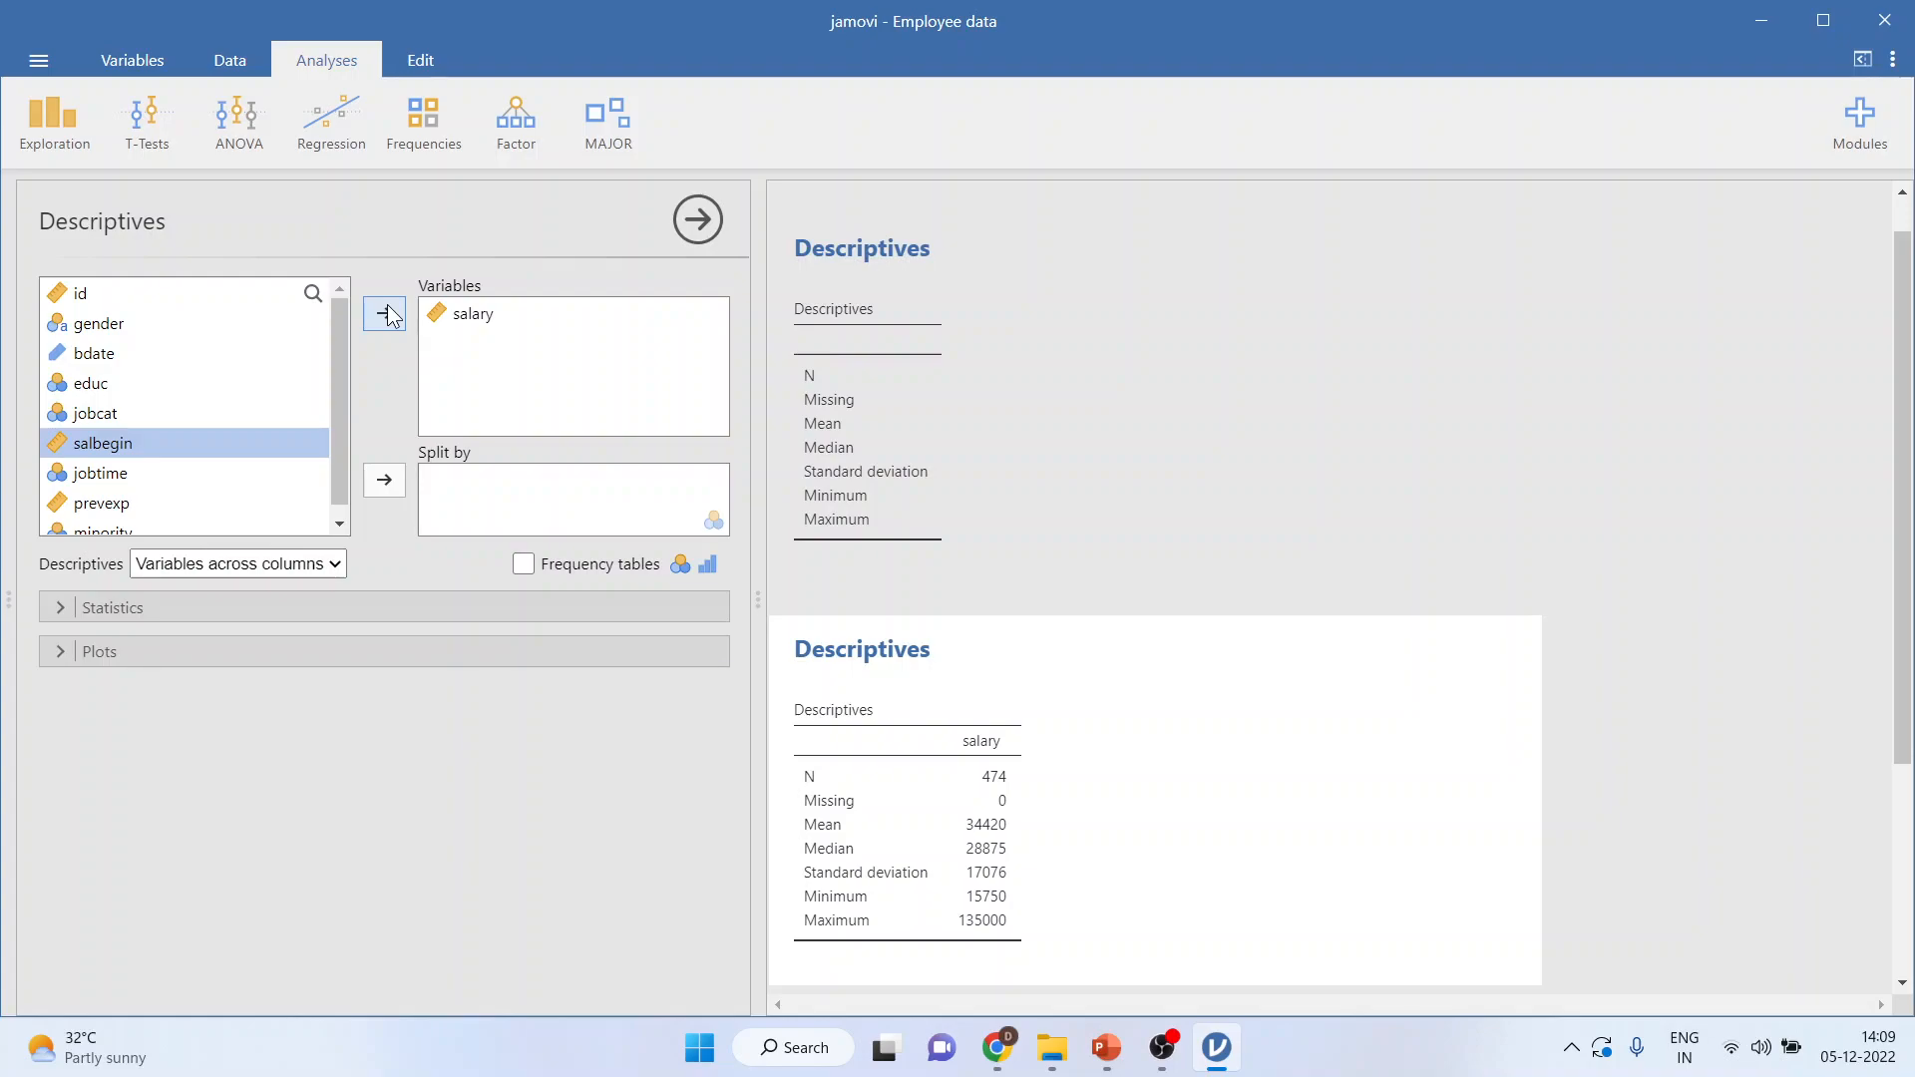
{"action": "mouse_move", "coordinate": [419, 468]}
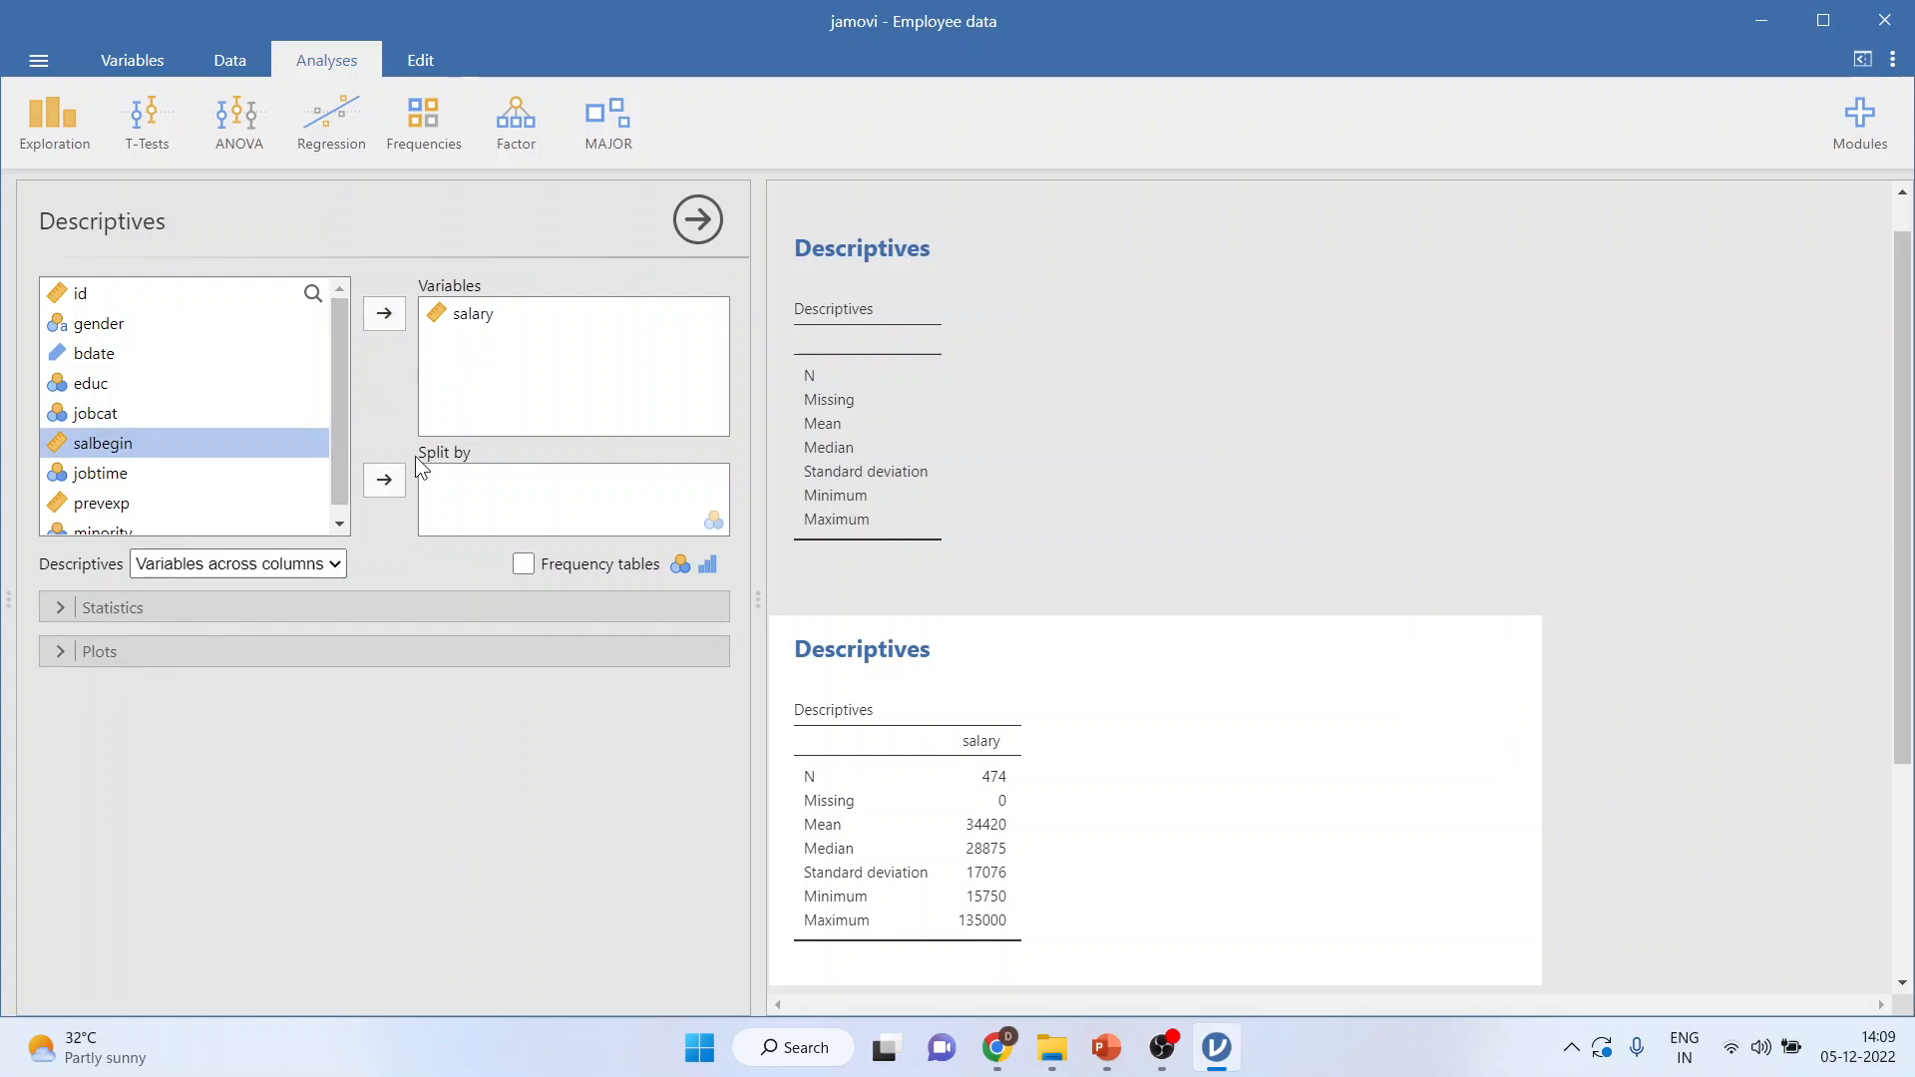
{"action": "left_click", "coordinate": [60, 607]}
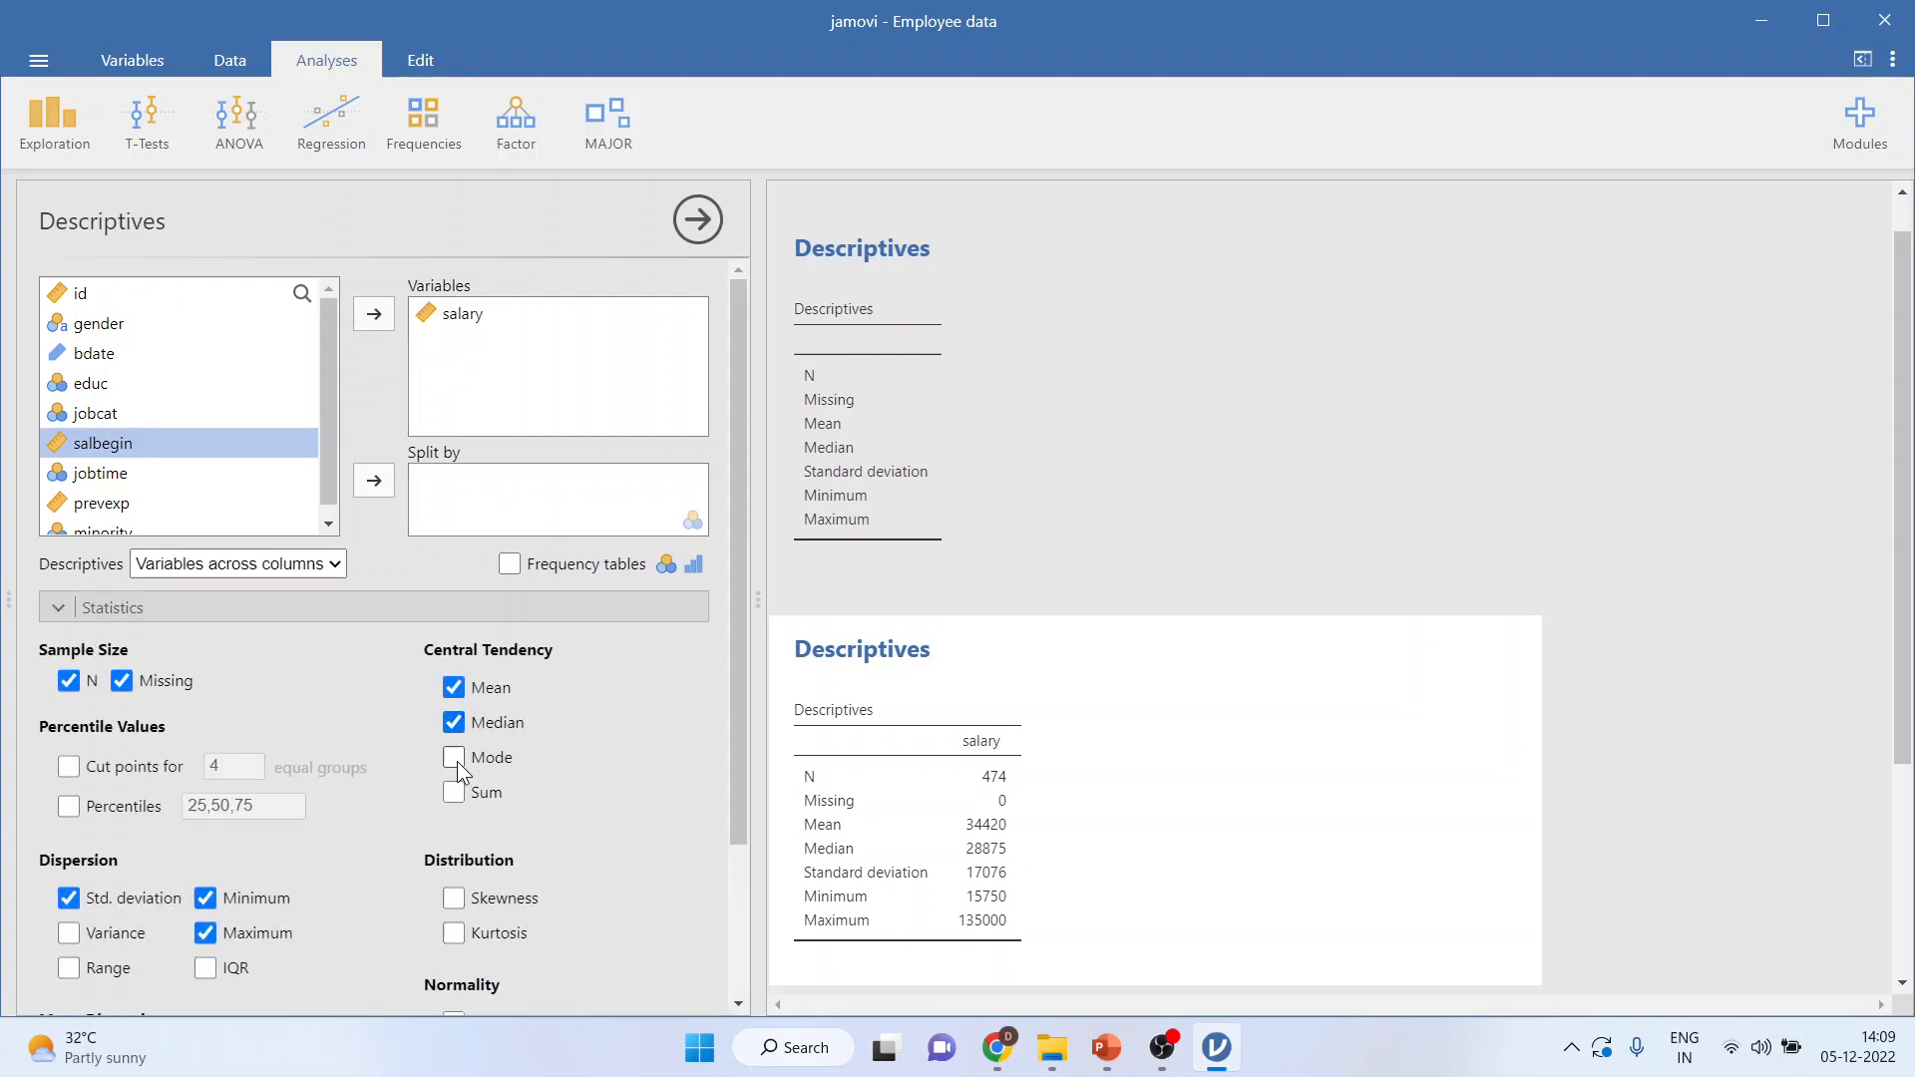
- Add Mode (30750) to the salary table and reveal the Plots options
{"action": "left_click", "coordinate": [453, 757]}
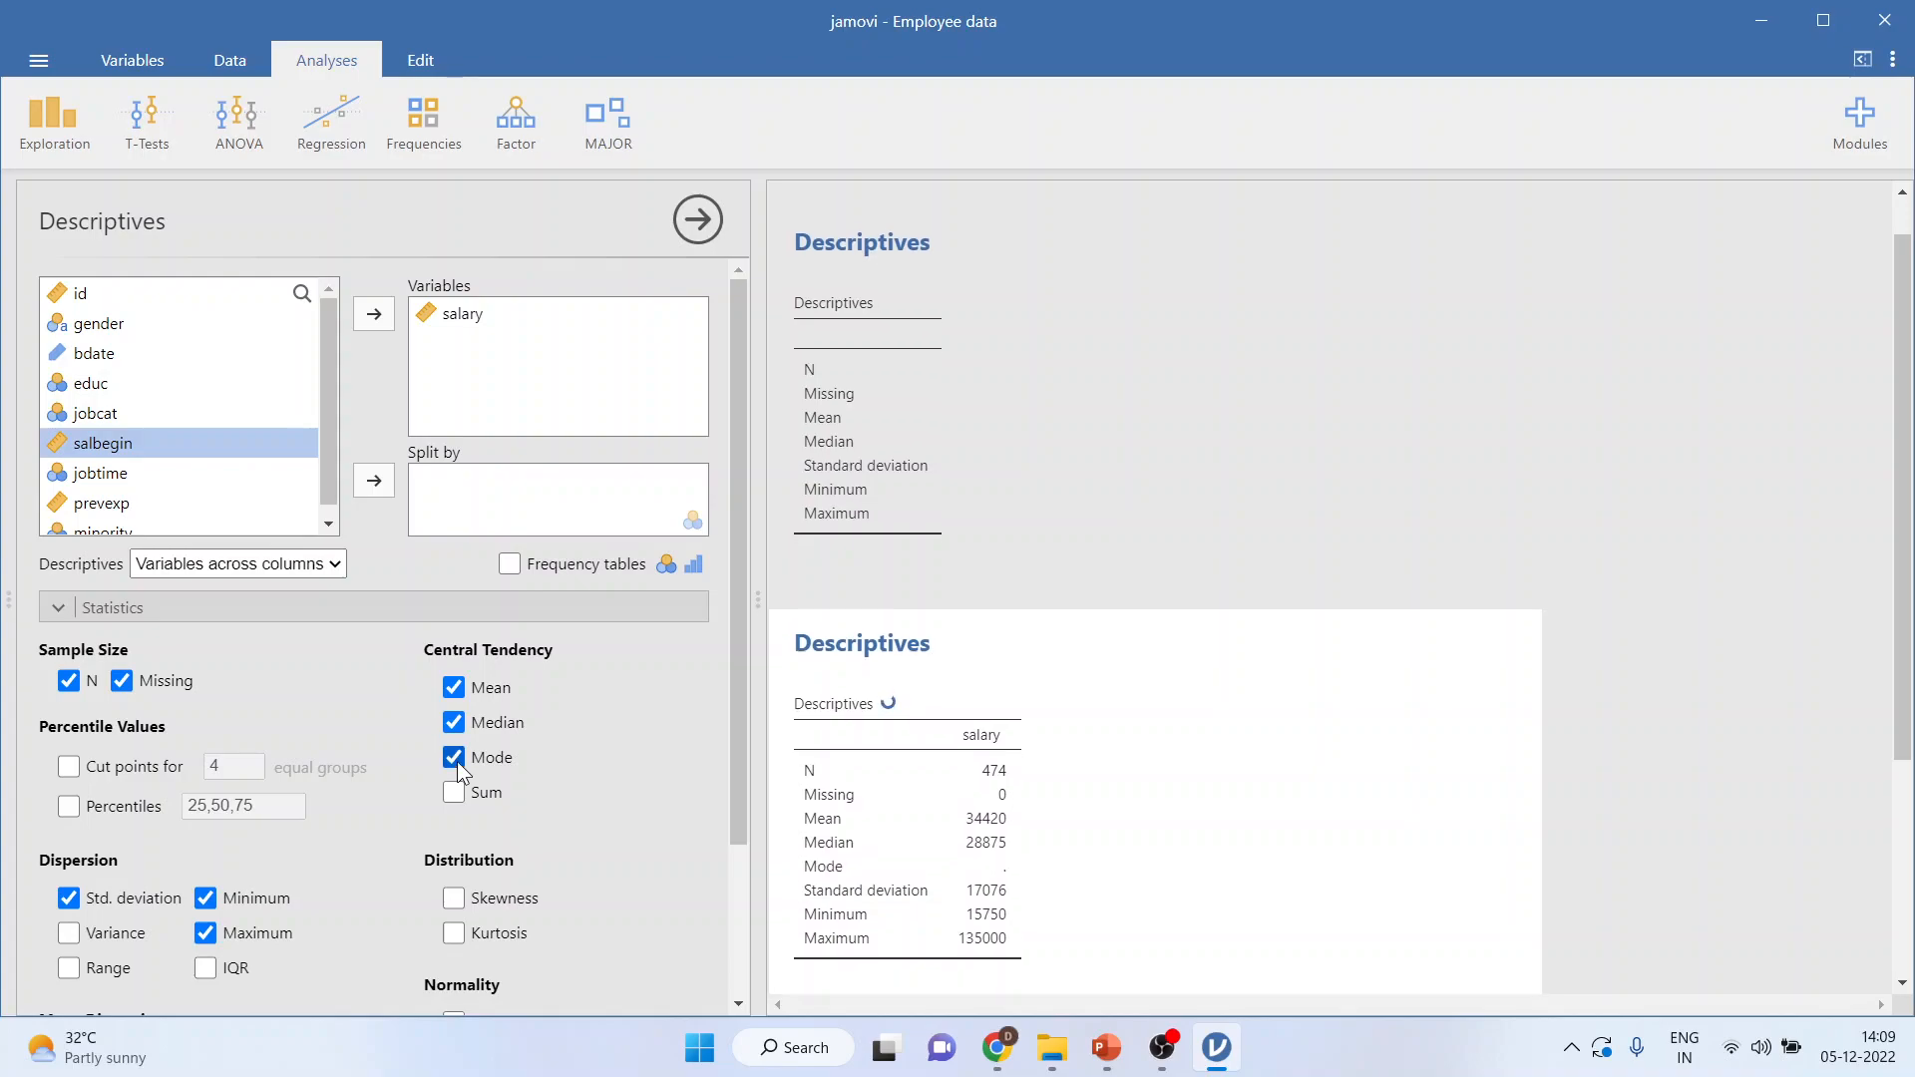
{"action": "left_click", "coordinate": [453, 757]}
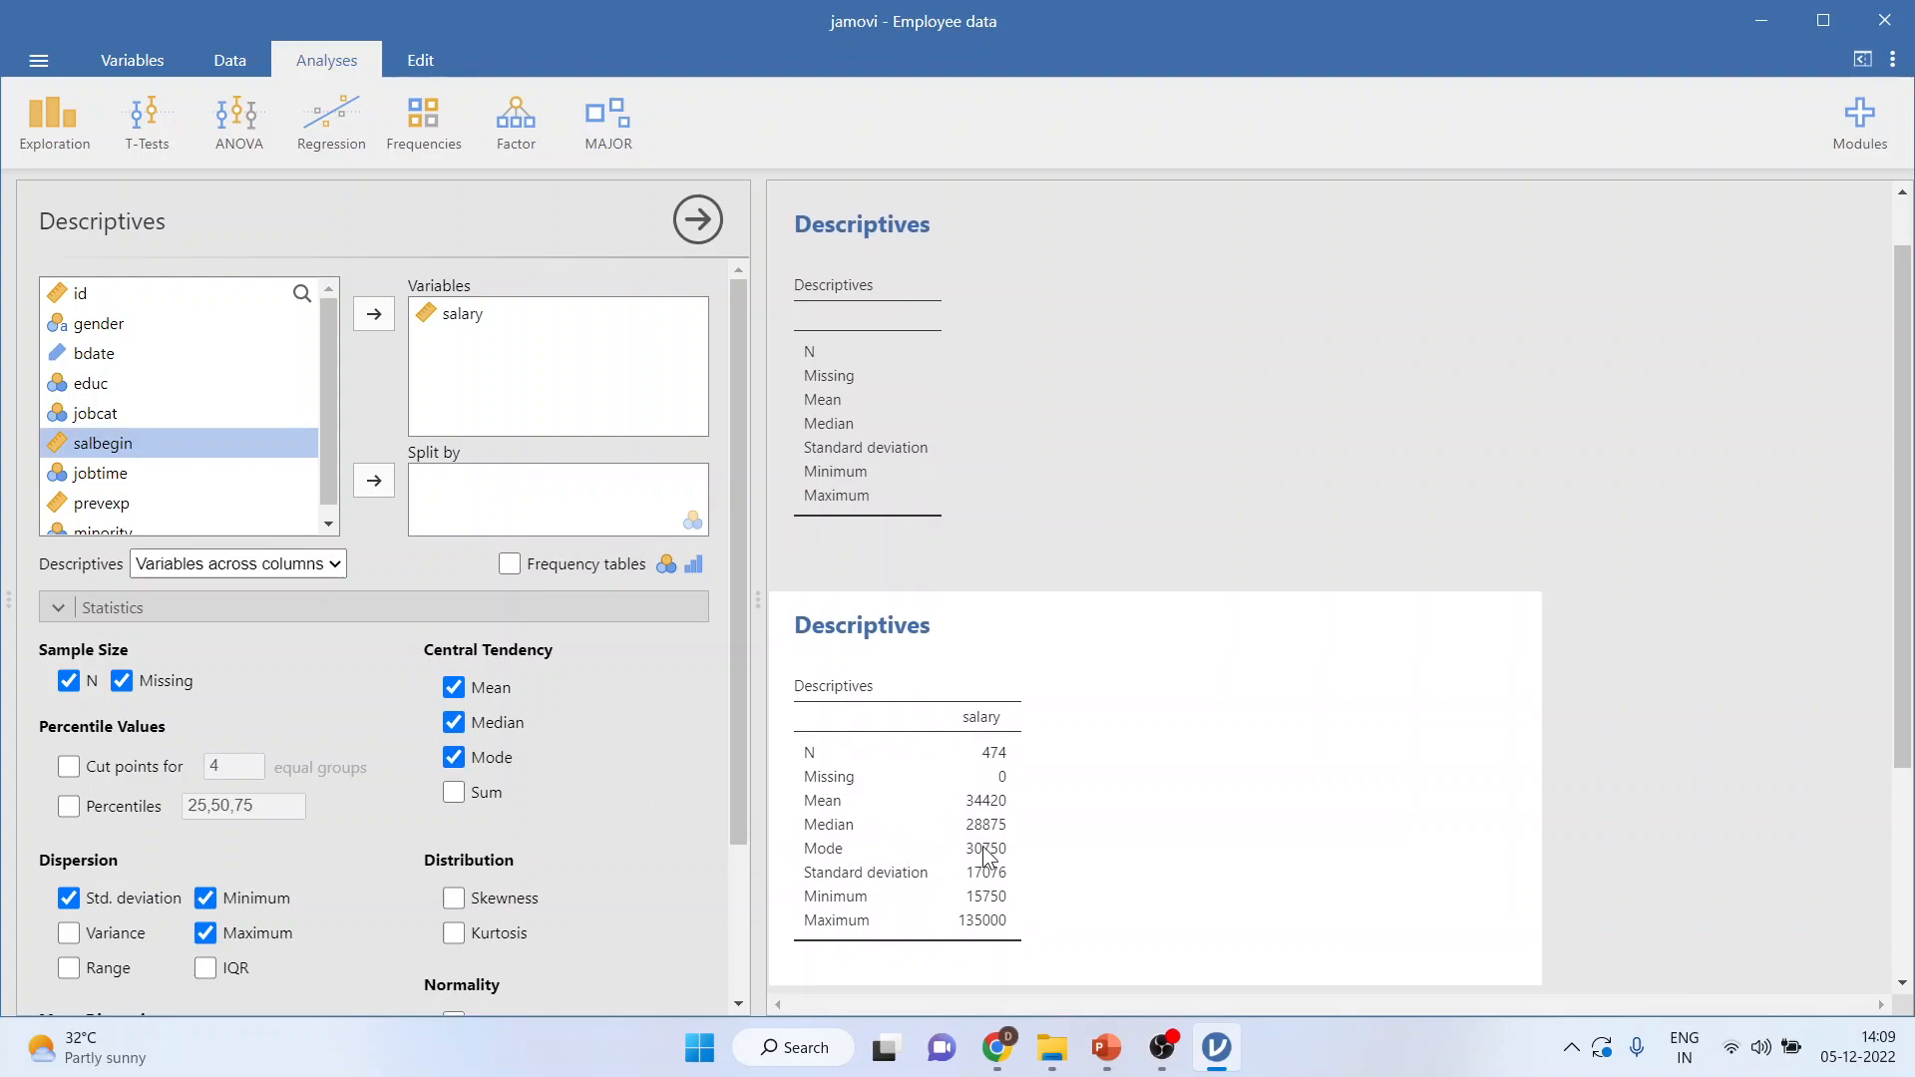
{"action": "mouse_move", "coordinate": [501, 374]}
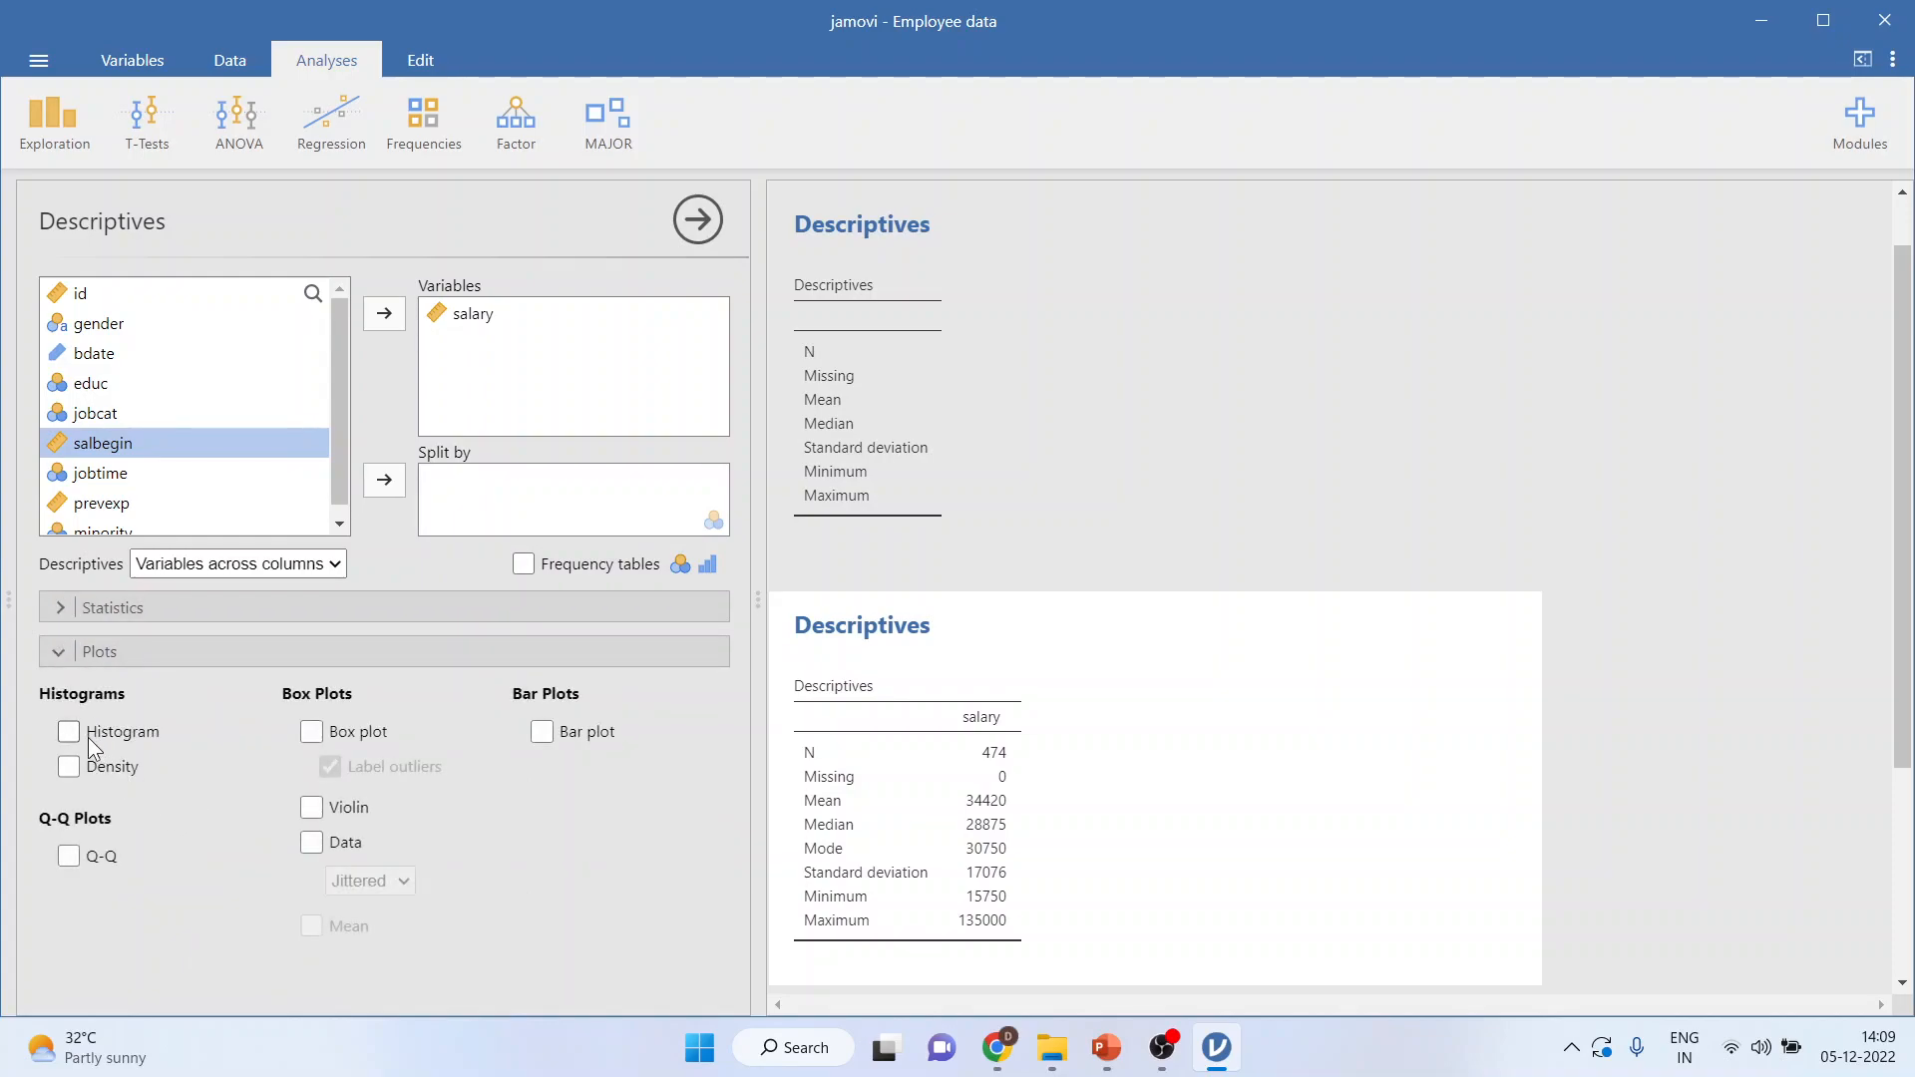
- Enable Histogram and Density so salary gets a histogram with density overlay
{"action": "left_click", "coordinate": [69, 731]}
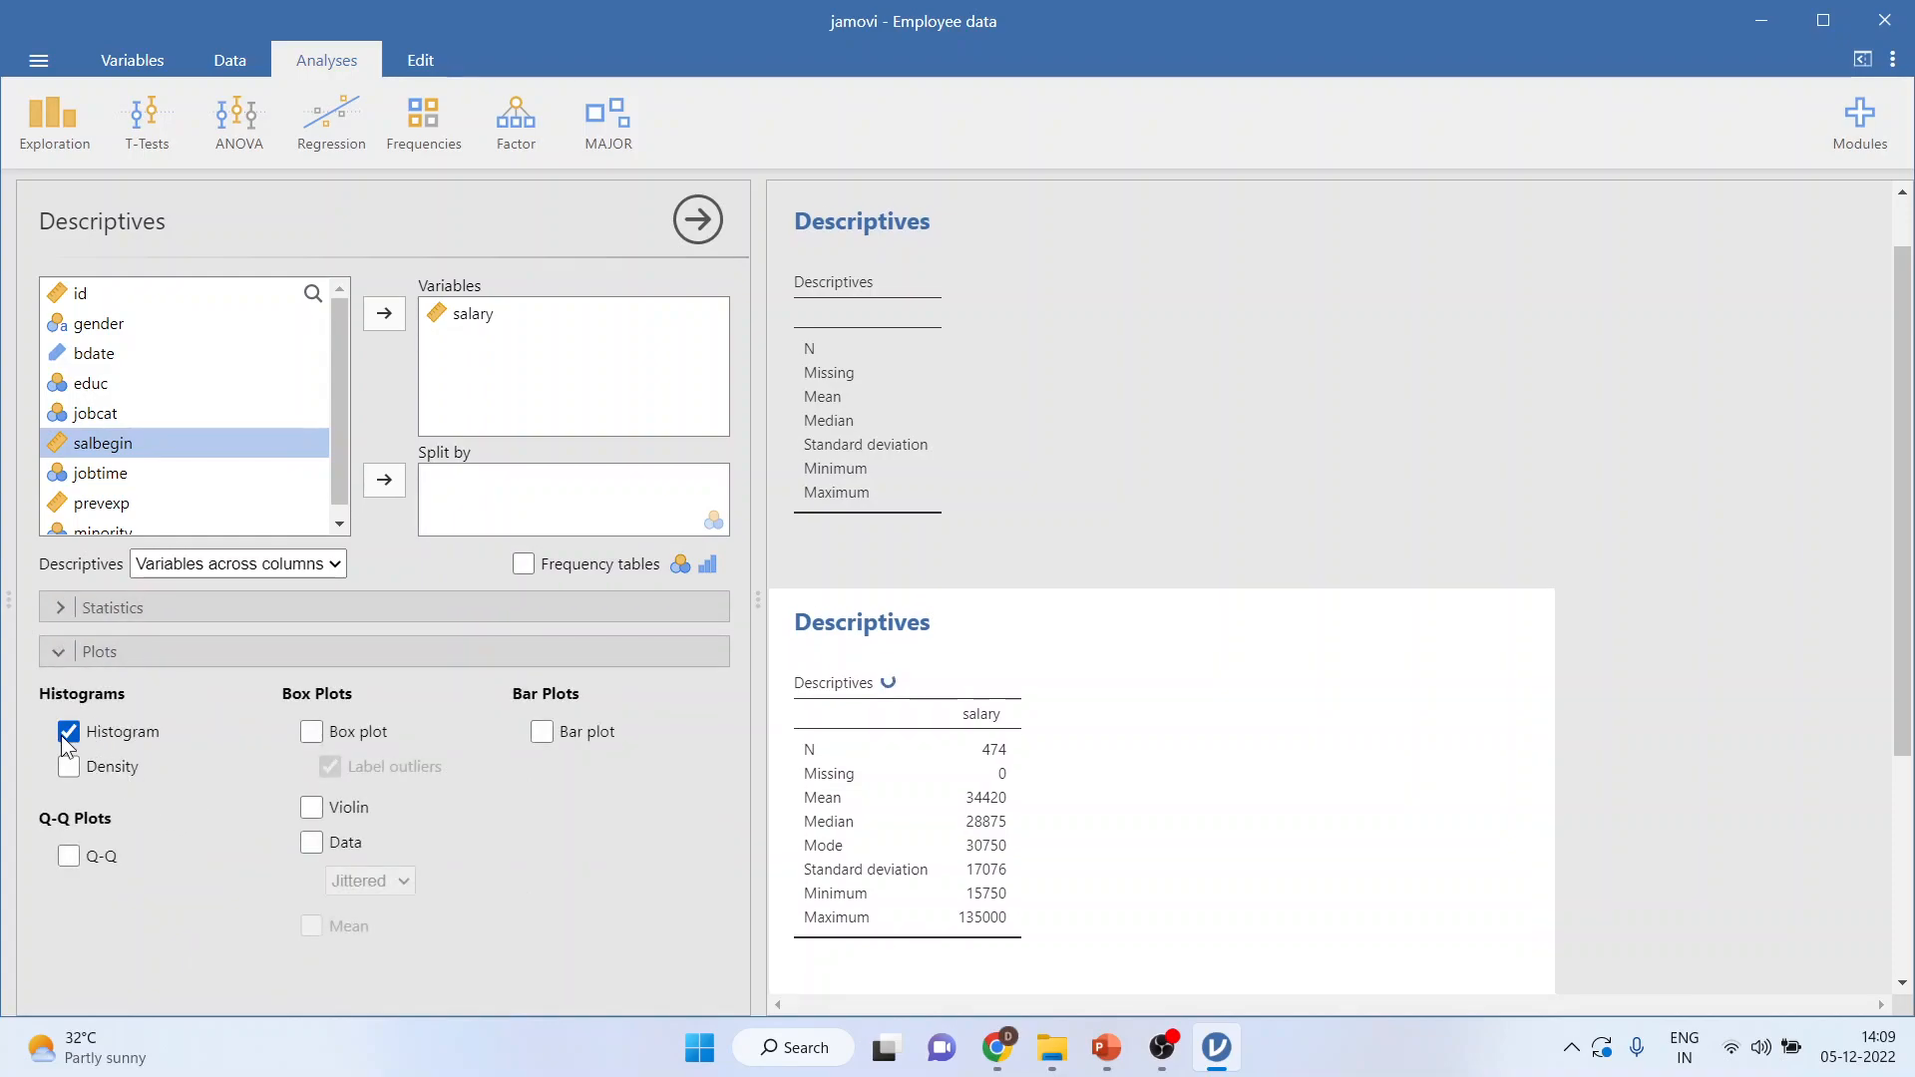
{"action": "left_click", "coordinate": [69, 731]}
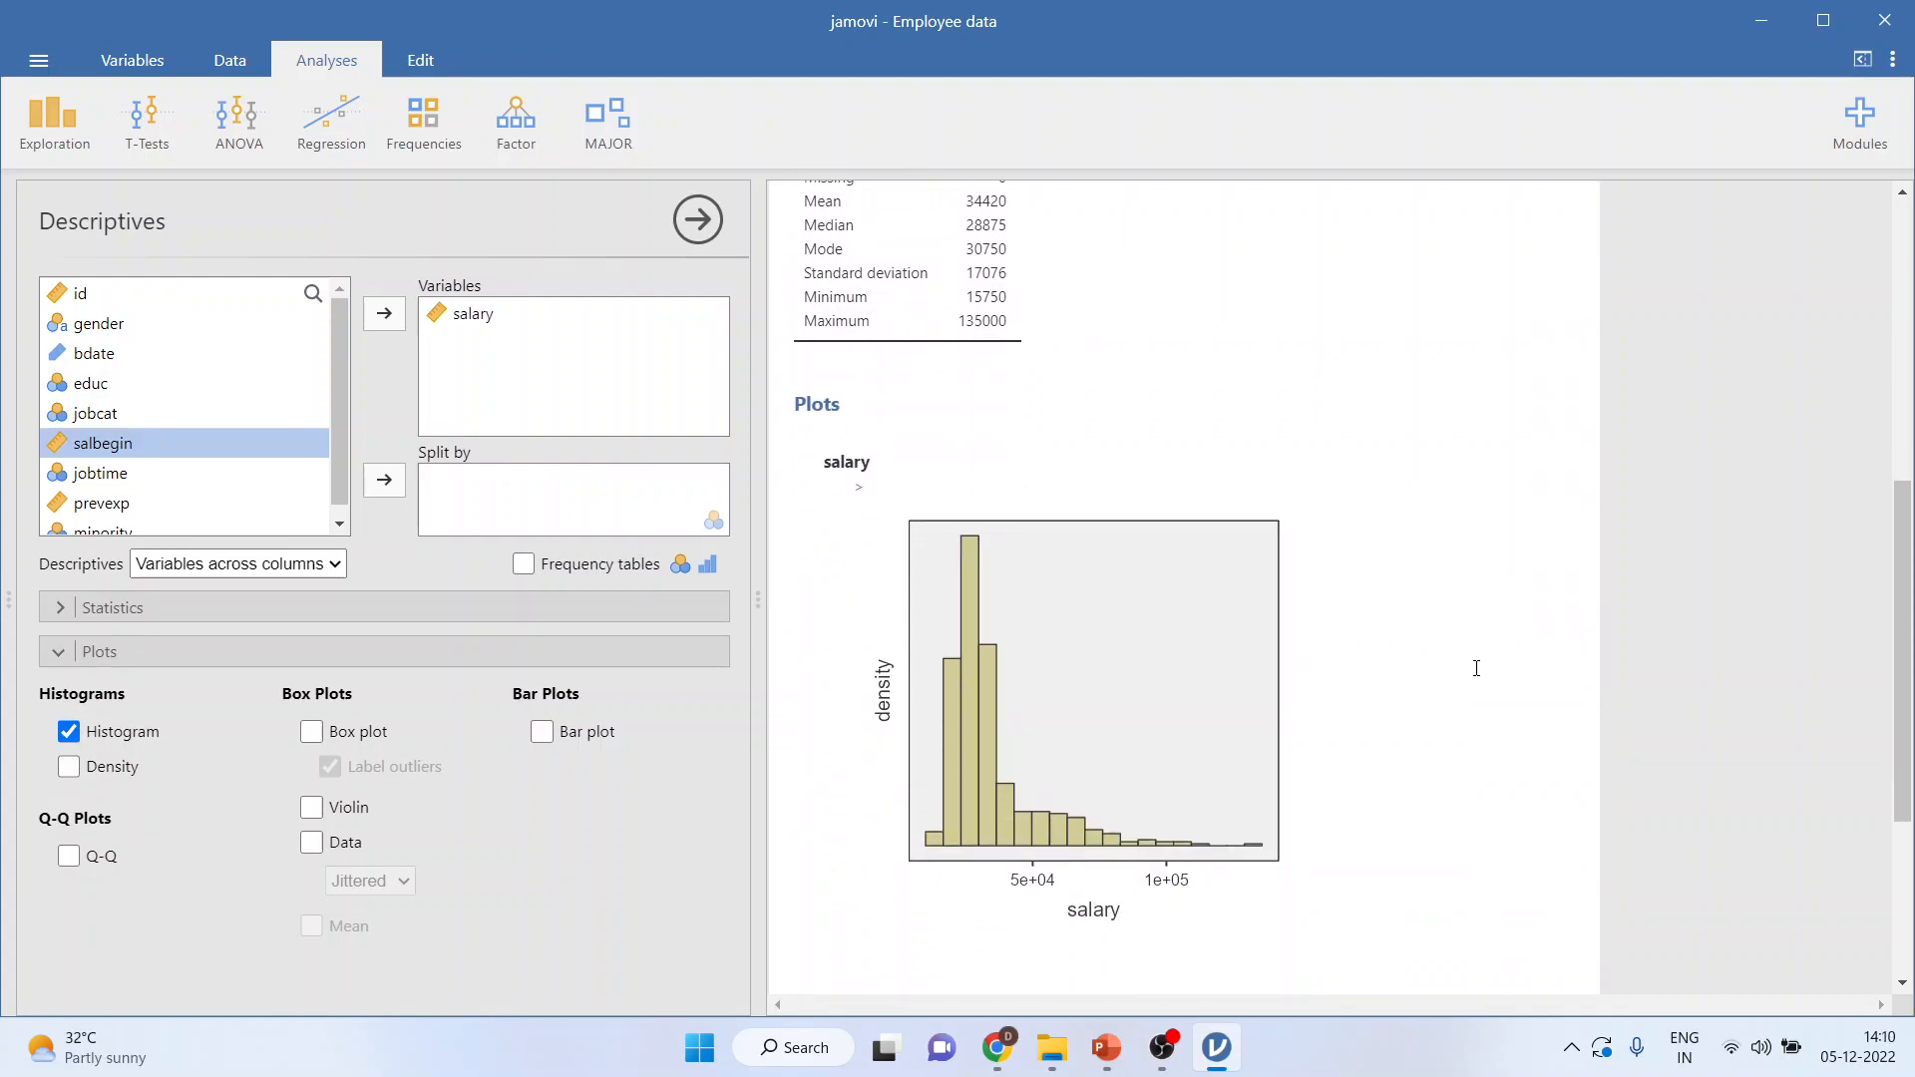
{"action": "scroll", "scroll_direction": "down", "scroll_amount": 3}
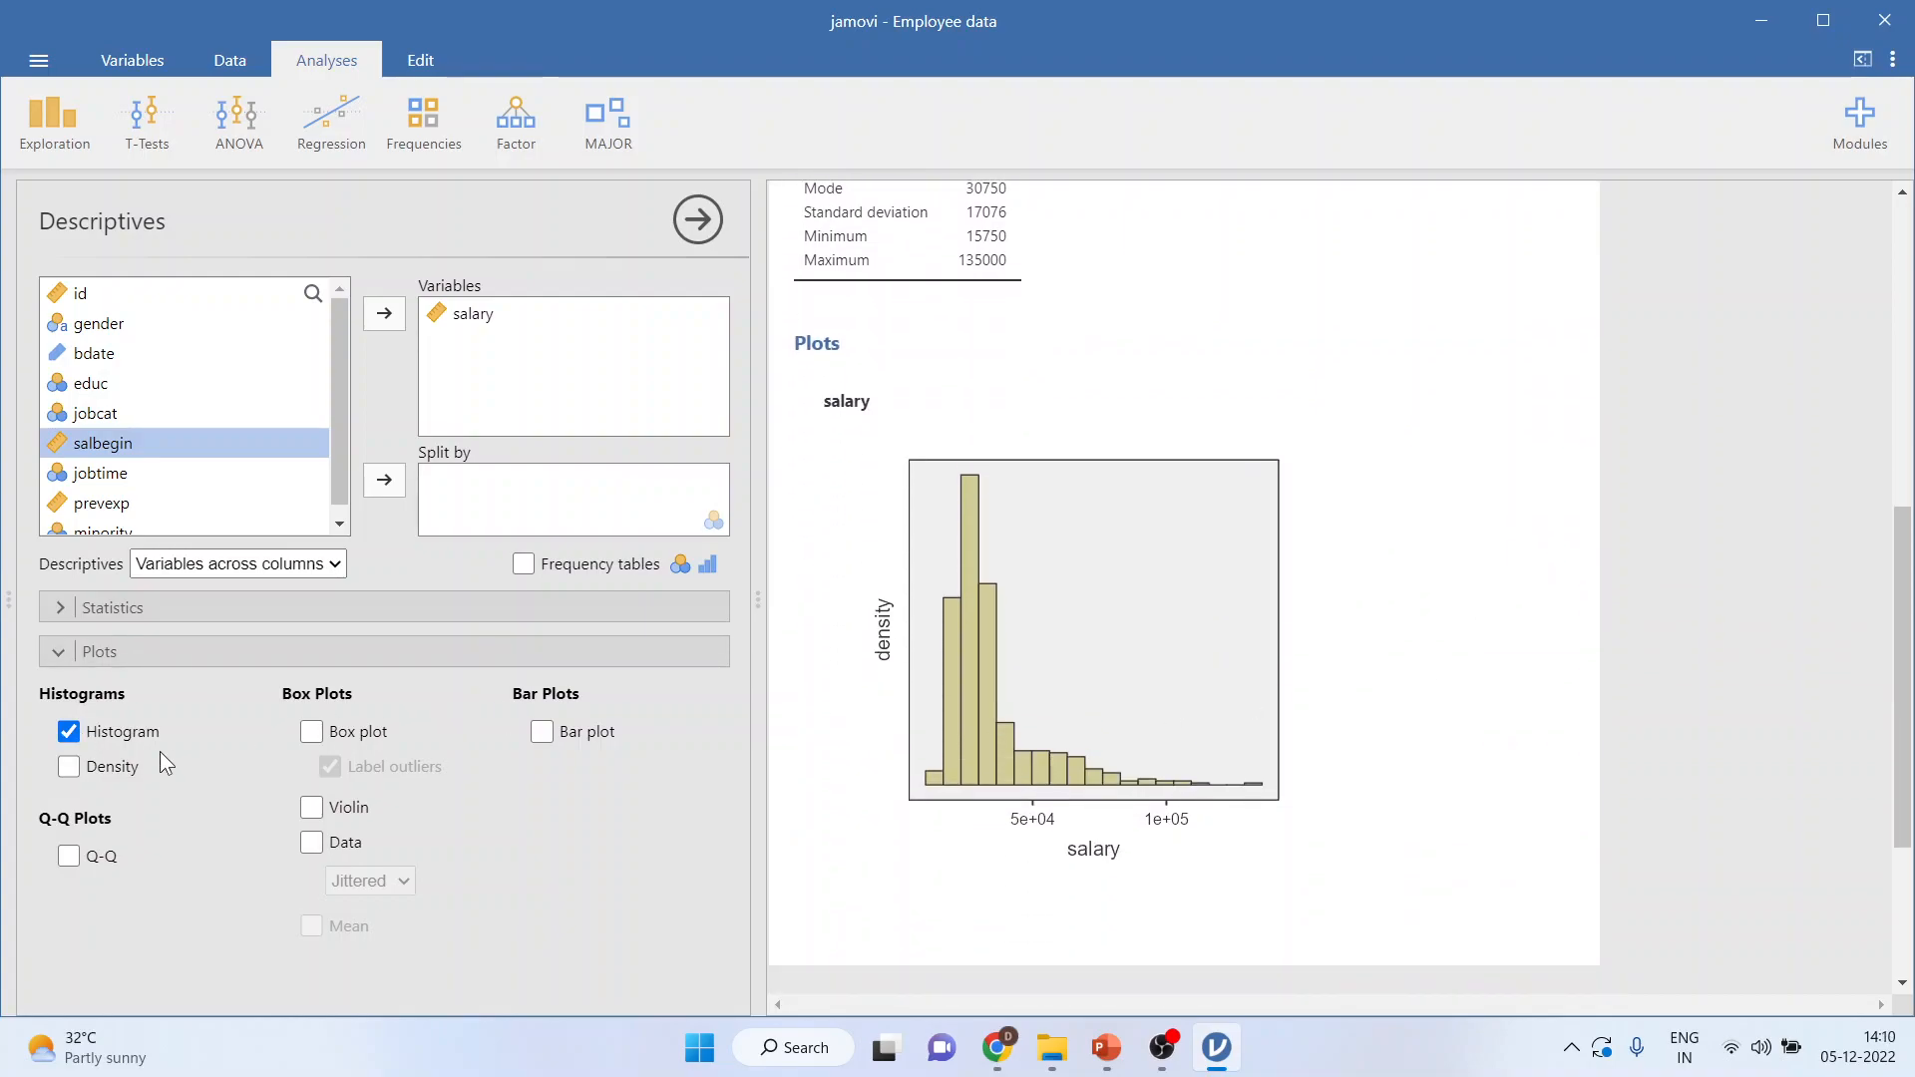
{"action": "left_click", "coordinate": [69, 766]}
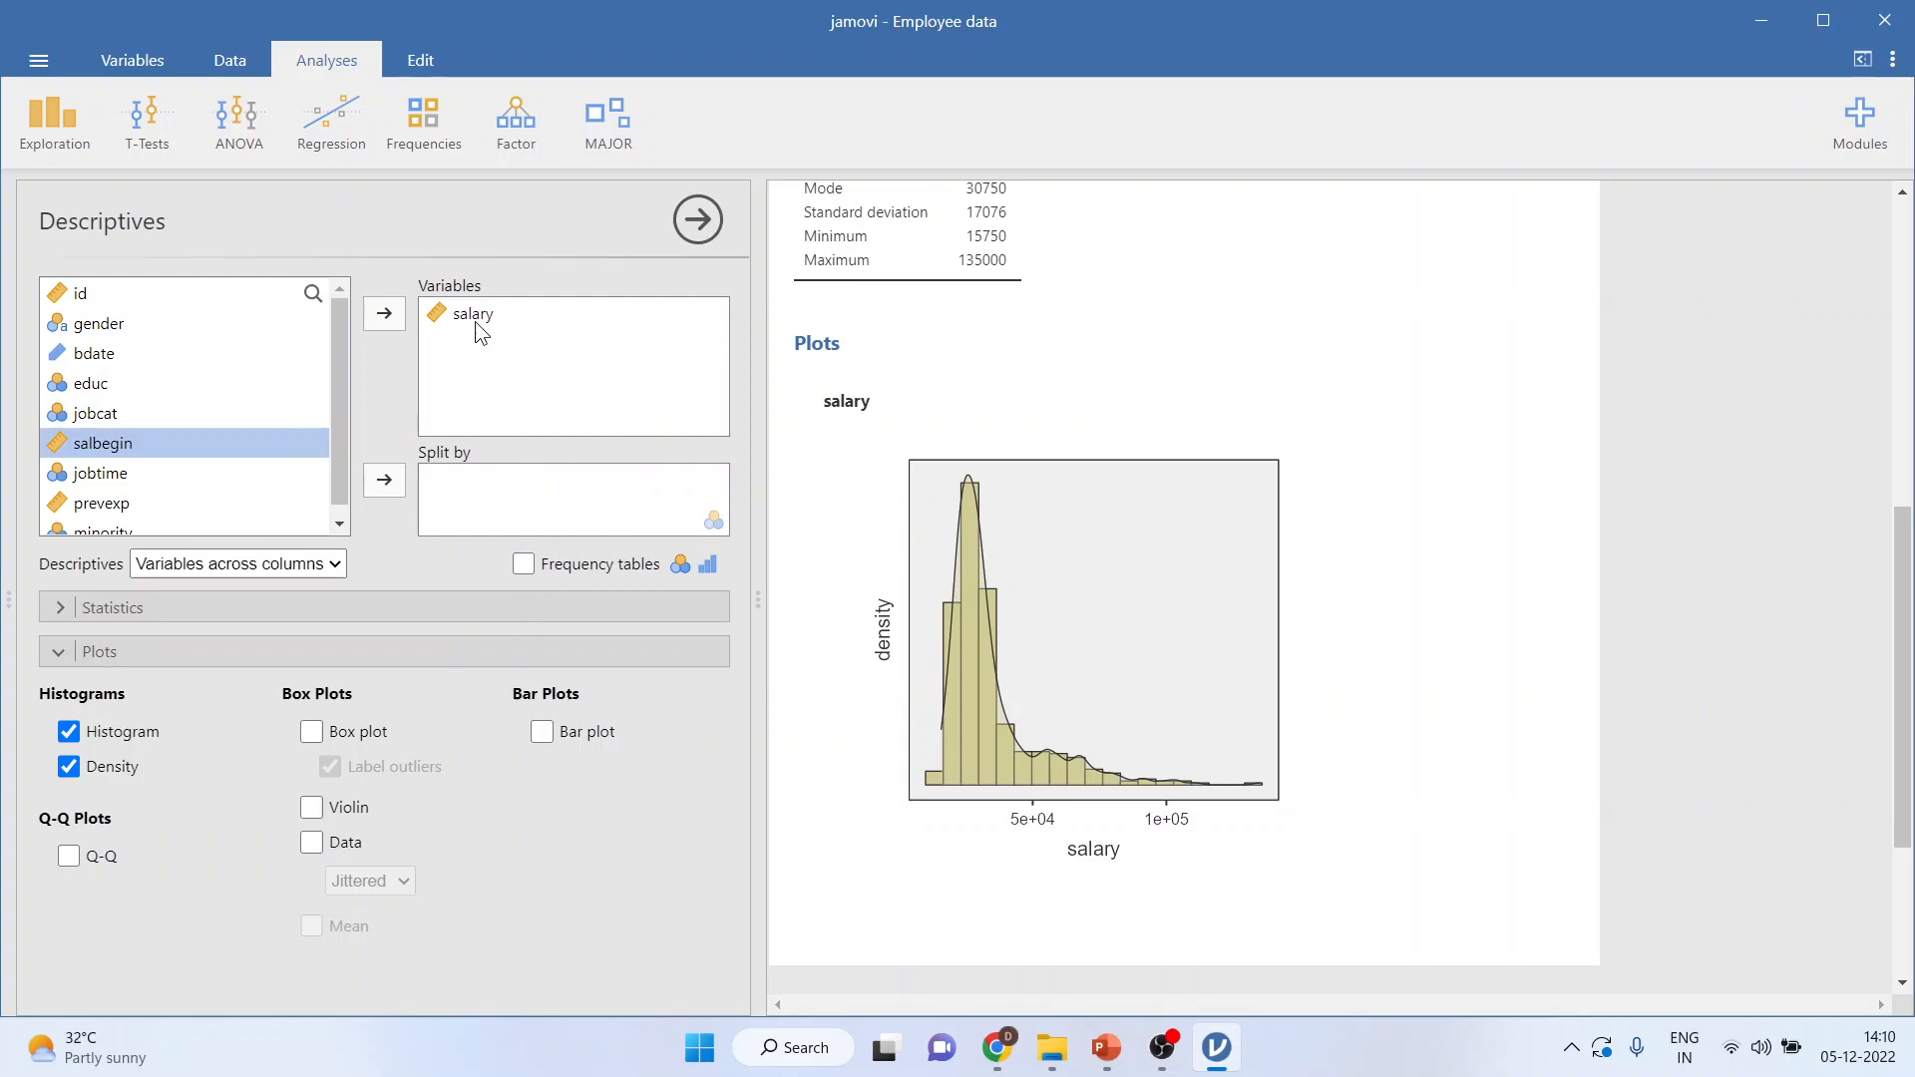
{"action": "left_click", "coordinate": [472, 312]}
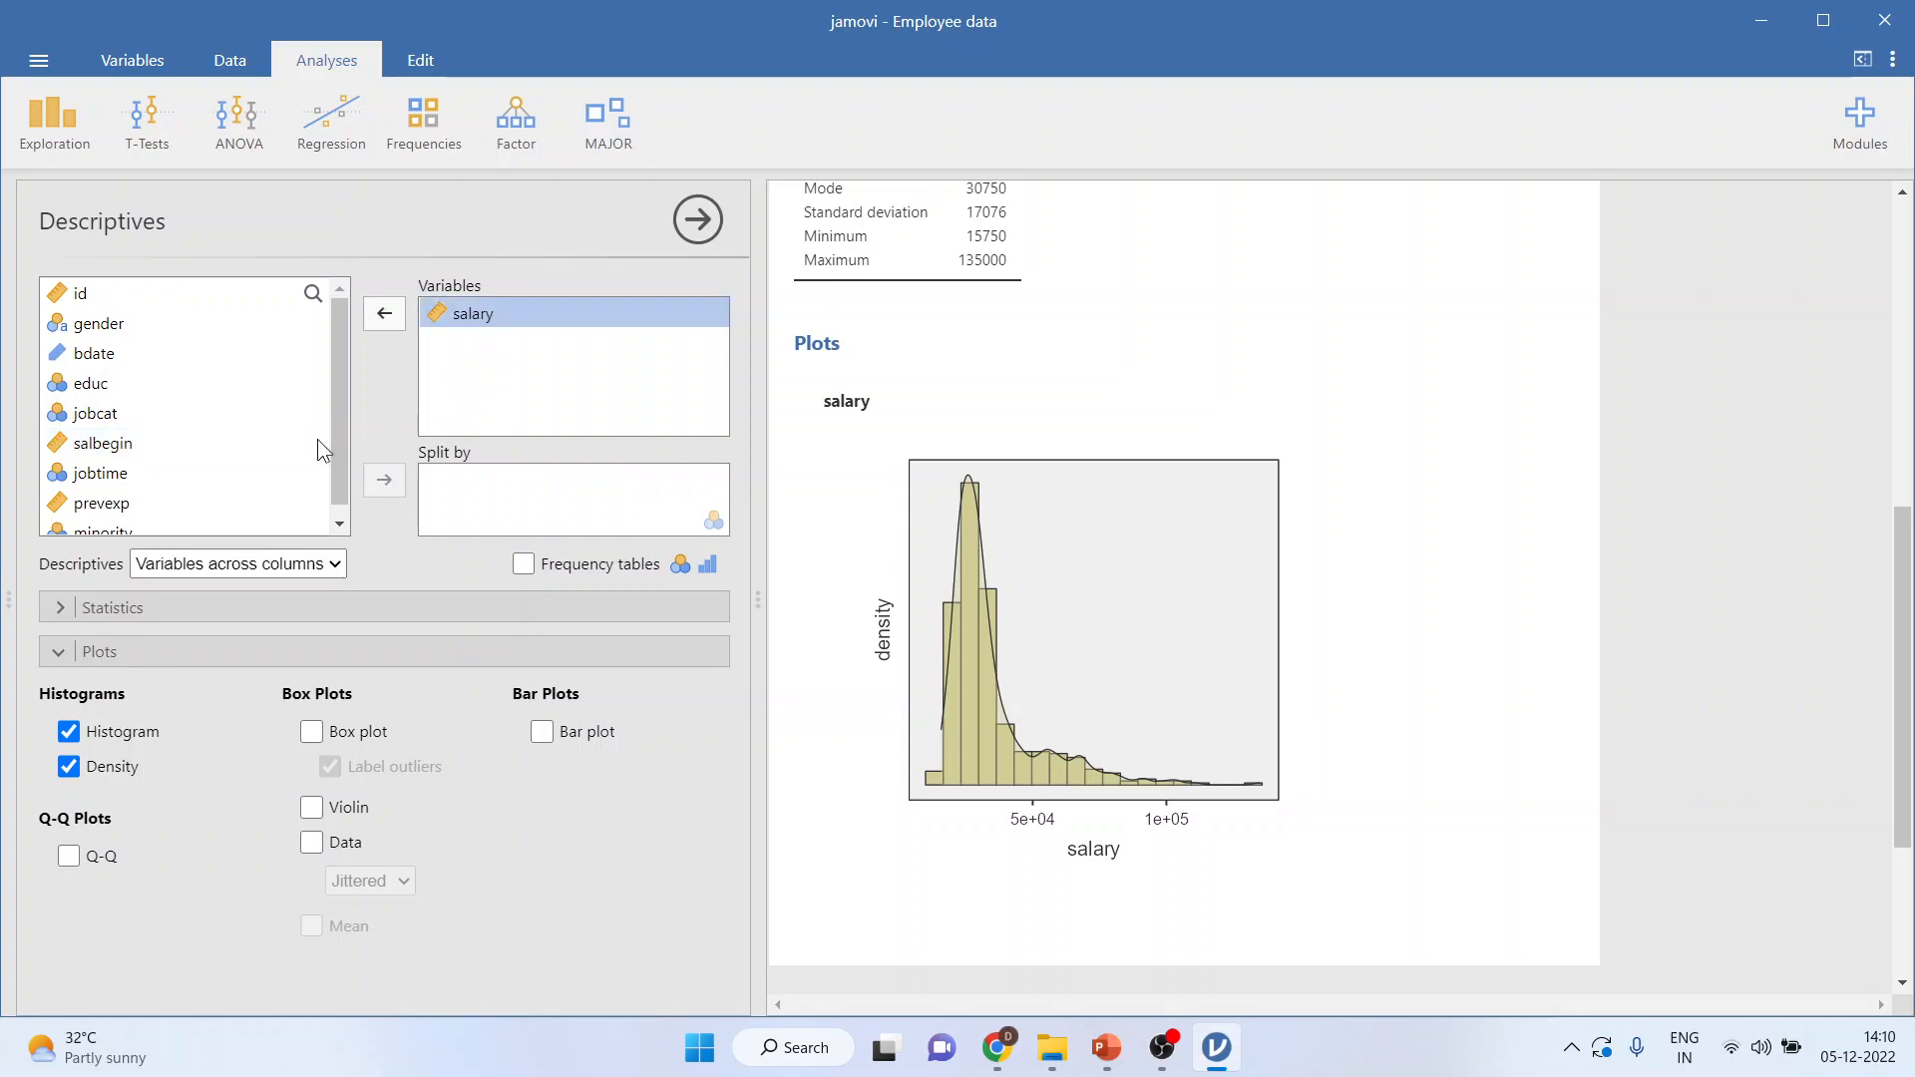
- Split salary by gender (f mean 26032, m mean 41442) and scroll to the per-gender histograms
{"action": "left_click", "coordinate": [98, 323]}
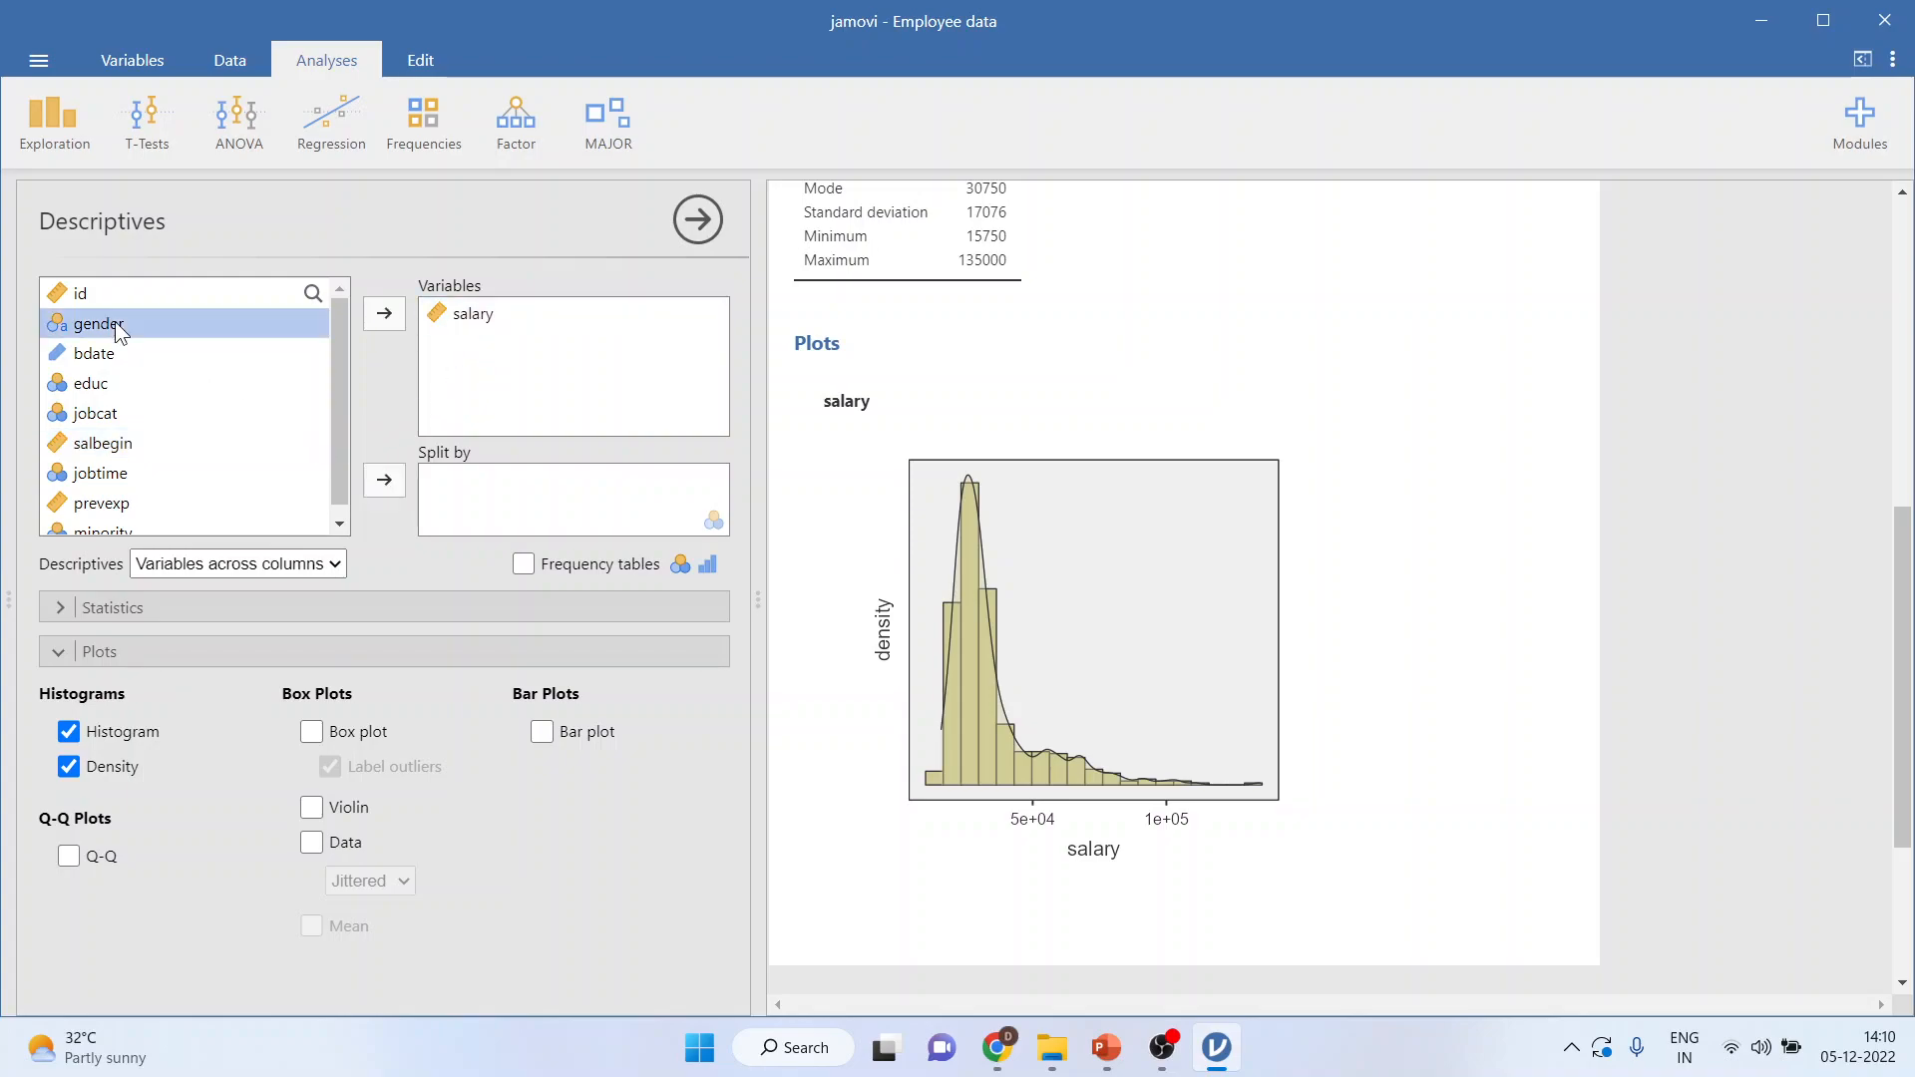
{"action": "left_click", "coordinate": [383, 479]}
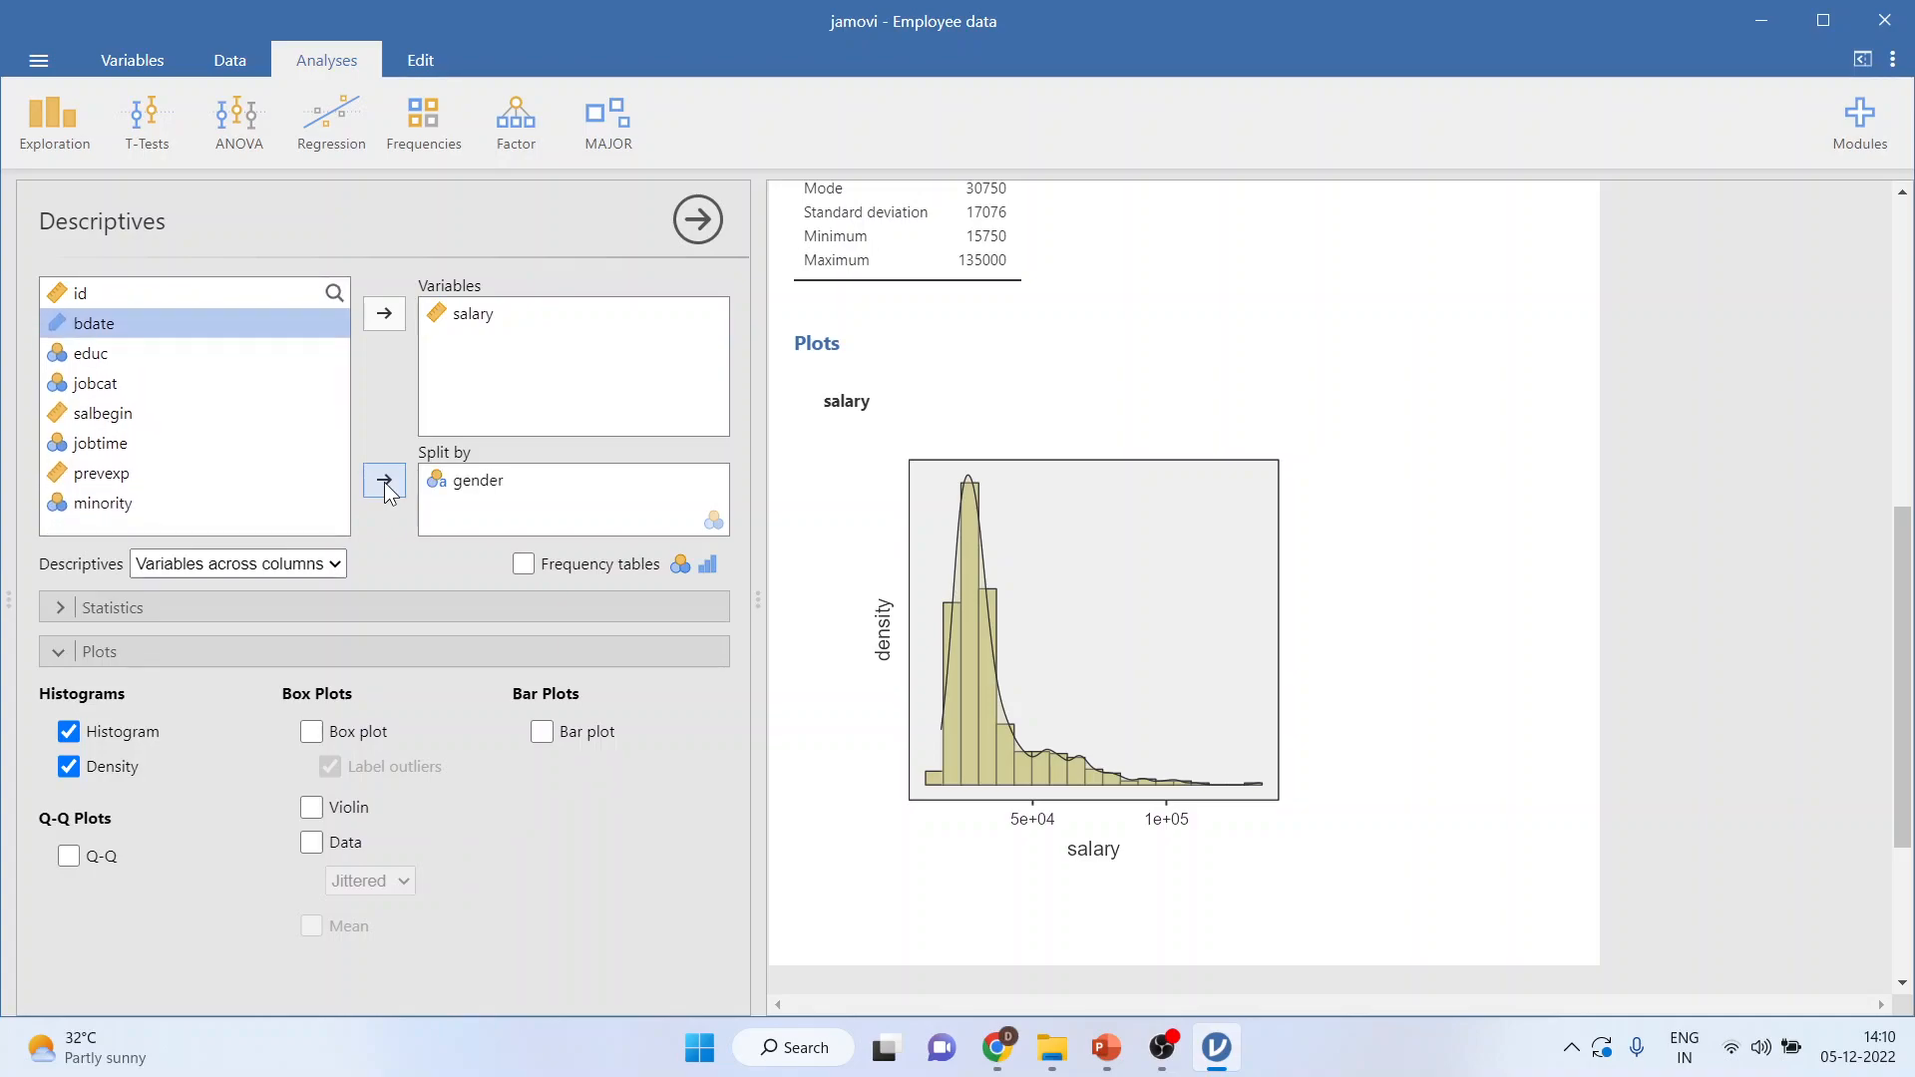
{"action": "left_click", "coordinate": [383, 478]}
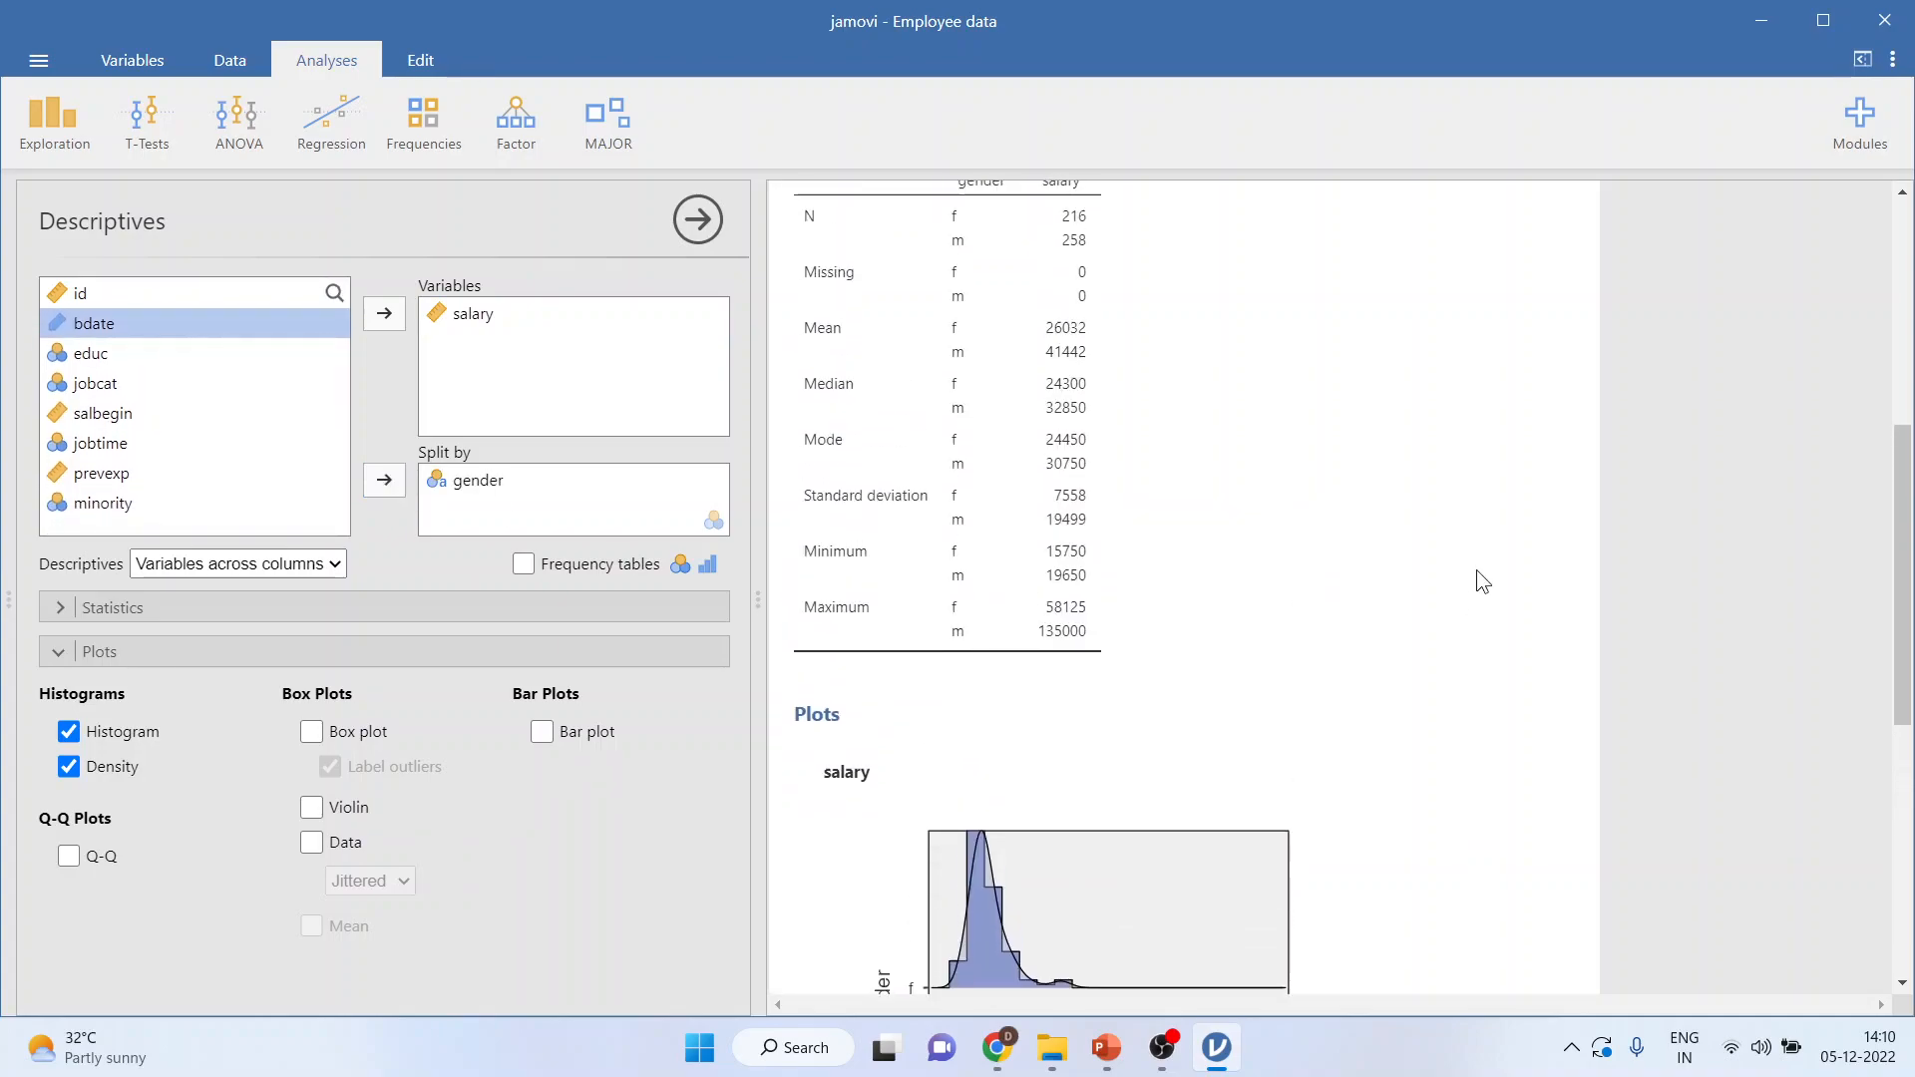
{"action": "scroll", "scroll_direction": "up", "scroll_amount": 3}
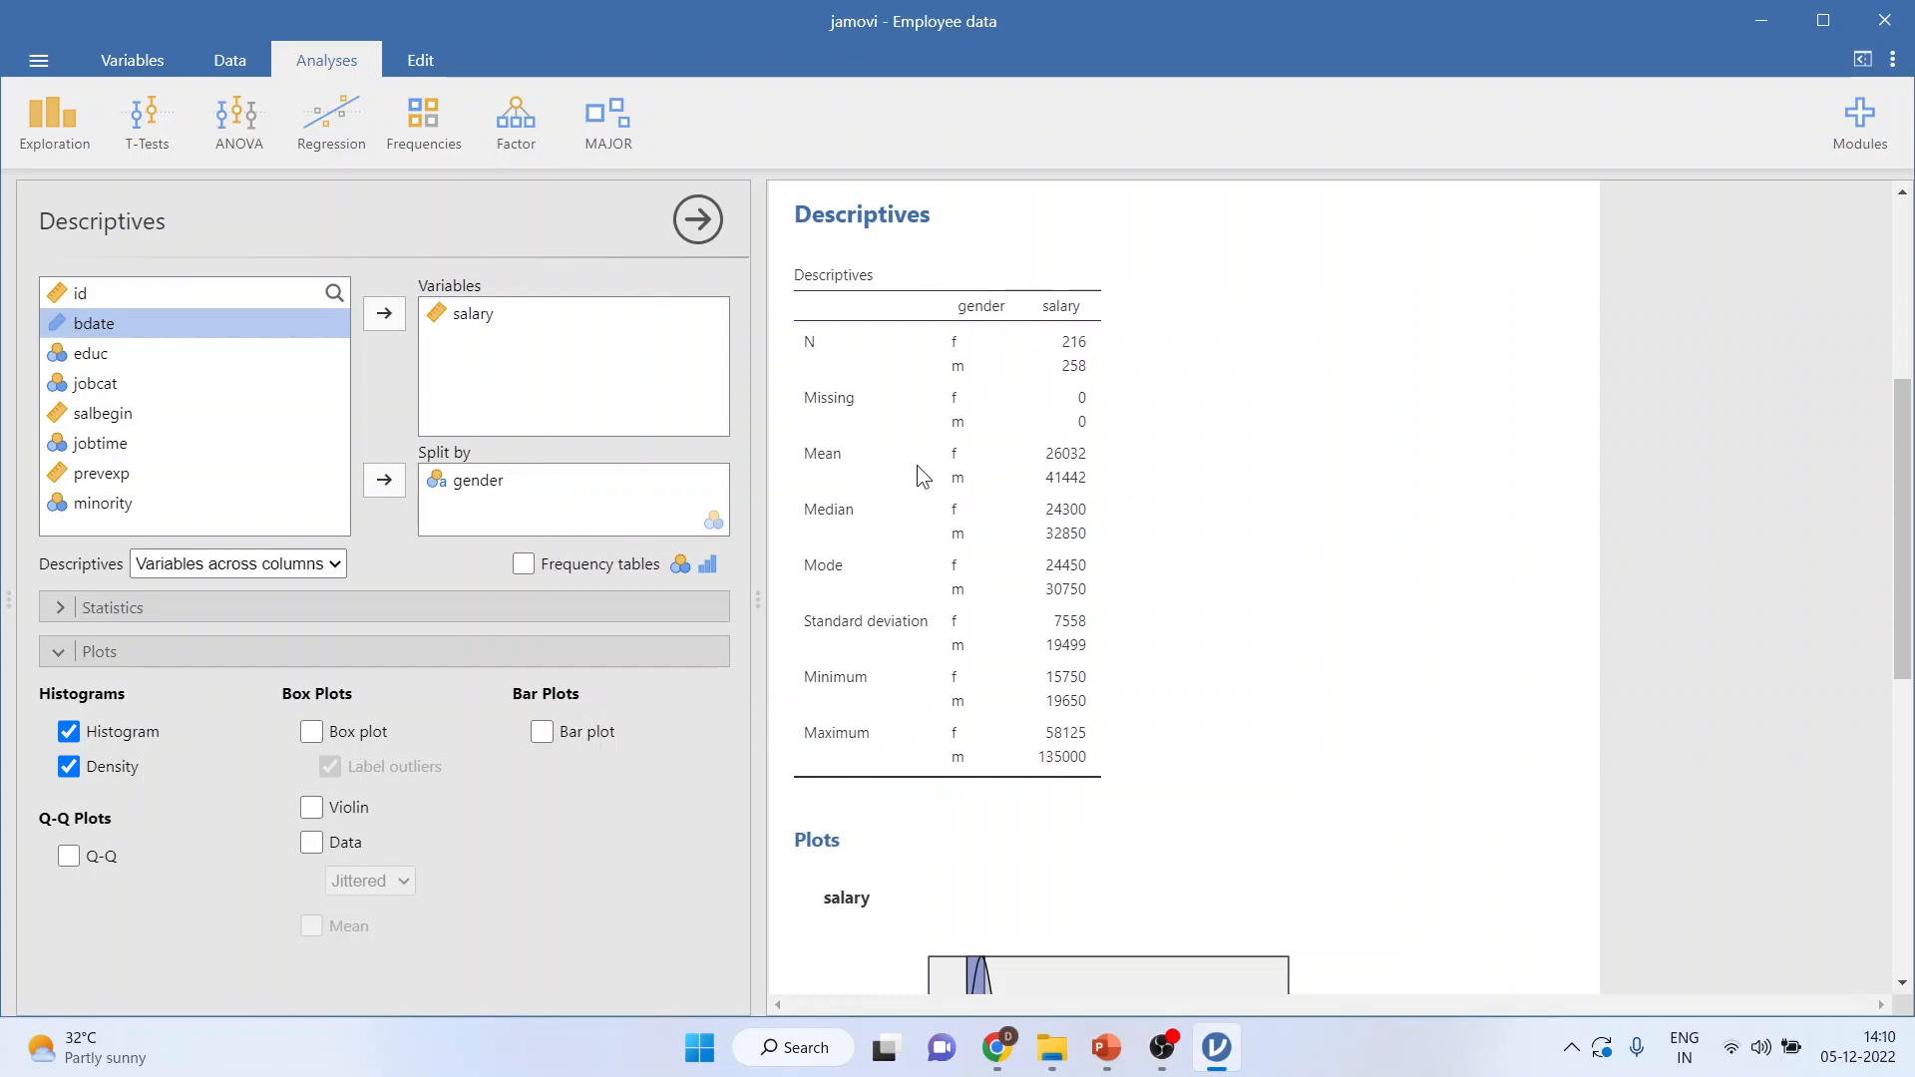
{"action": "mouse_move", "coordinate": [957, 498]}
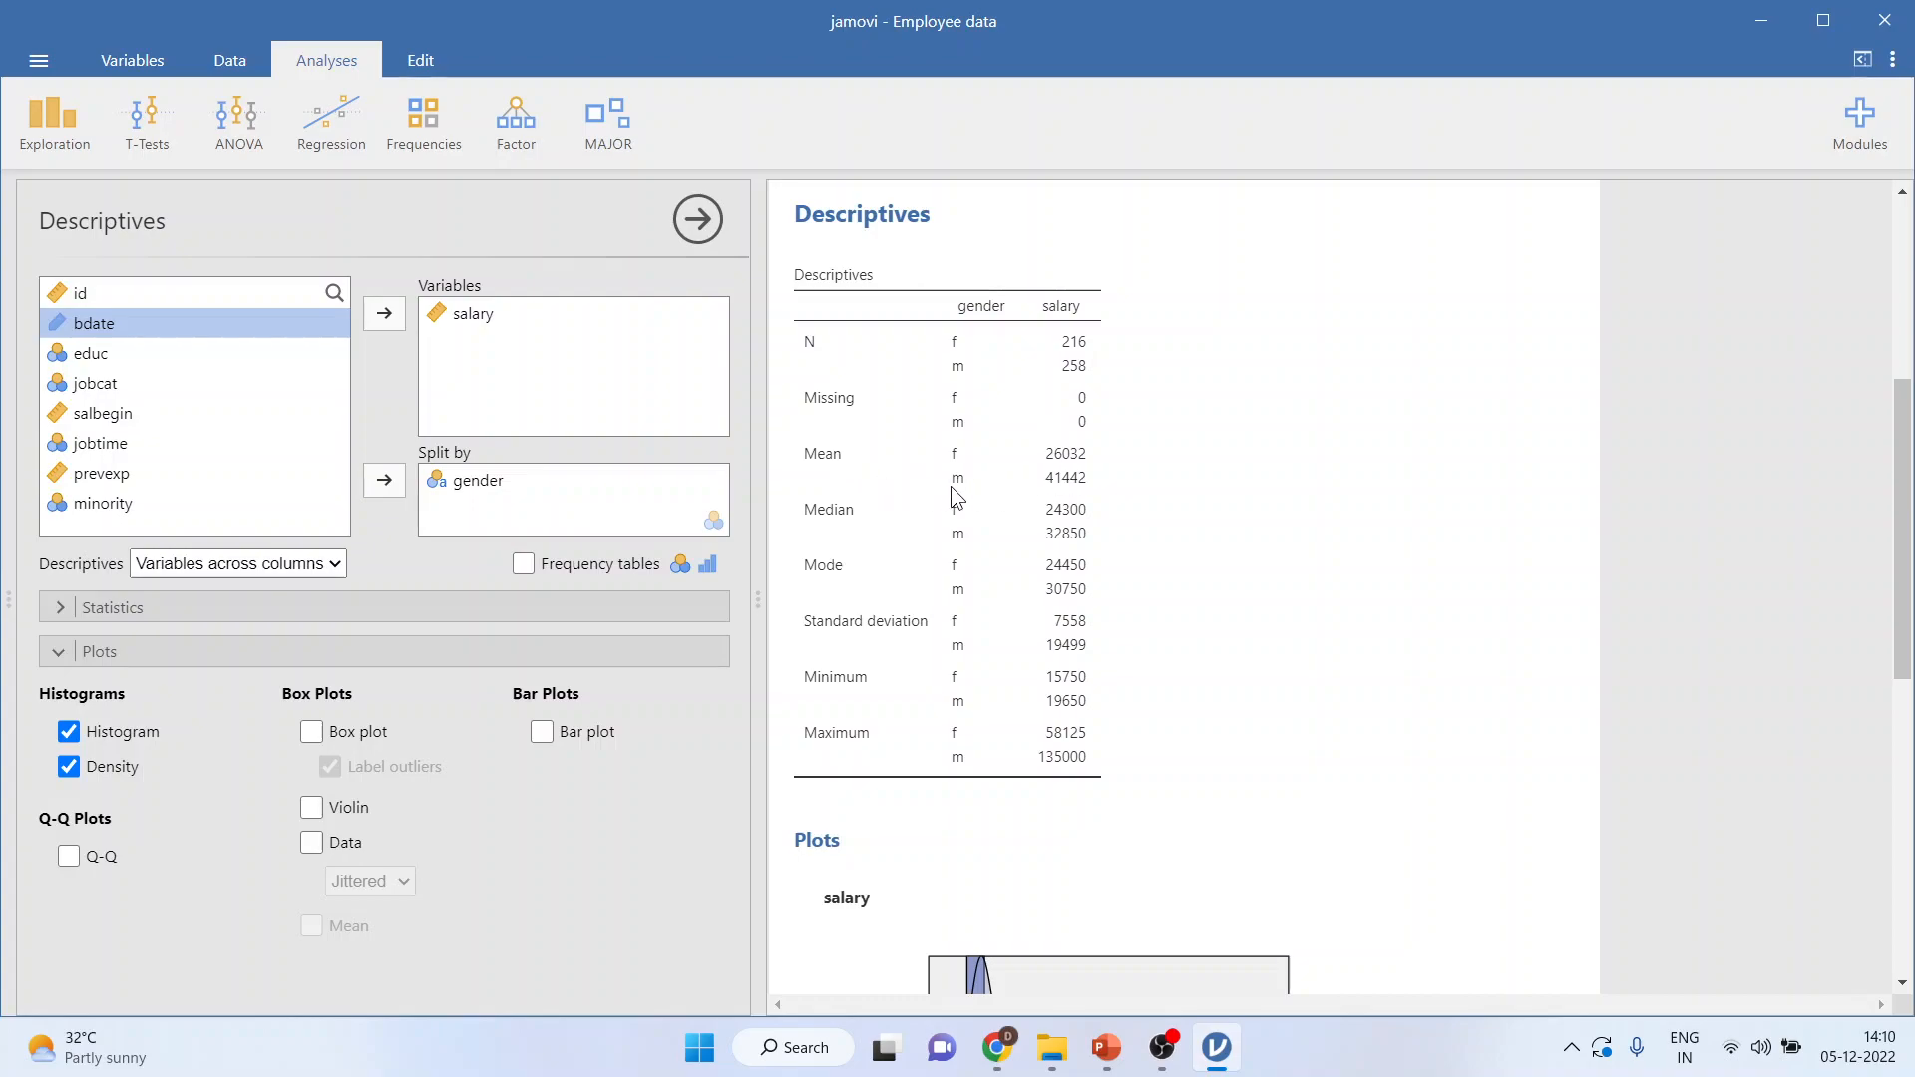
{"action": "mouse_move", "coordinate": [1038, 566]}
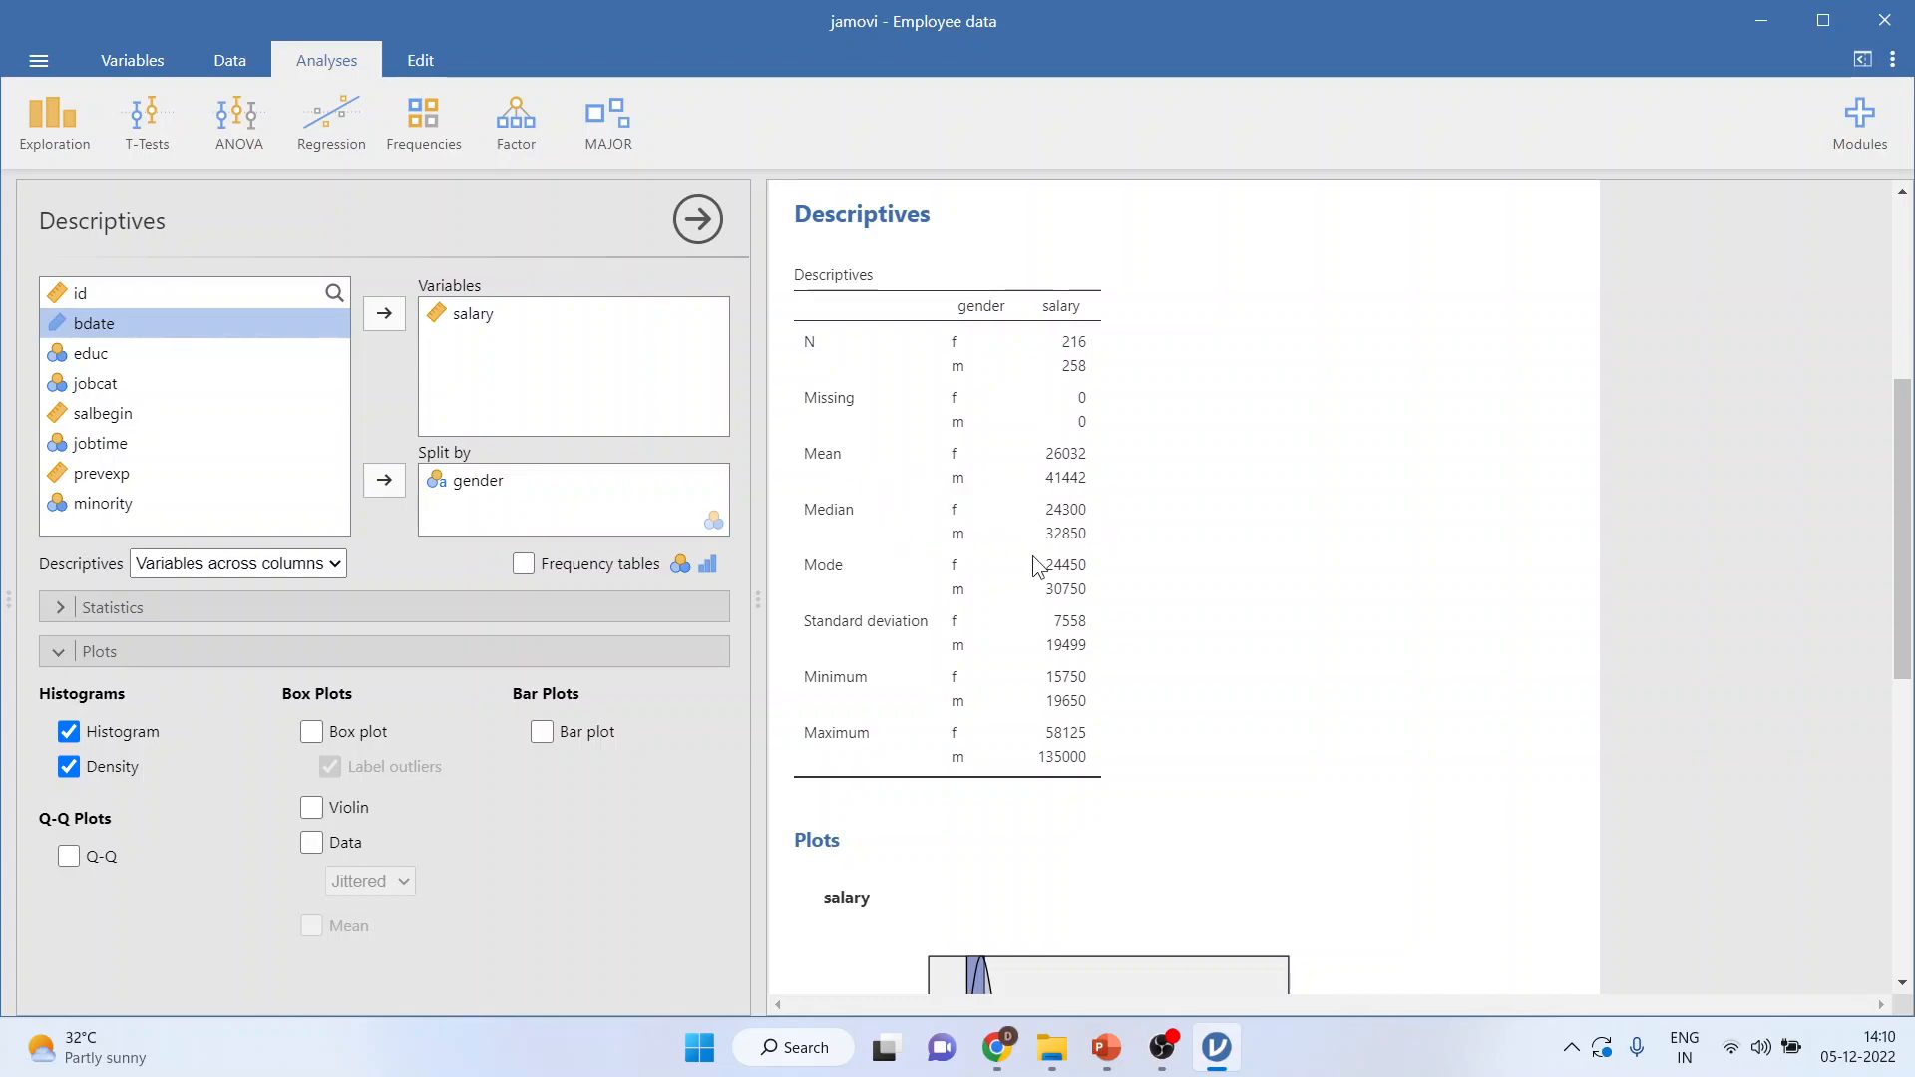
{"action": "scroll", "scroll_direction": "down", "scroll_amount": 3}
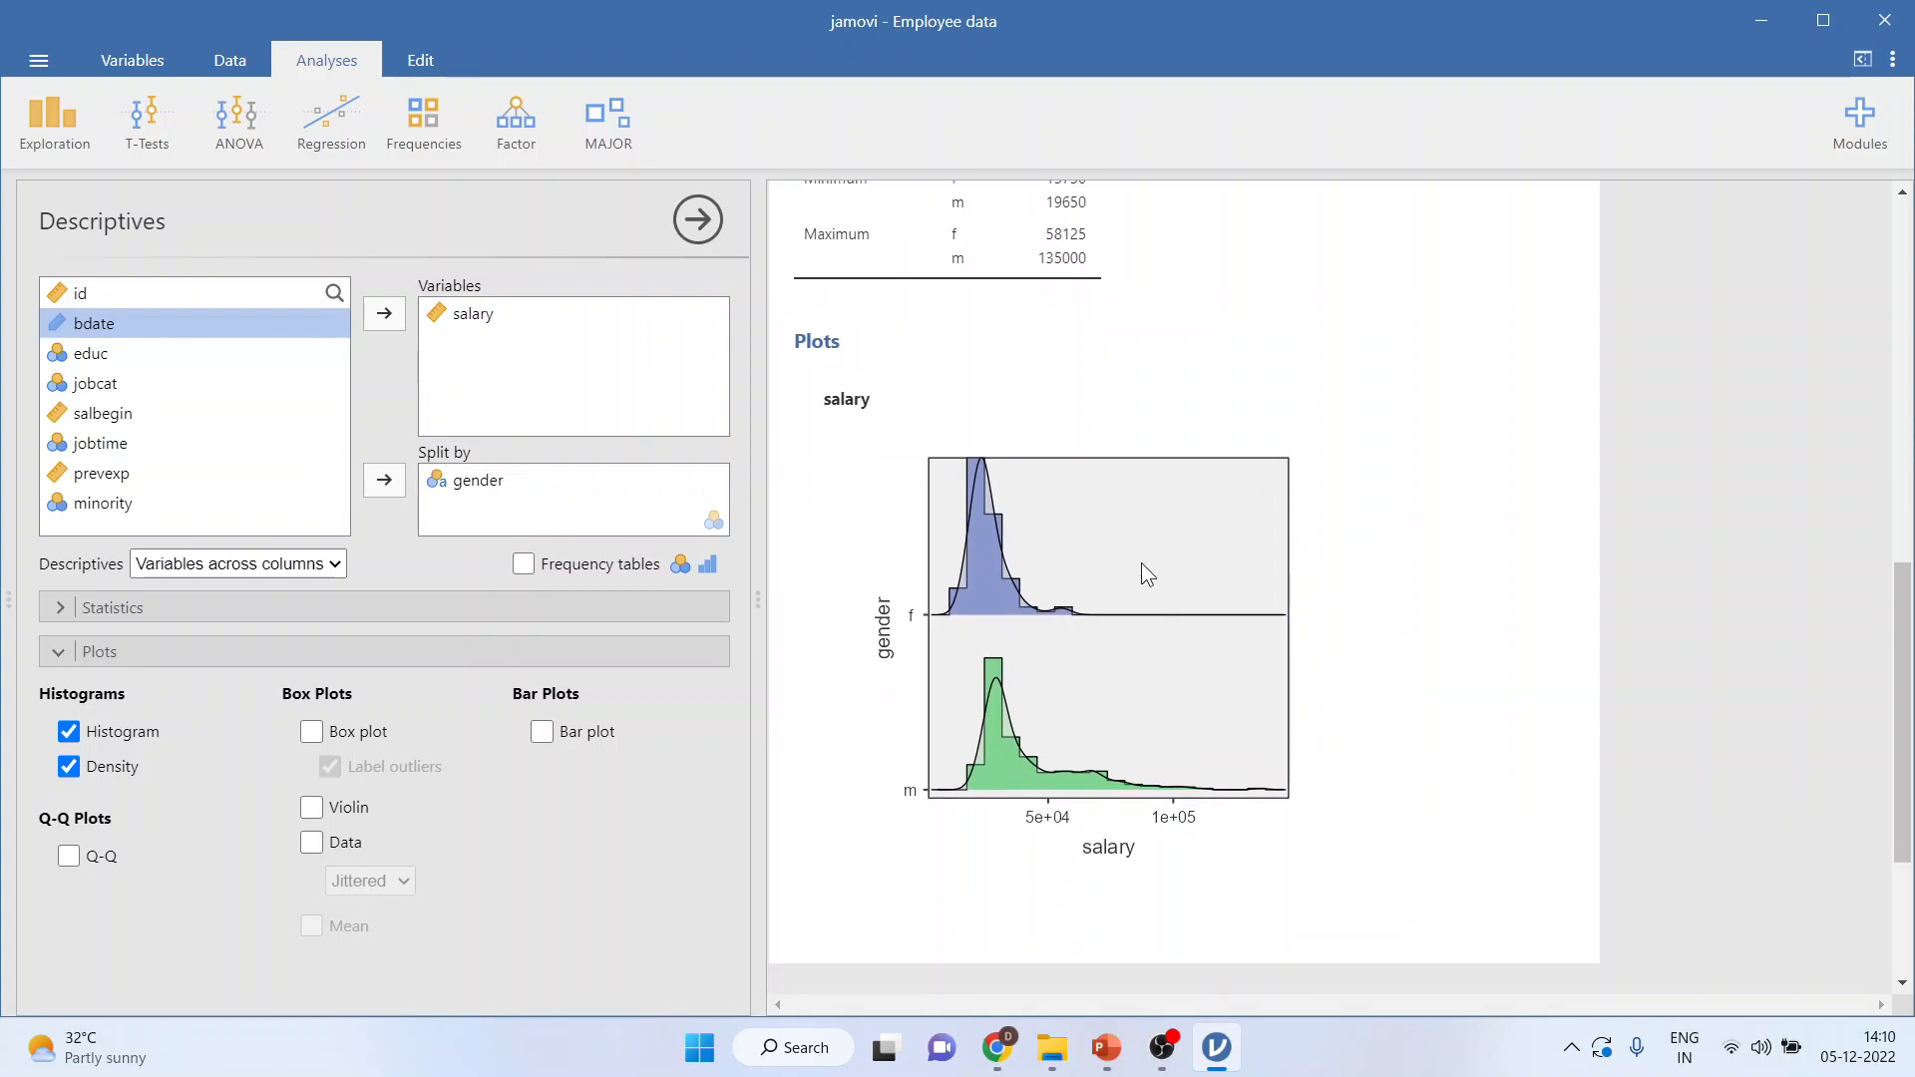
{"action": "mouse_move", "coordinate": [1054, 802]}
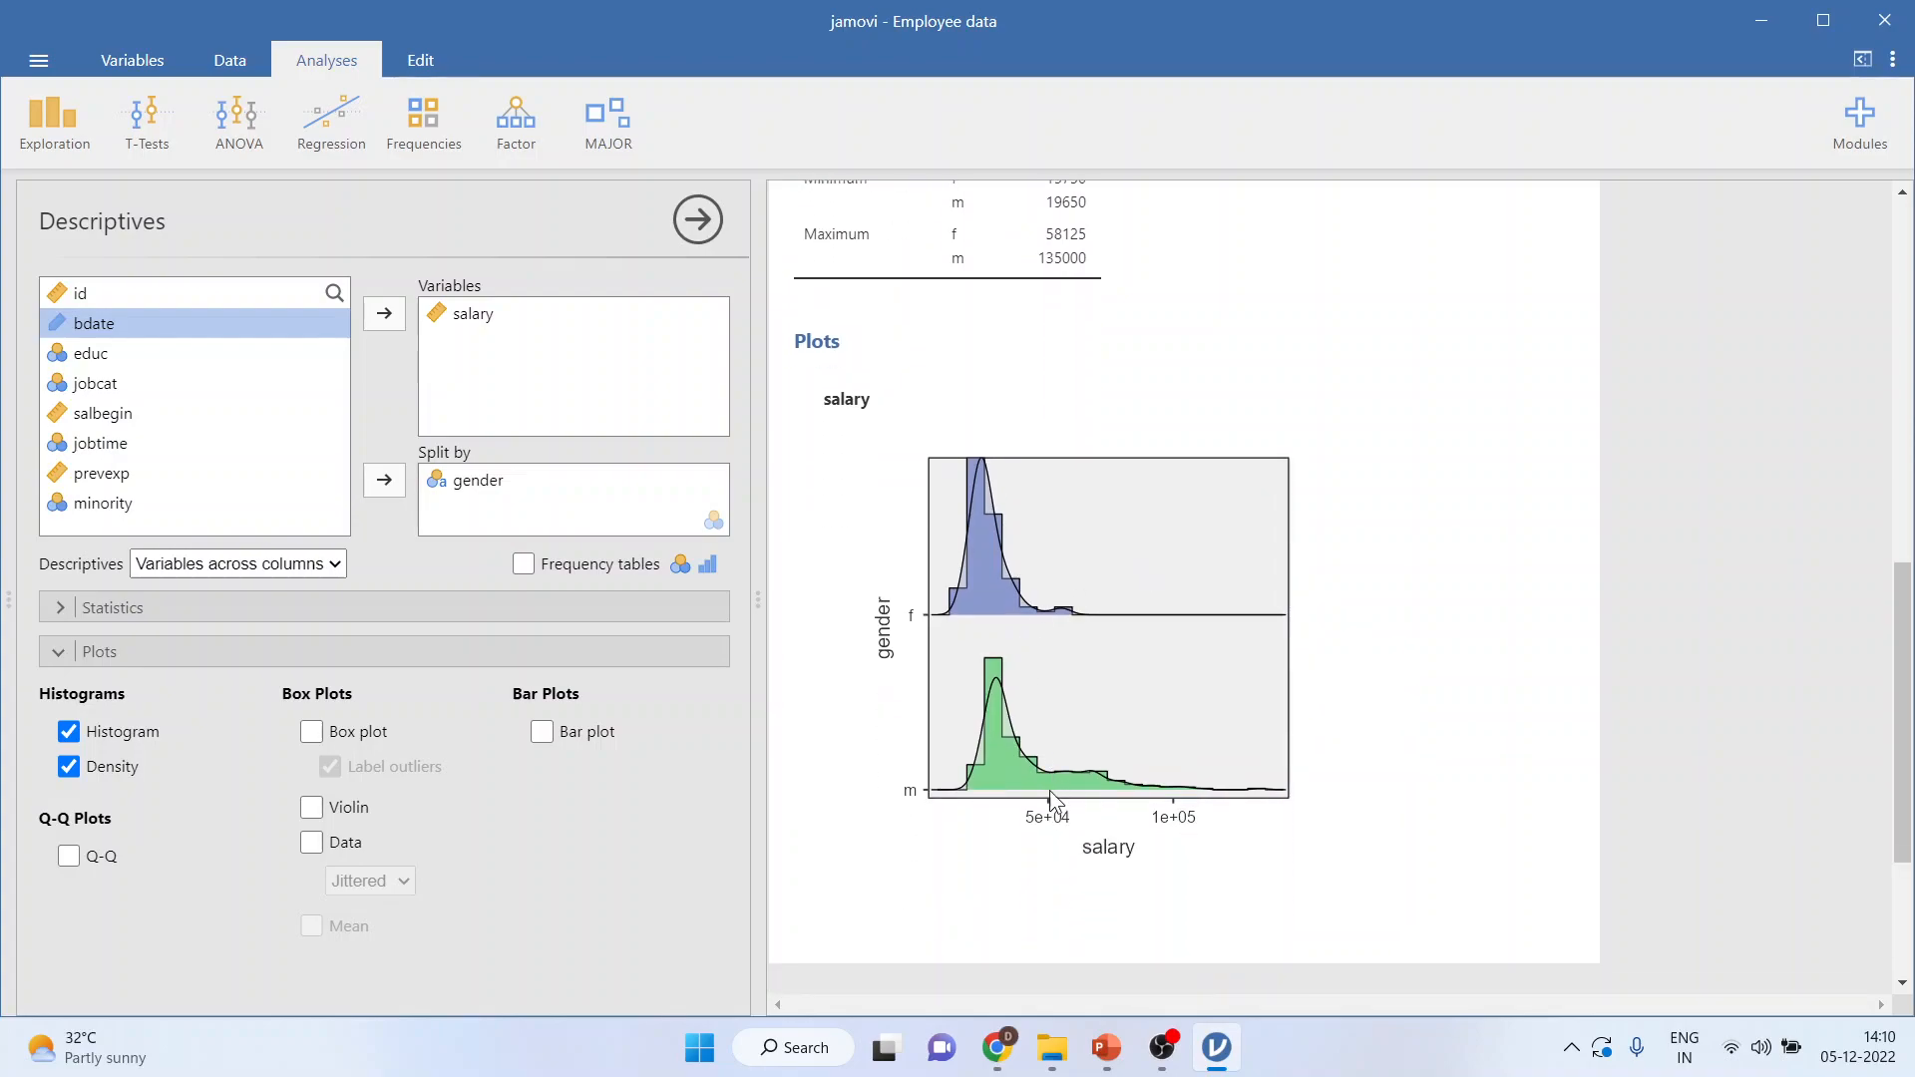
{"action": "mouse_move", "coordinate": [1023, 647]}
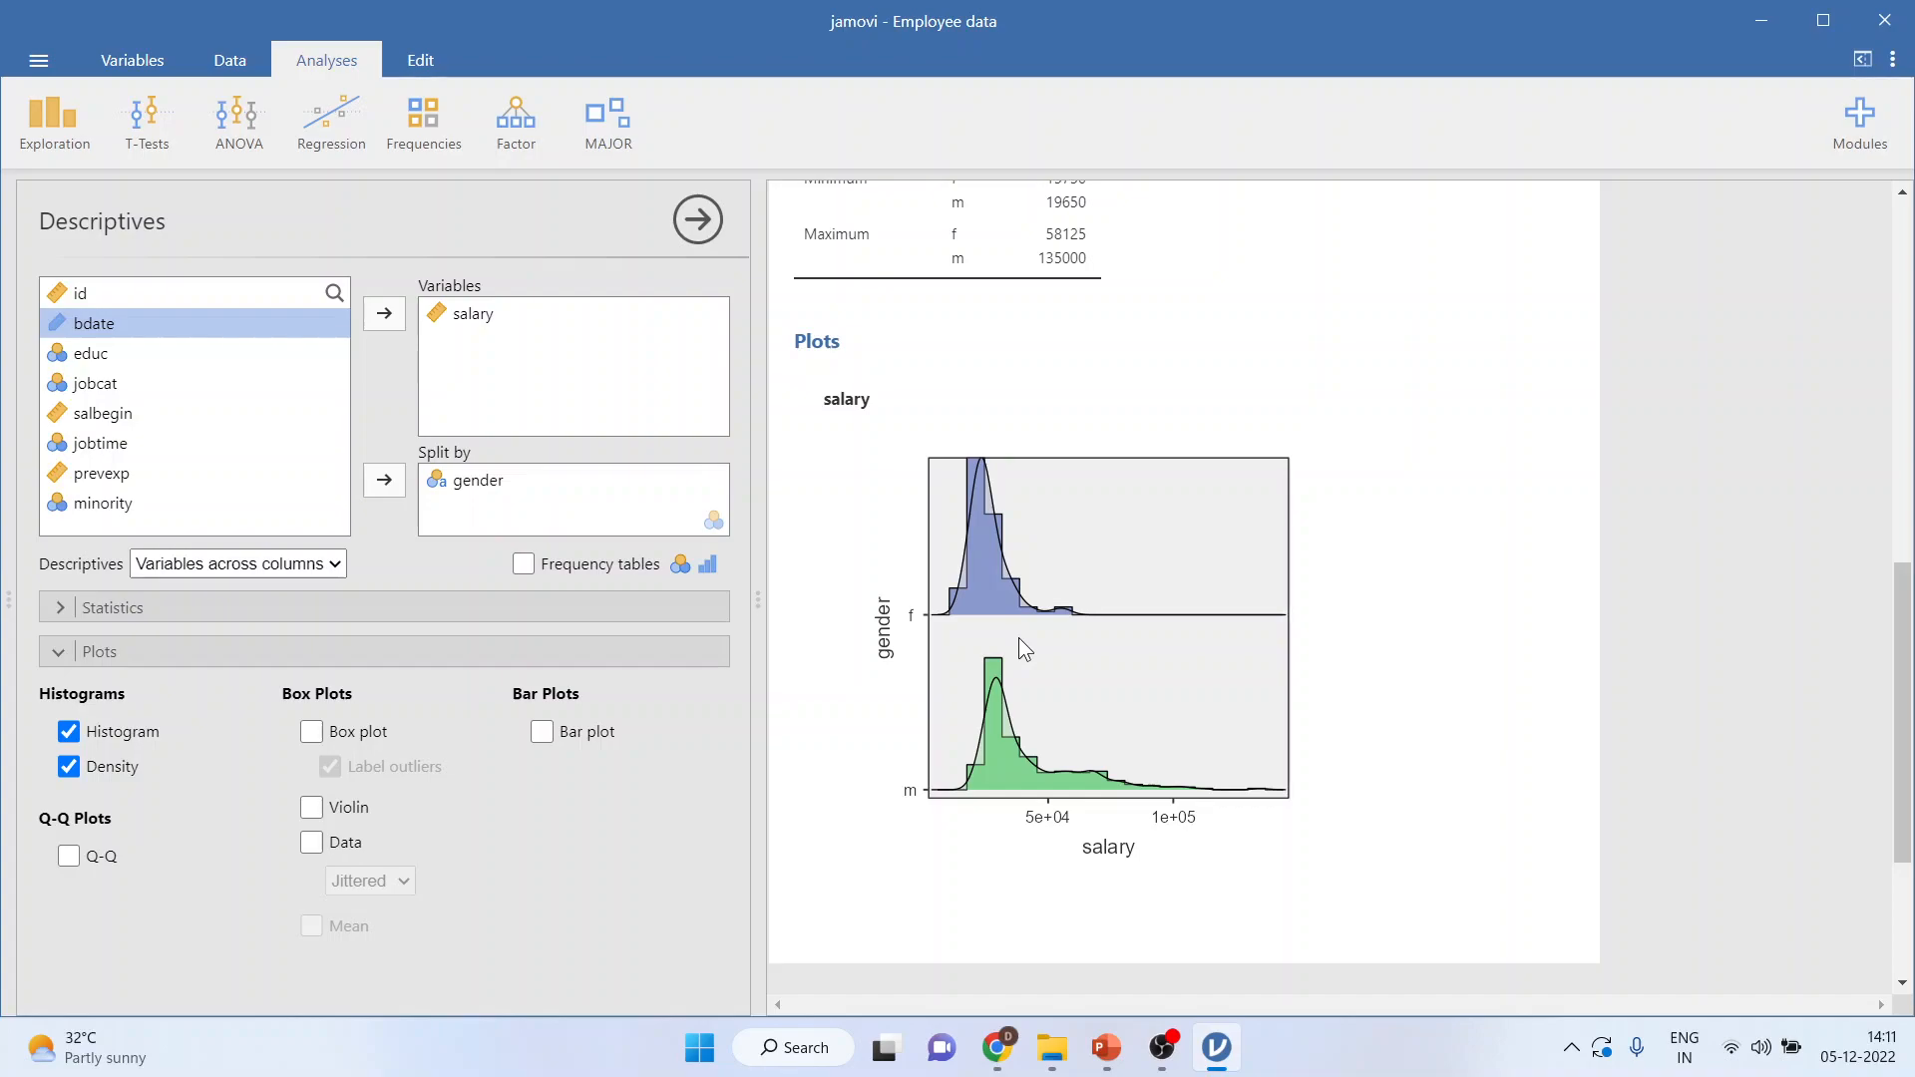
{"action": "mouse_move", "coordinate": [489, 354]}
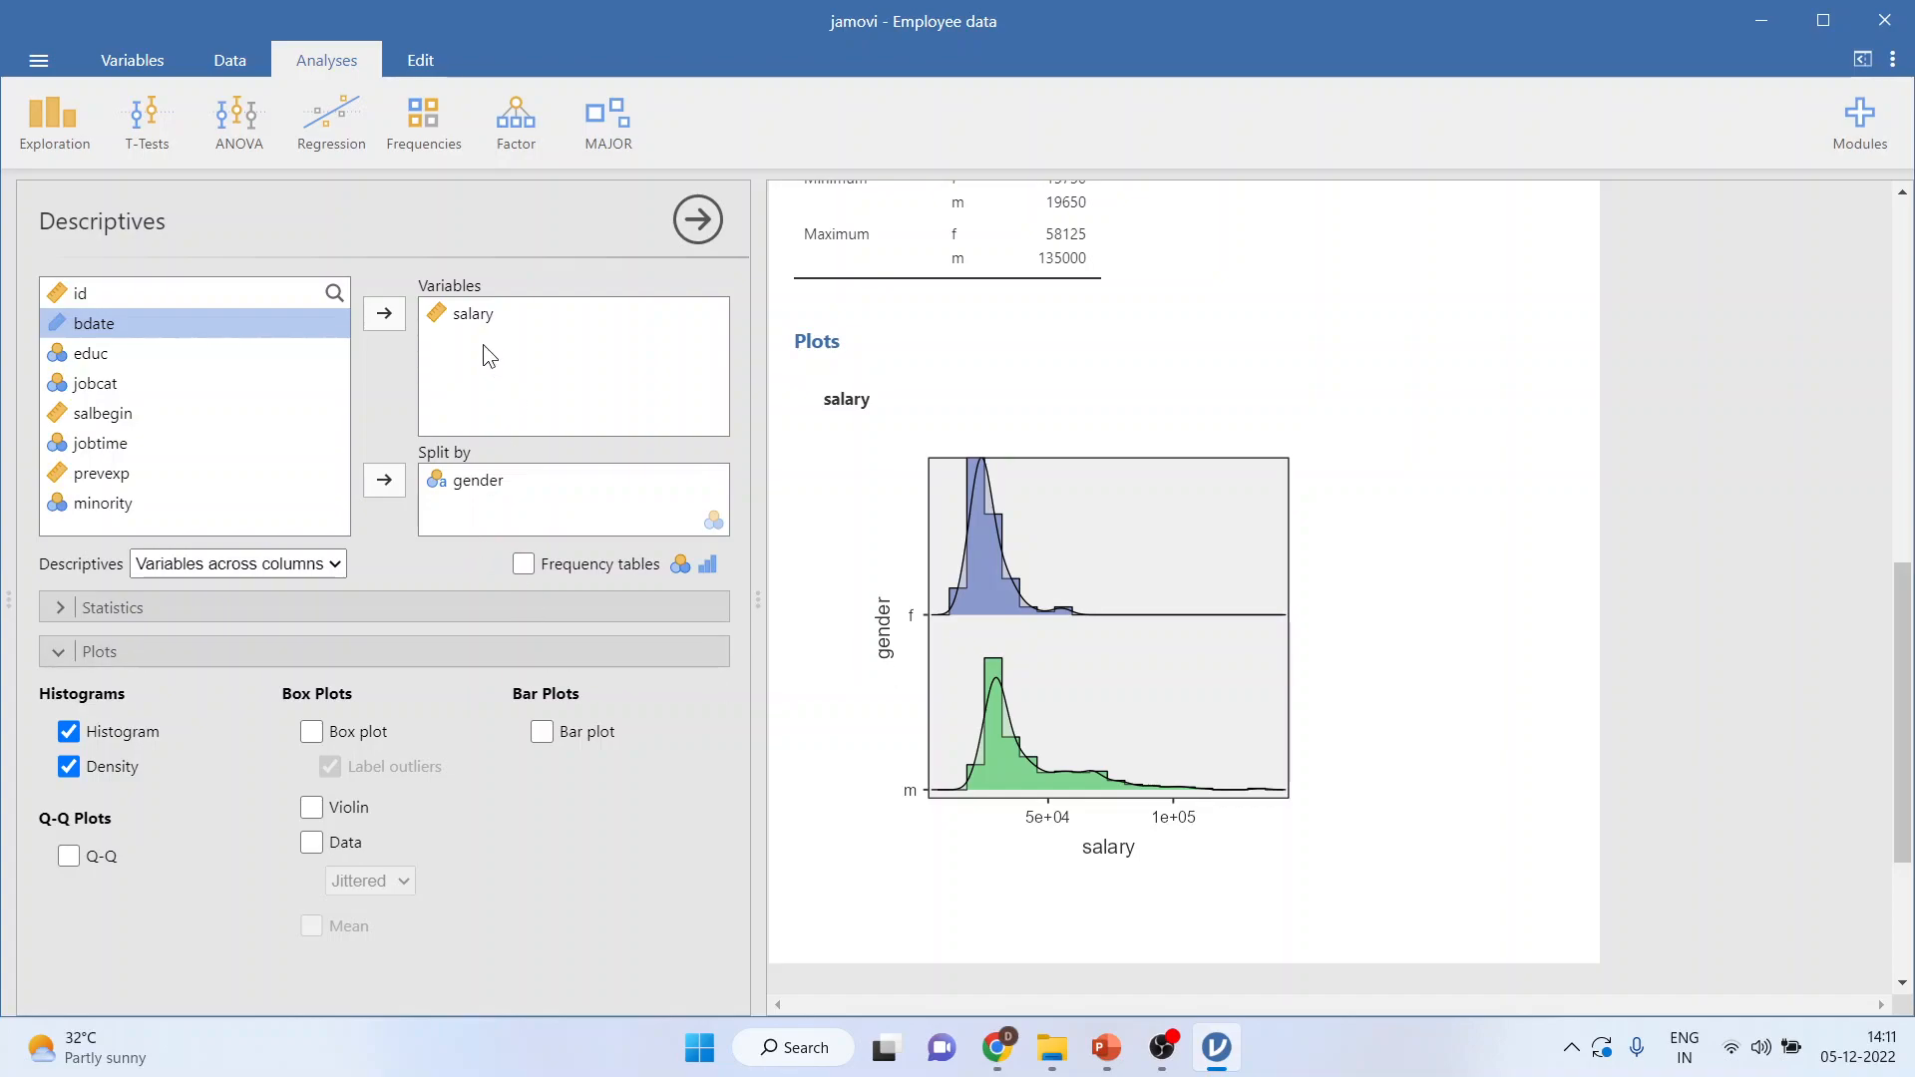
{"action": "mouse_move", "coordinate": [494, 643]}
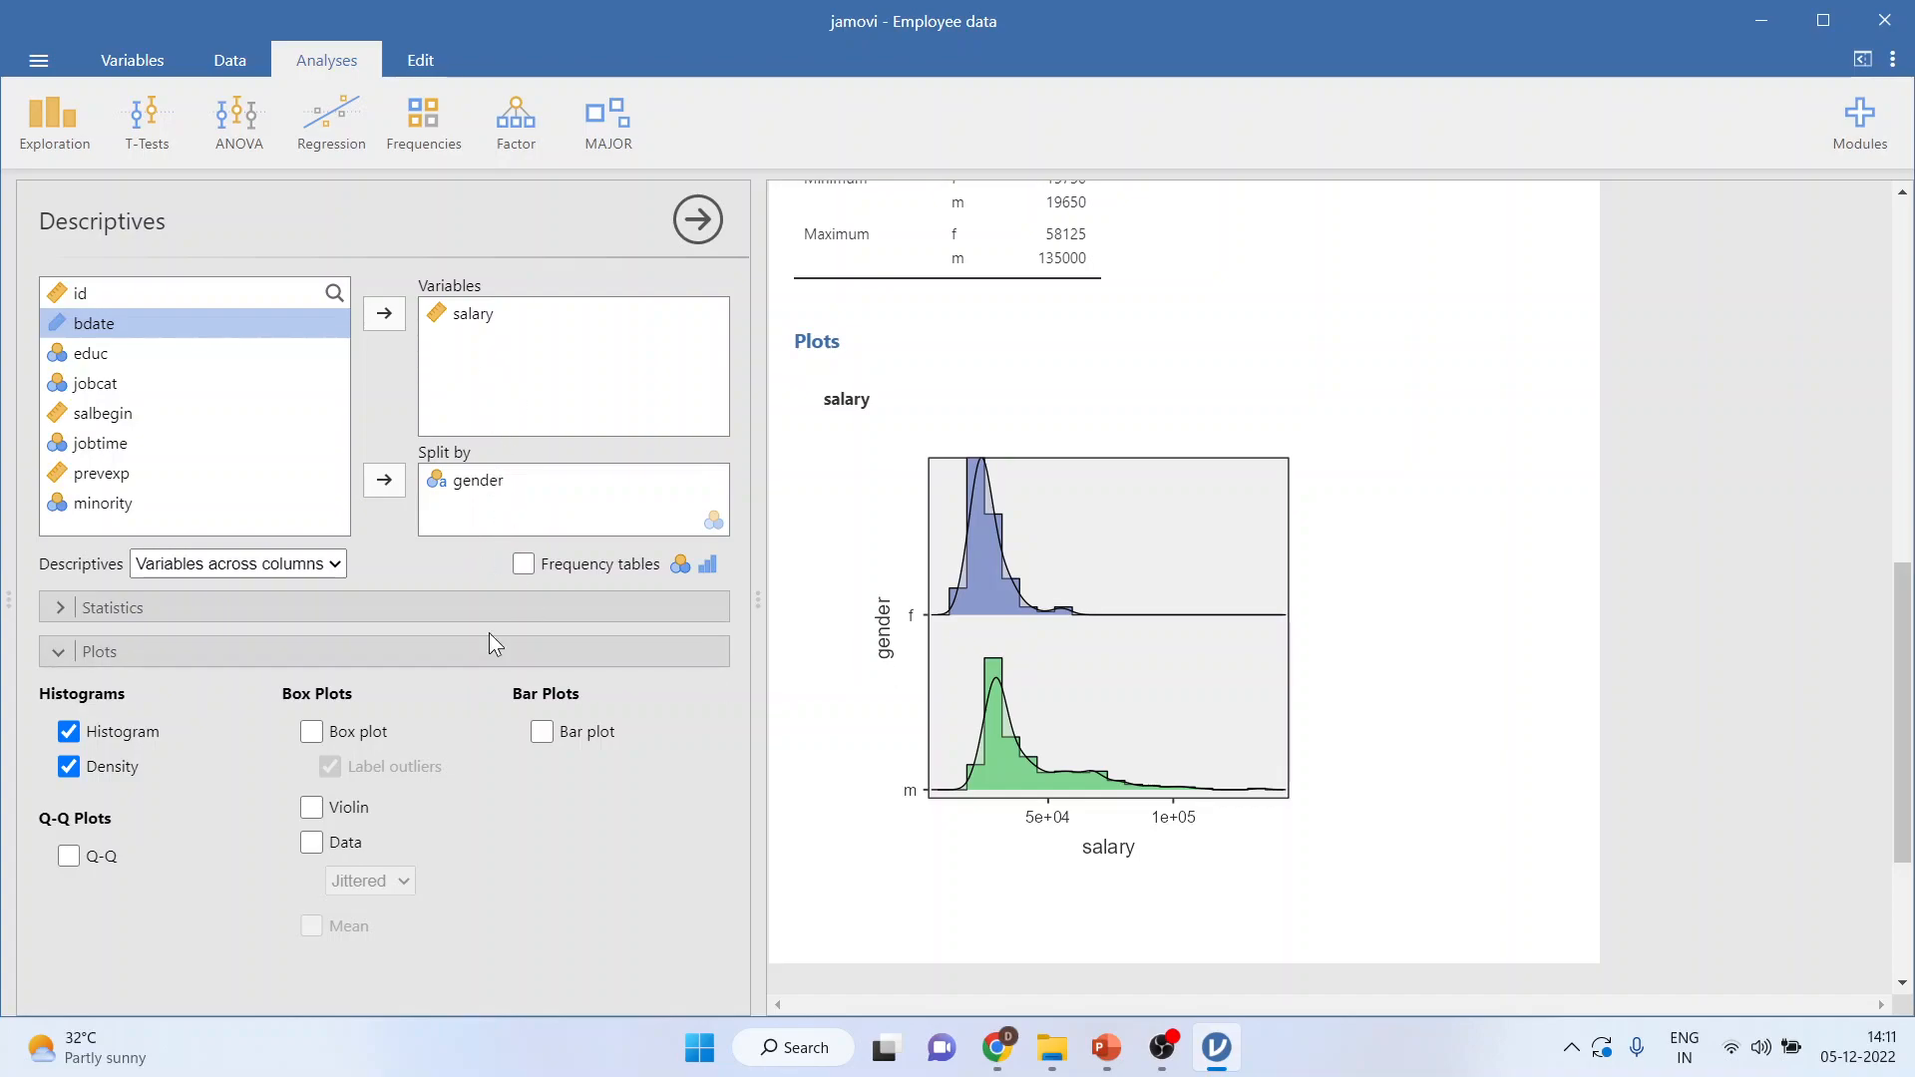
- Enable Box plot with labelled outliers and scroll down to view the gender box plots
{"action": "left_click", "coordinate": [311, 732]}
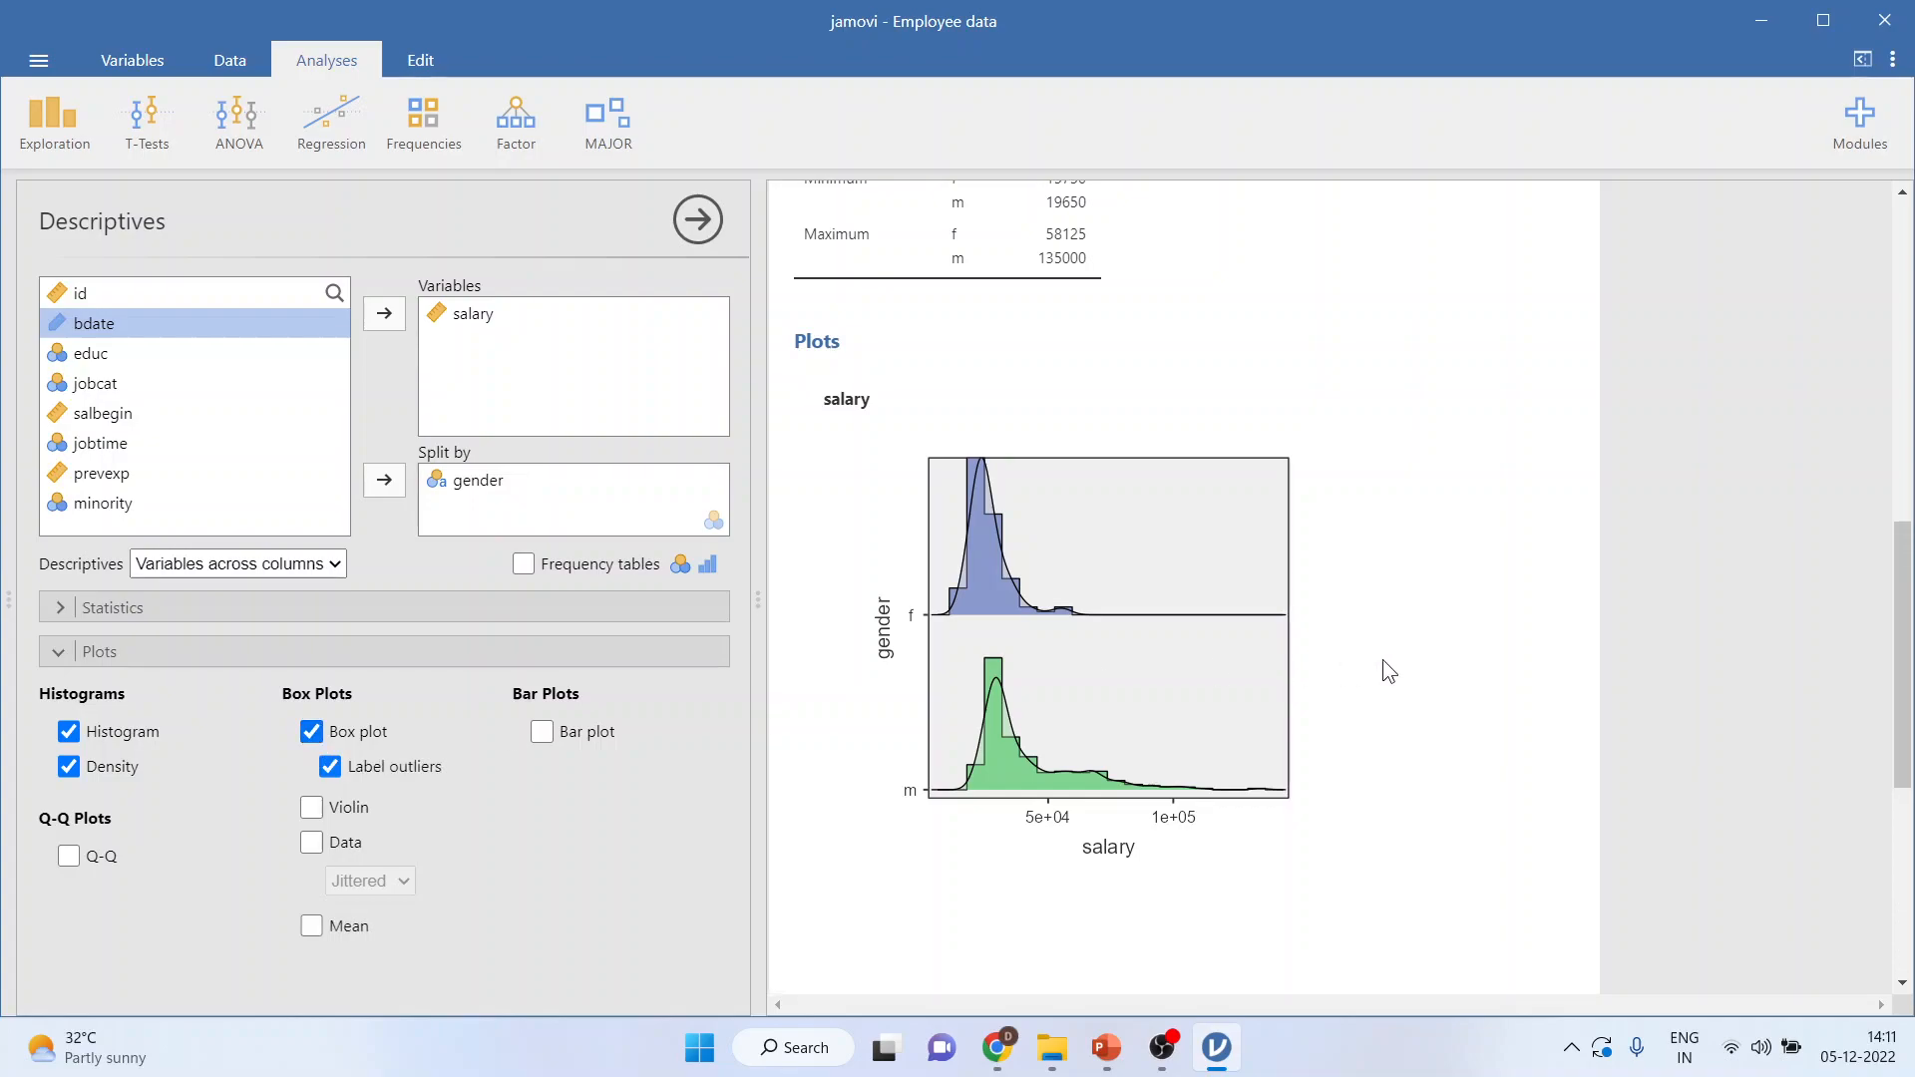
{"action": "scroll", "scroll_direction": "down", "scroll_amount": 3}
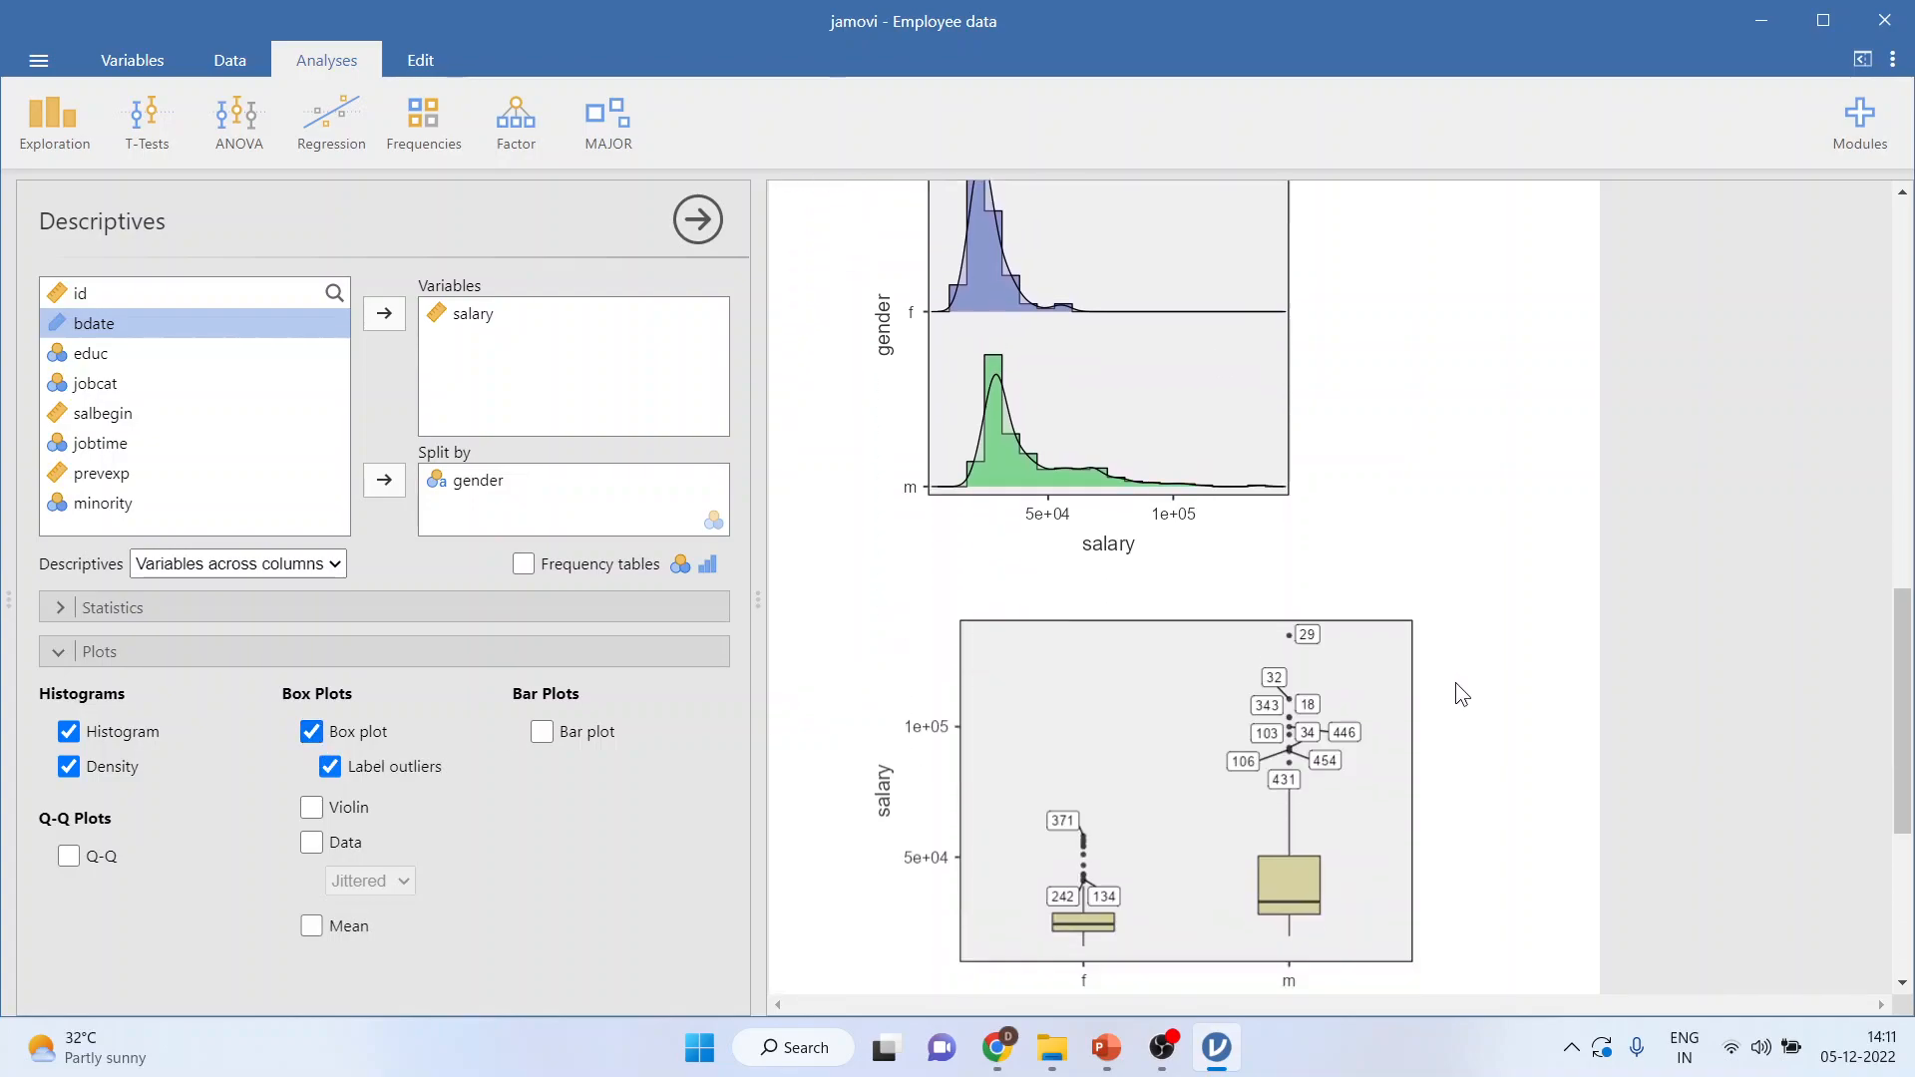
{"action": "scroll", "scroll_direction": "down", "scroll_amount": 3}
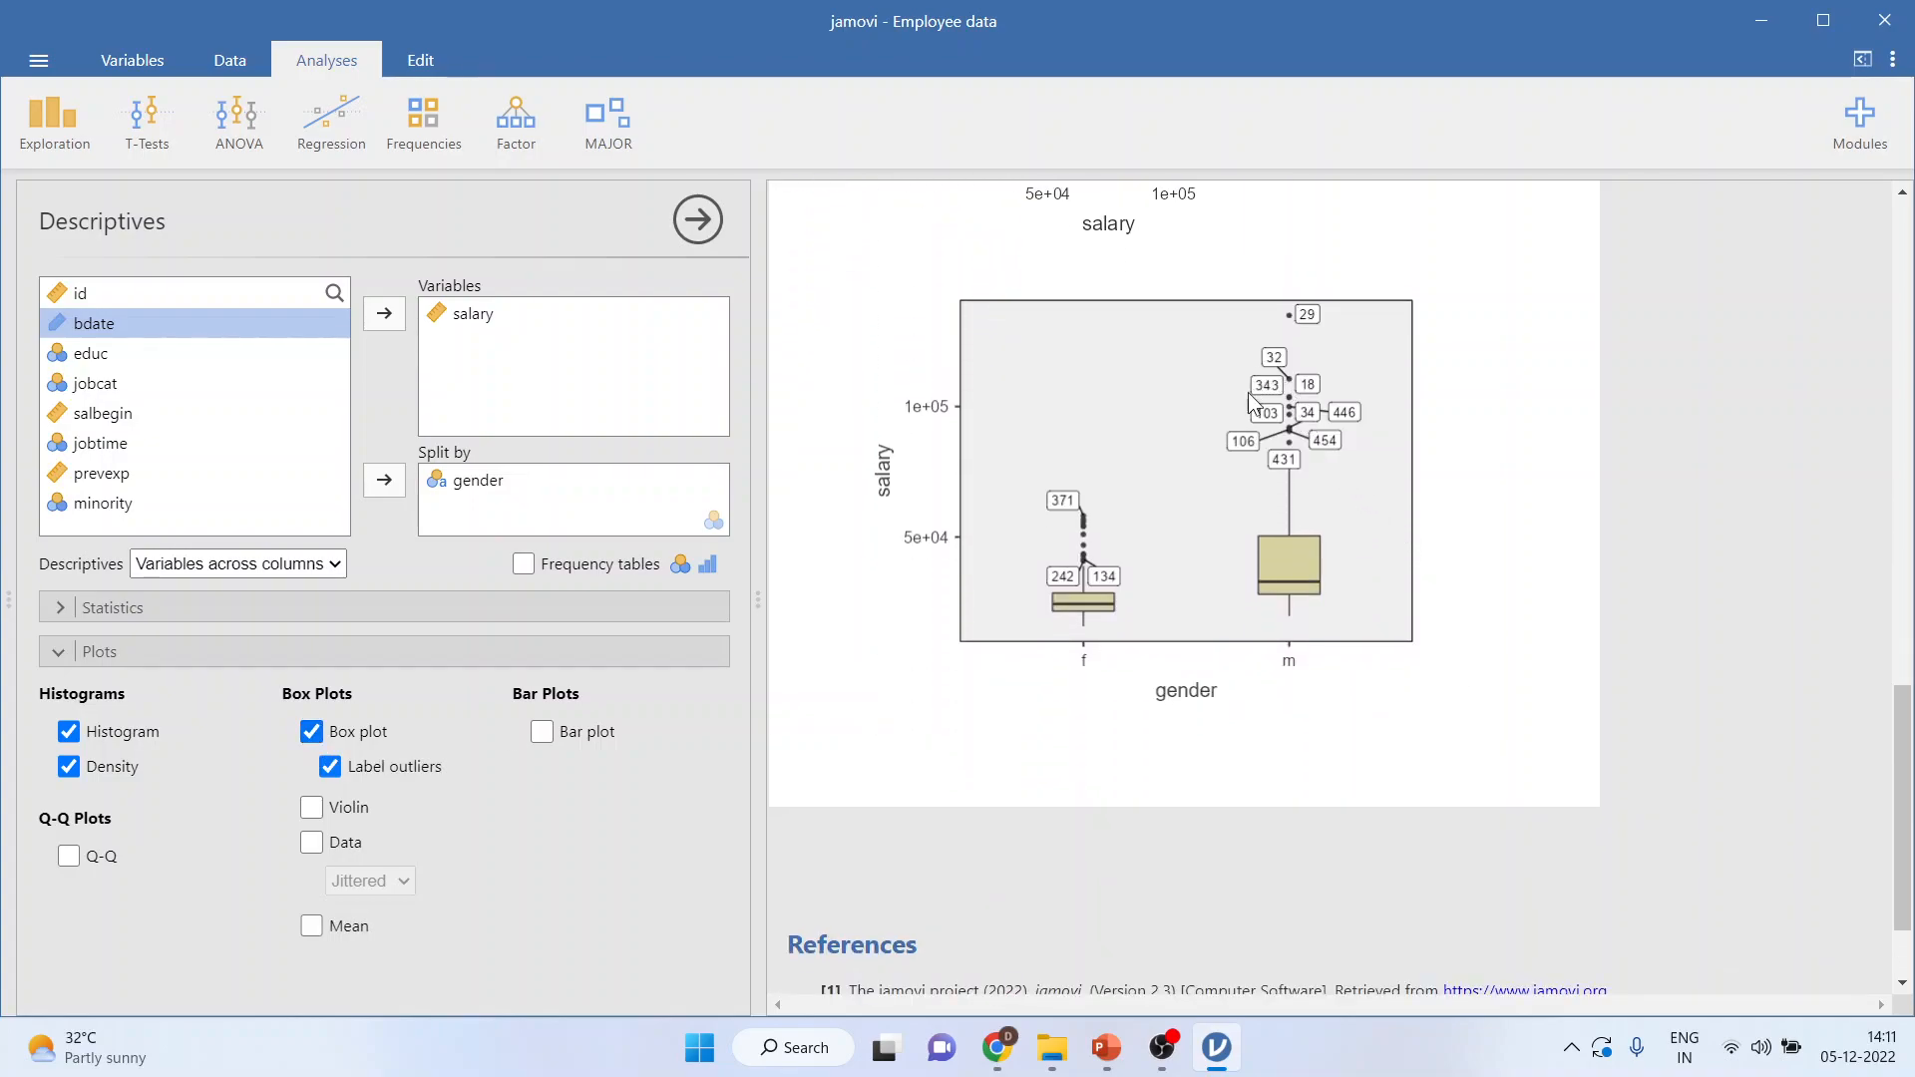
{"action": "mouse_move", "coordinate": [1261, 443]}
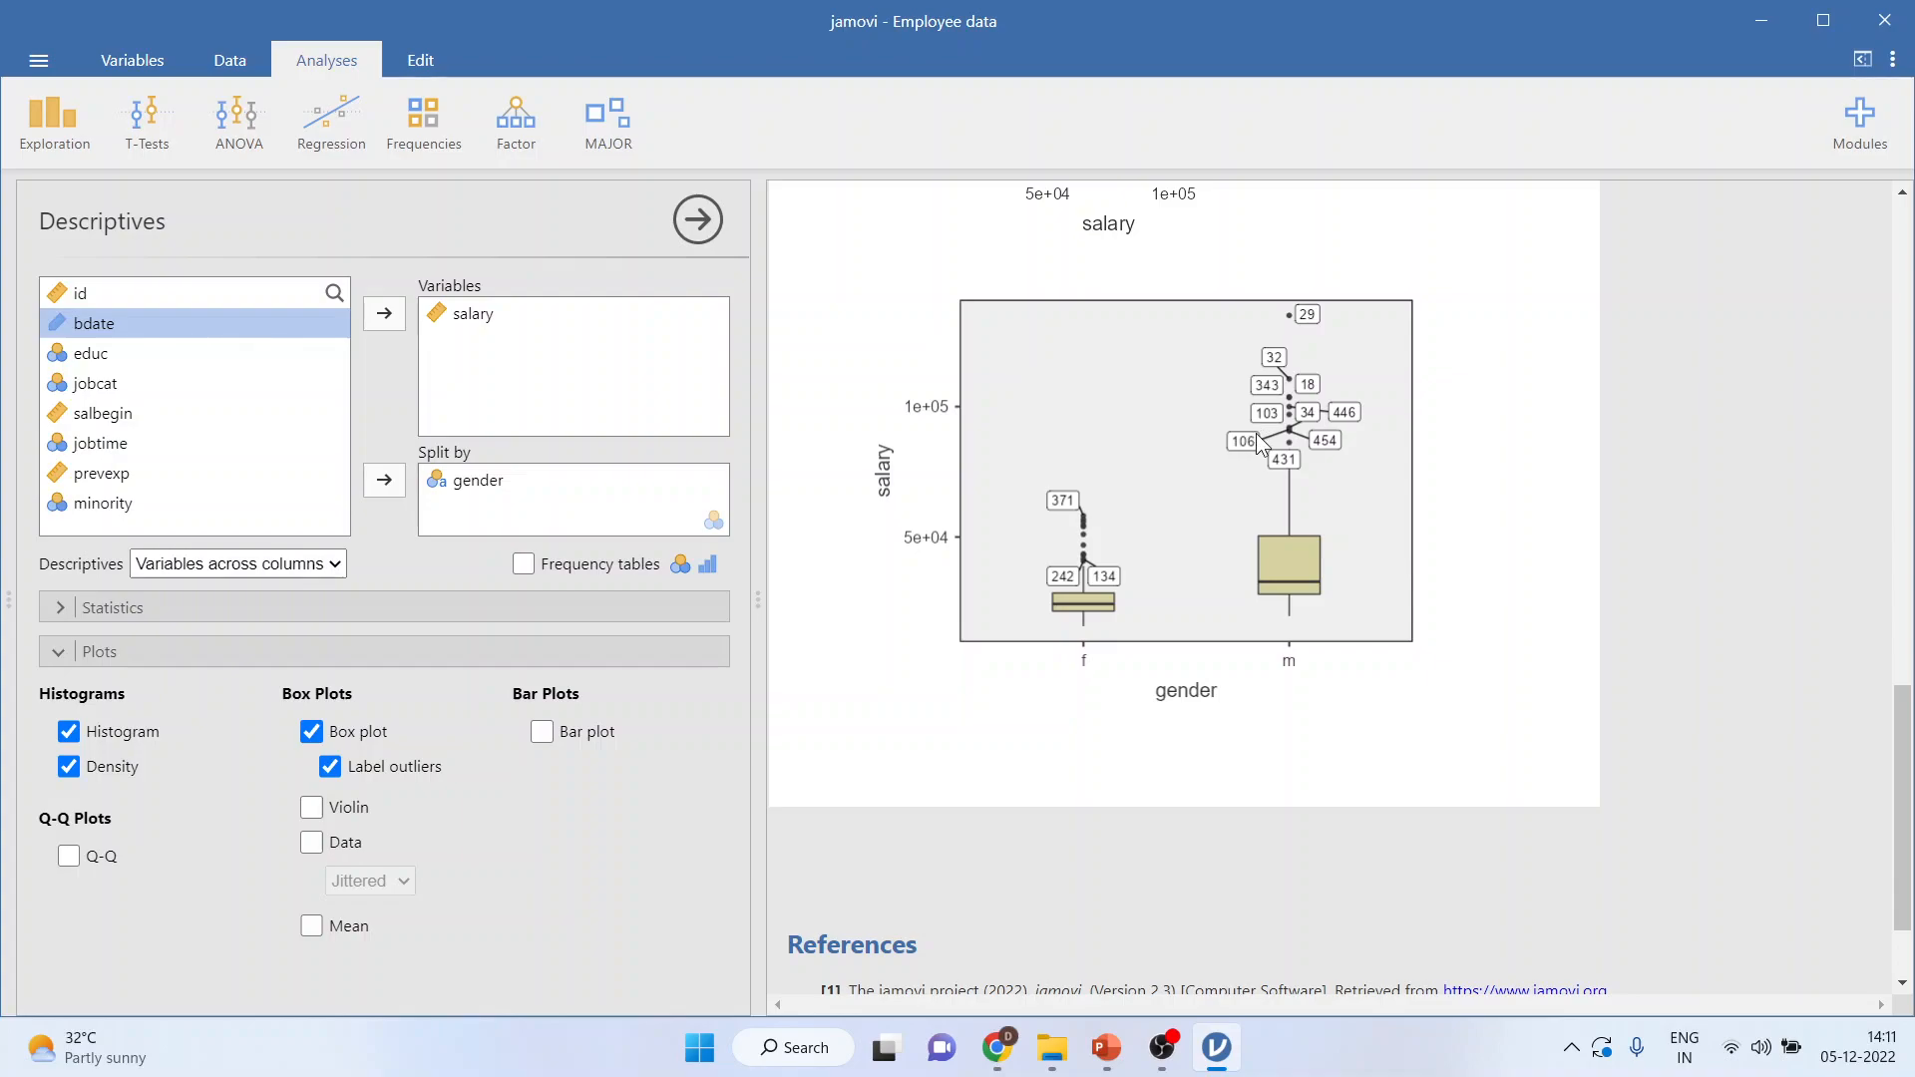
{"action": "mouse_move", "coordinate": [1305, 342]}
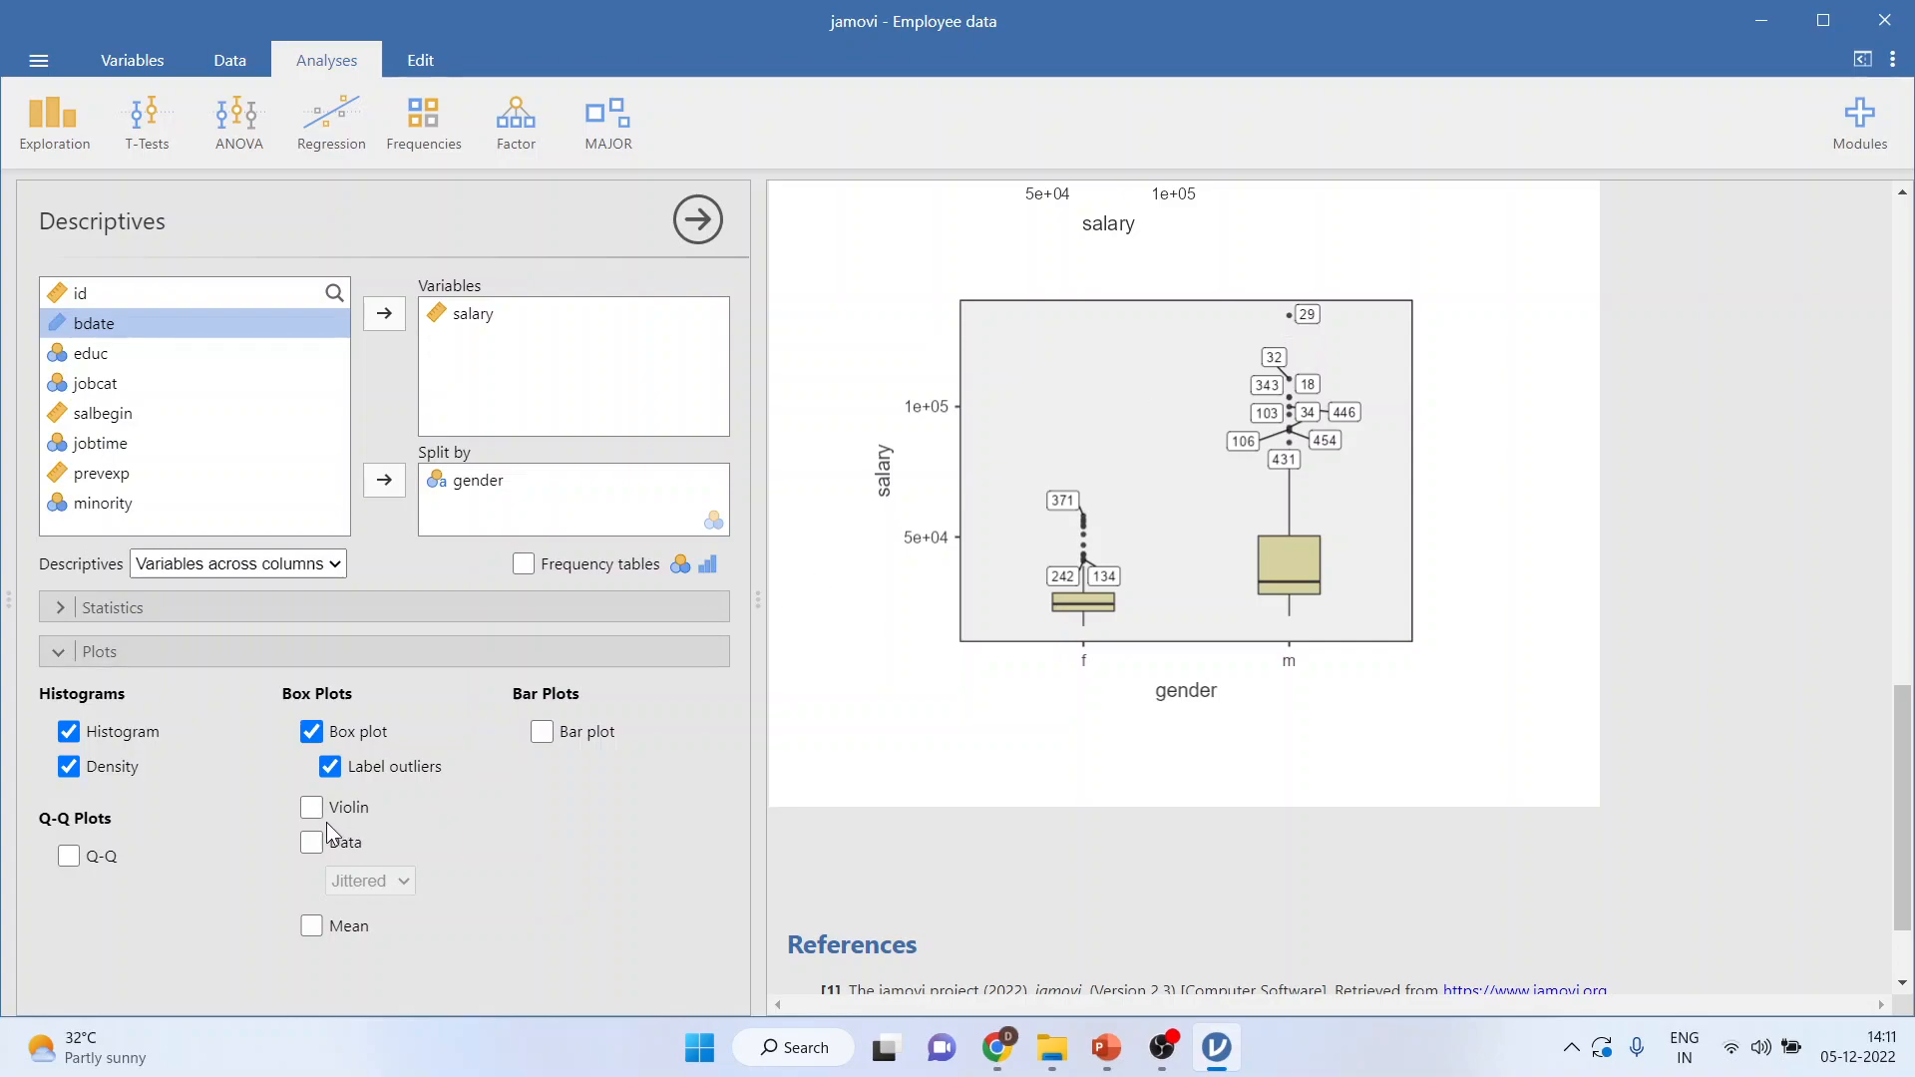
- Tick Violin under Box Plots for the f and m salary plots
{"action": "left_click", "coordinate": [311, 807]}
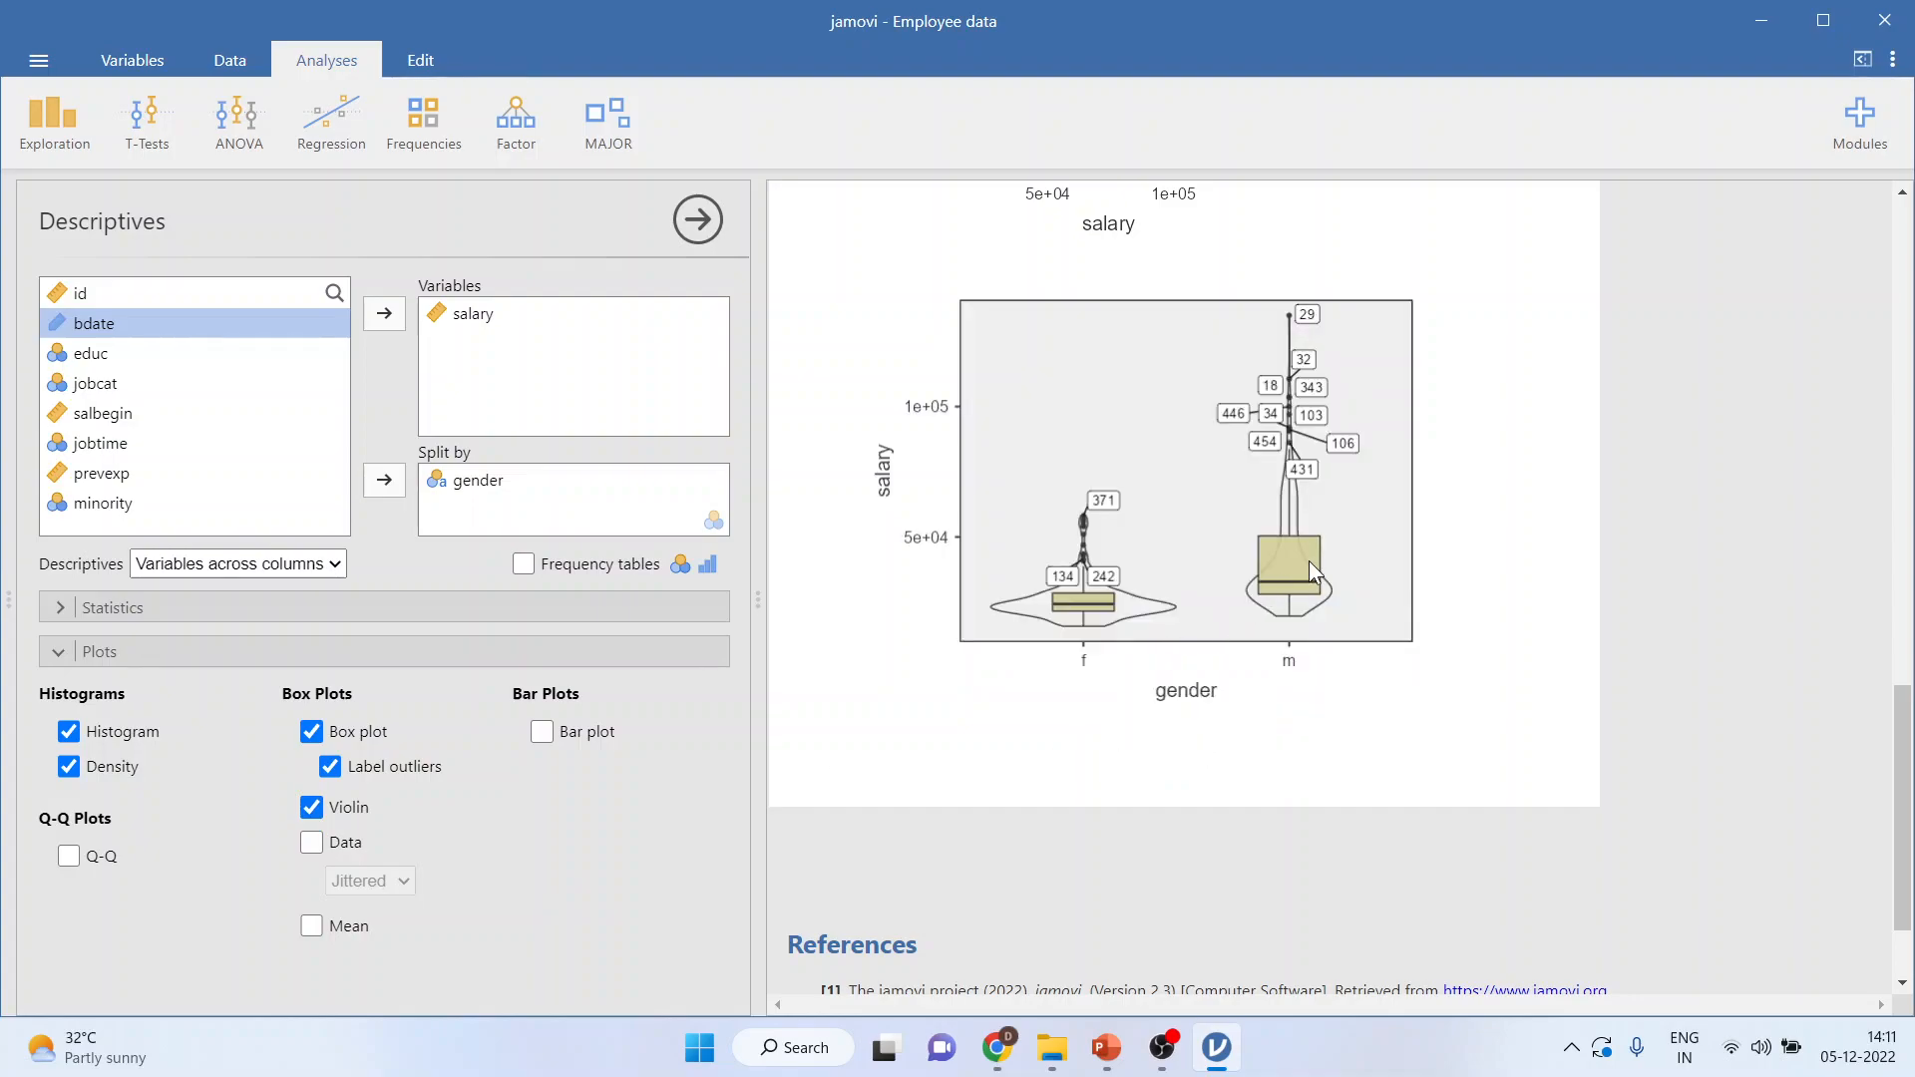
{"action": "mouse_move", "coordinate": [1293, 619]}
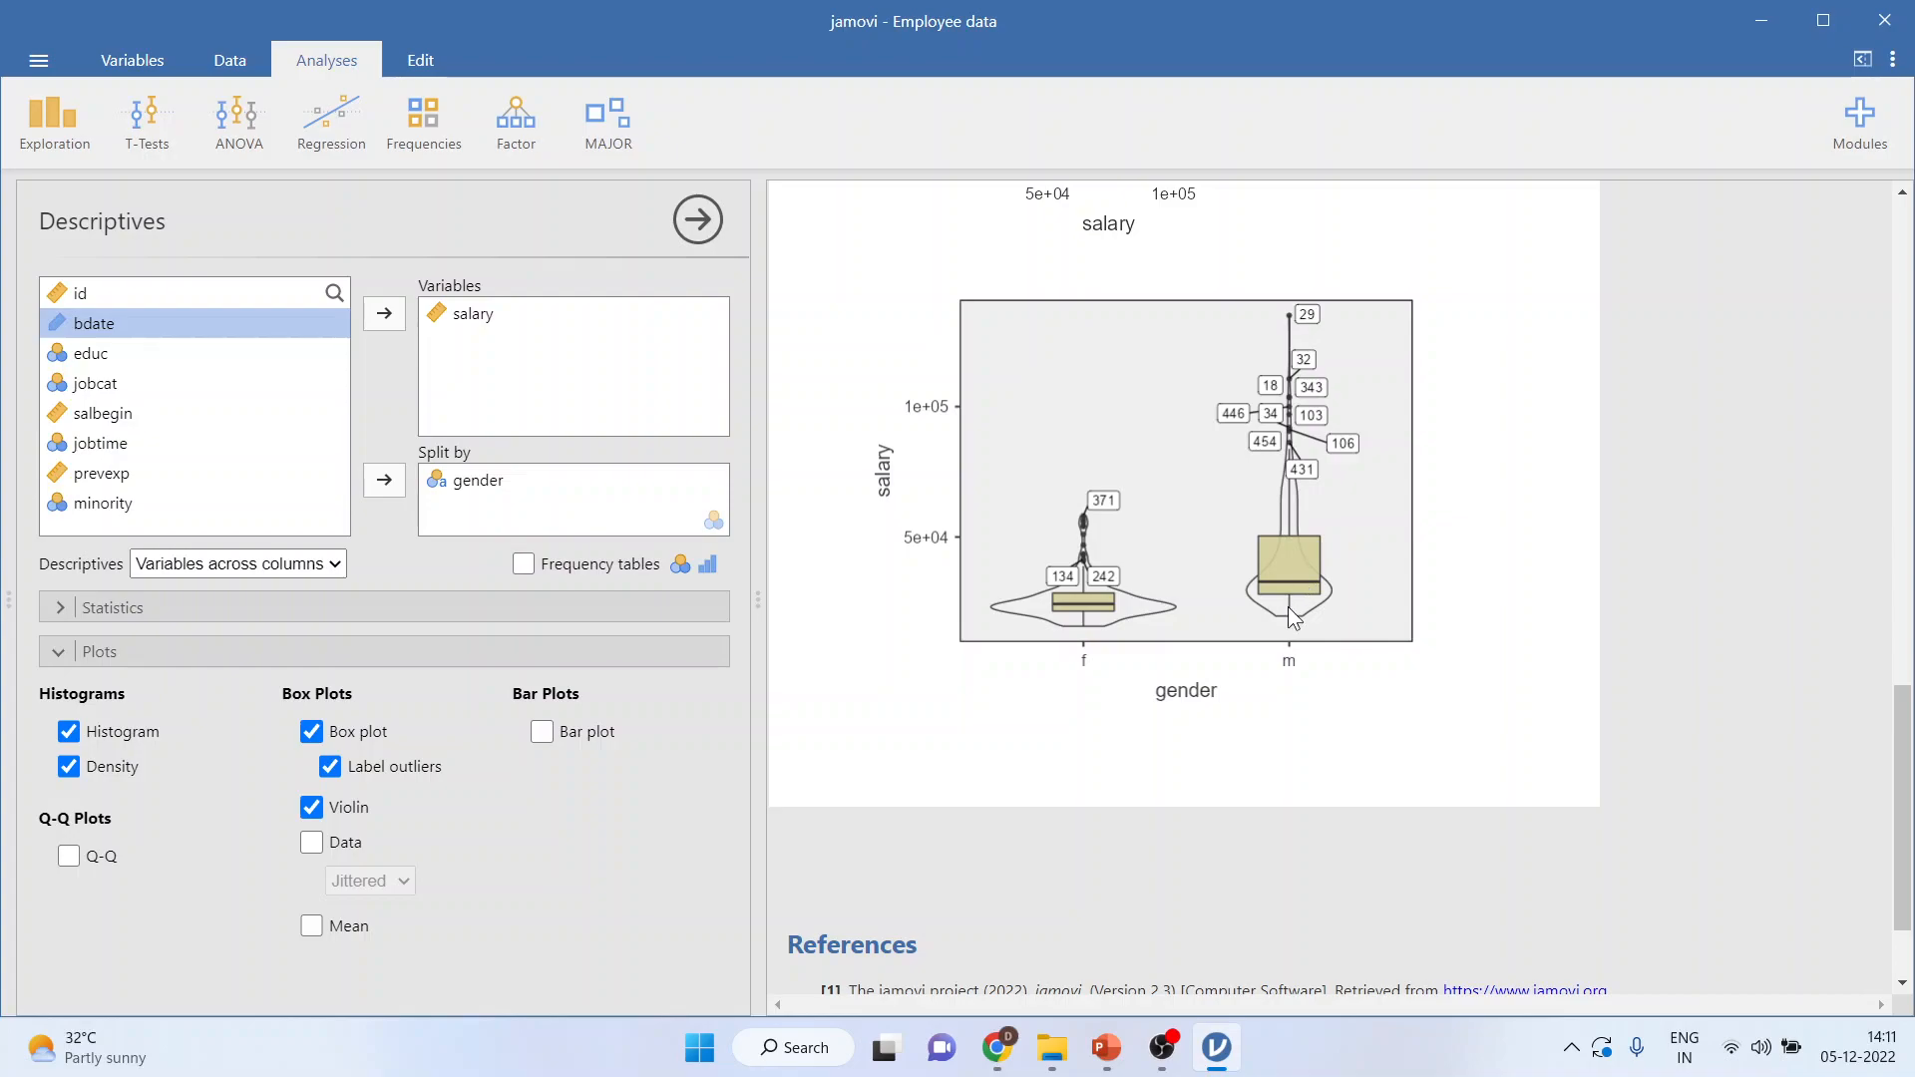
{"action": "mouse_move", "coordinate": [1244, 619]}
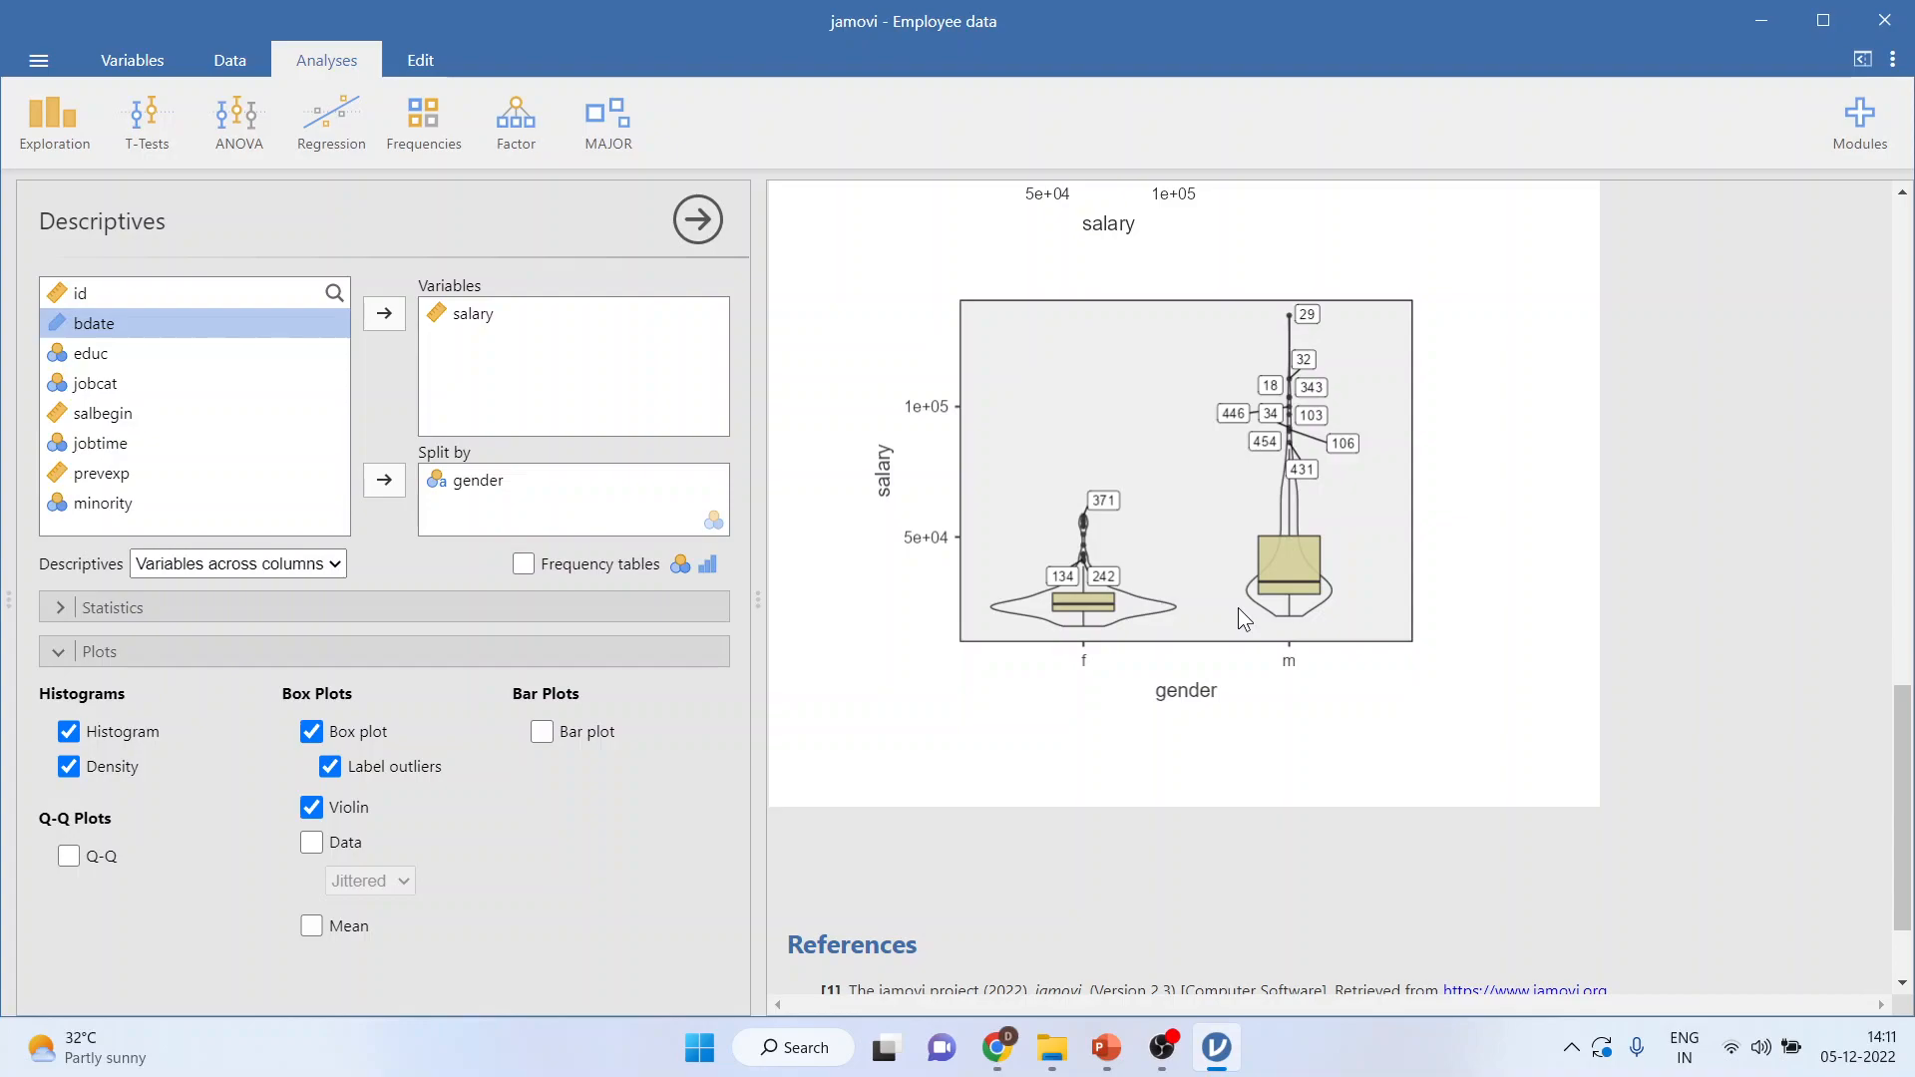
{"action": "mouse_move", "coordinate": [1263, 611]}
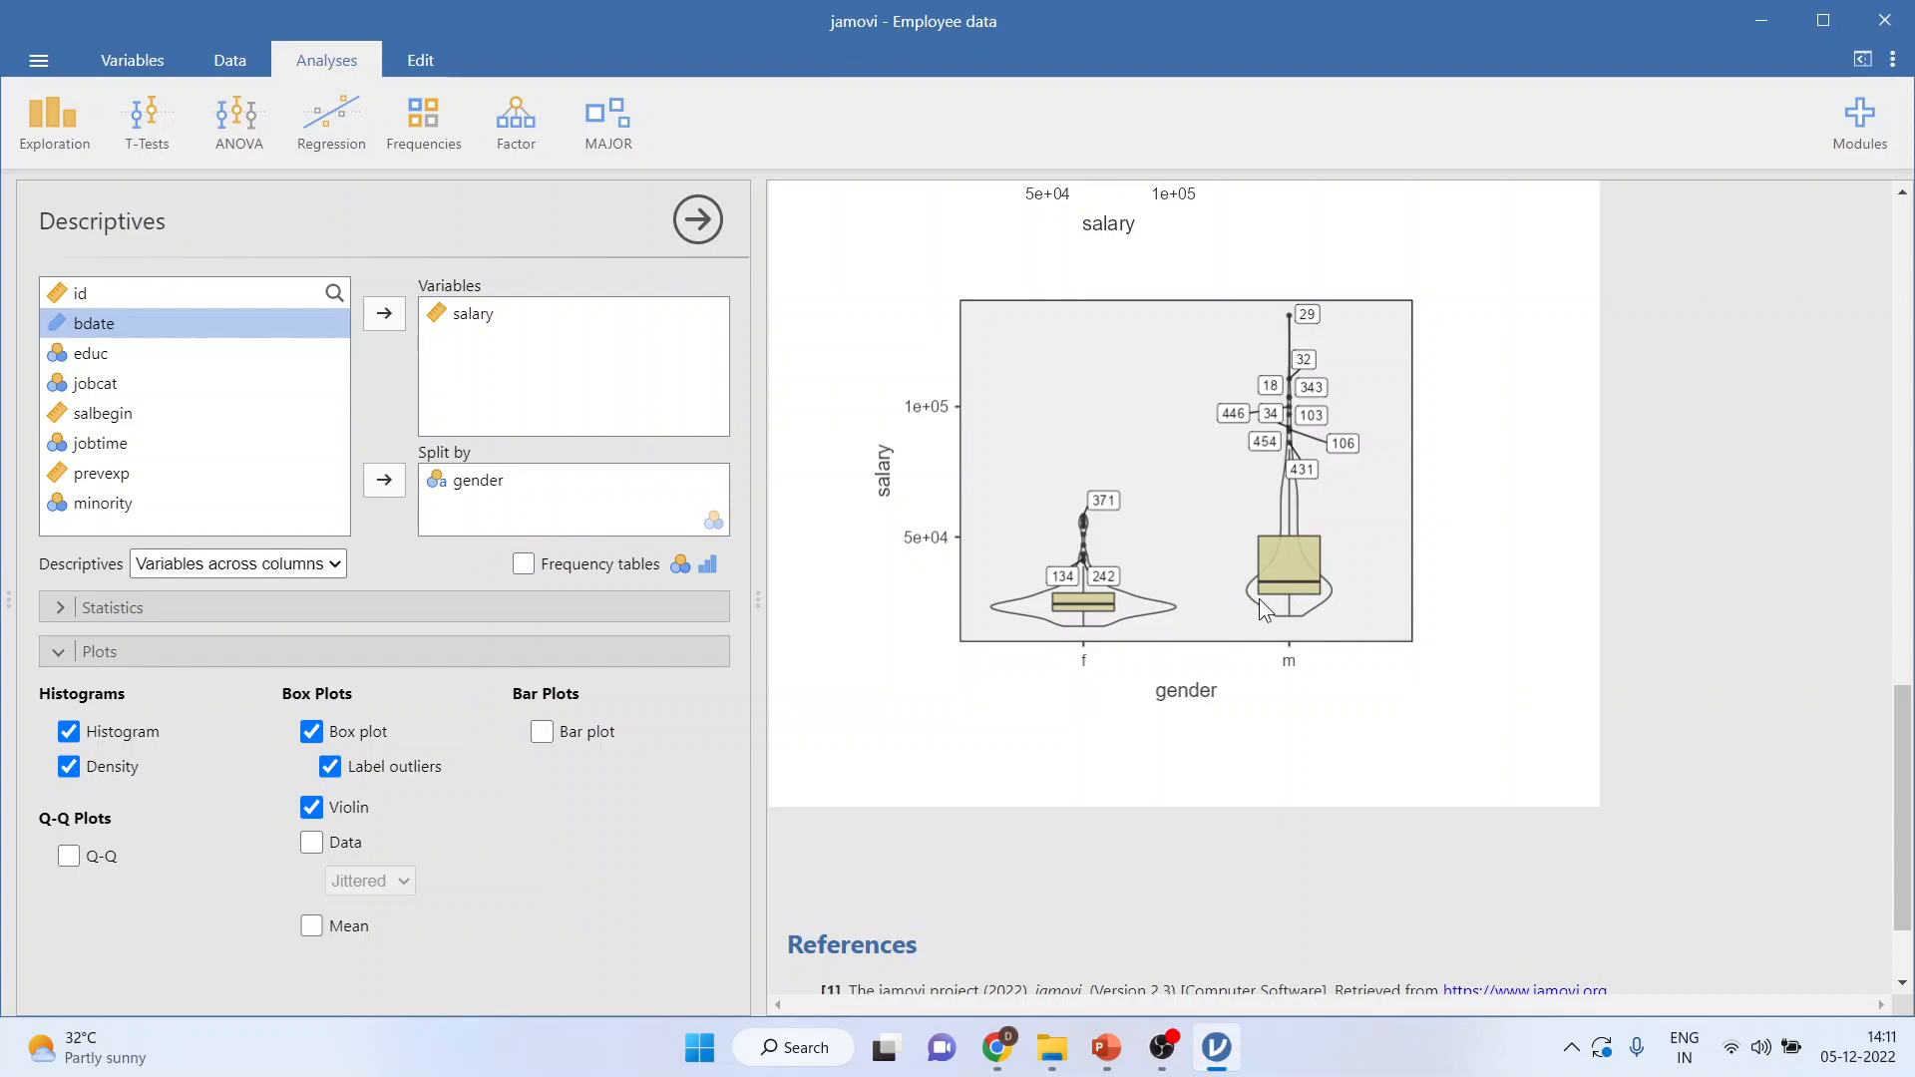
{"action": "mouse_move", "coordinate": [1293, 610]}
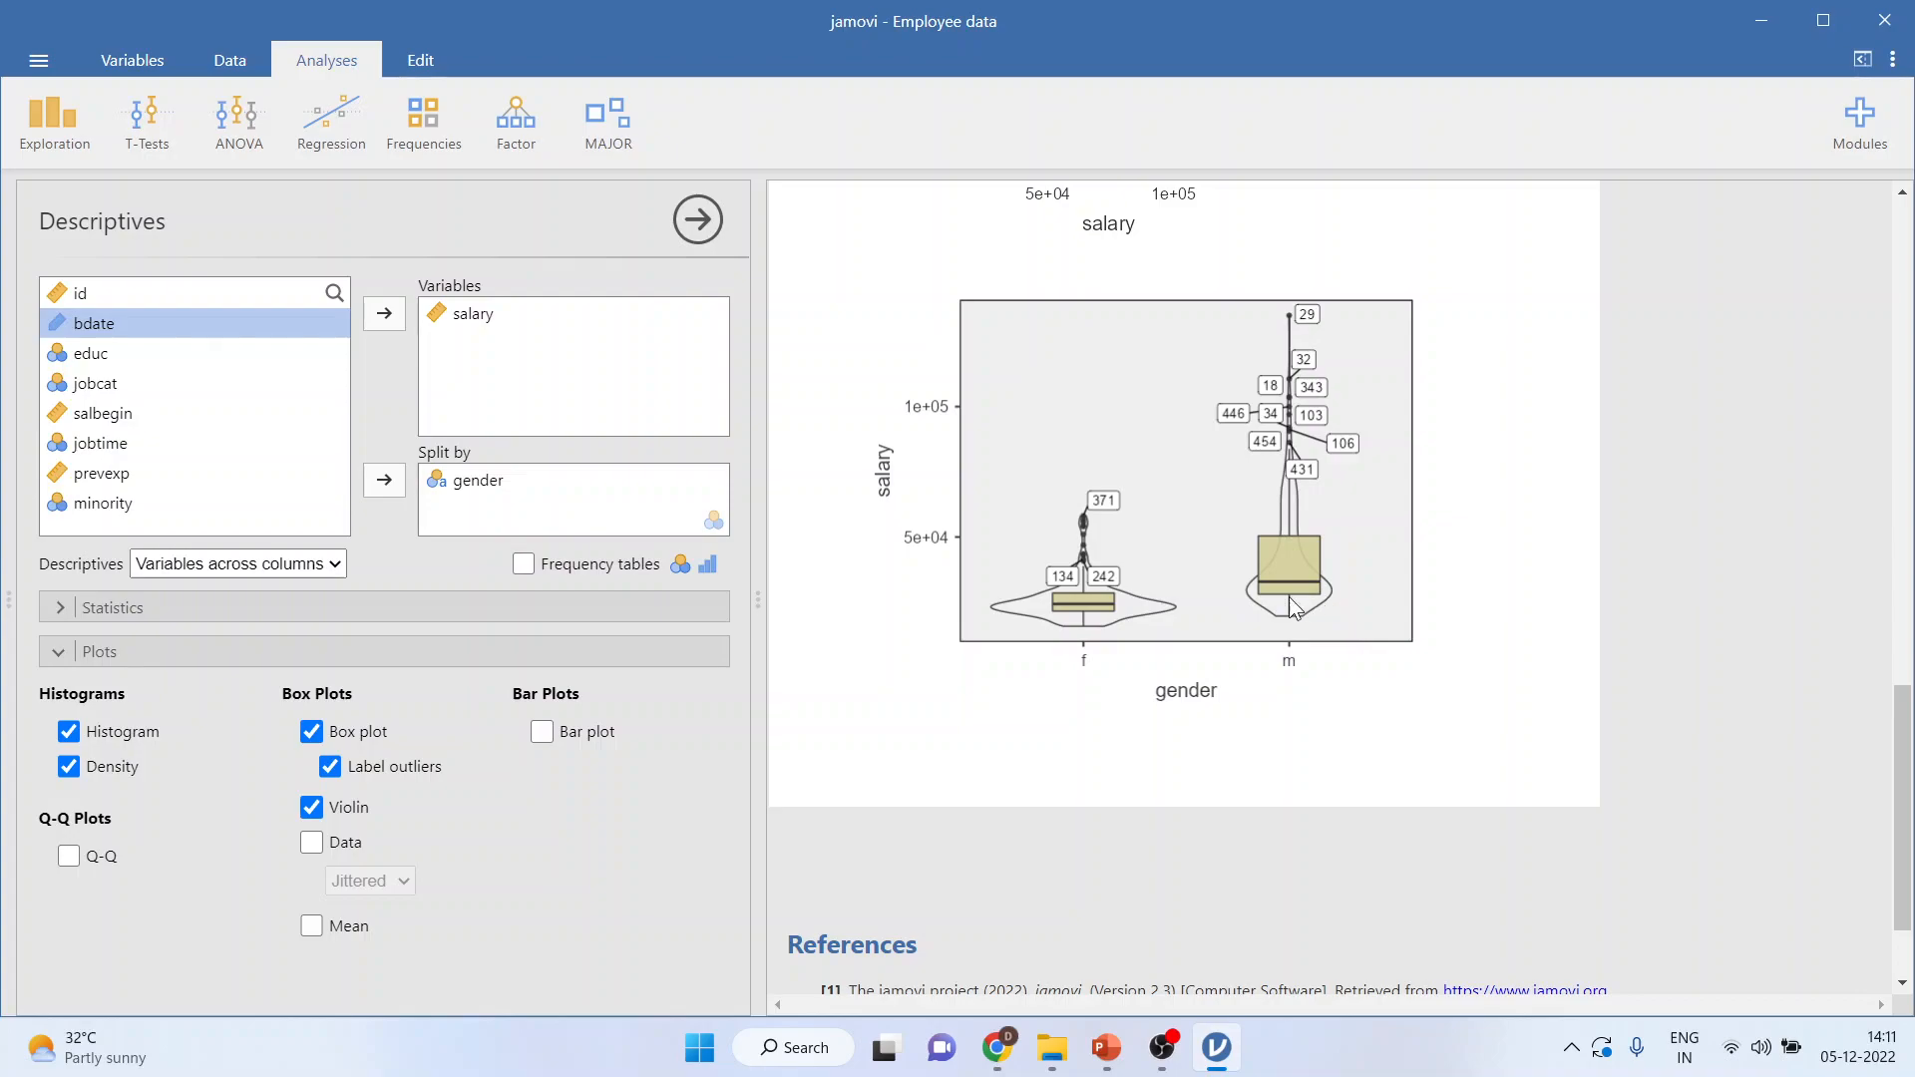
{"action": "mouse_move", "coordinate": [1310, 614]}
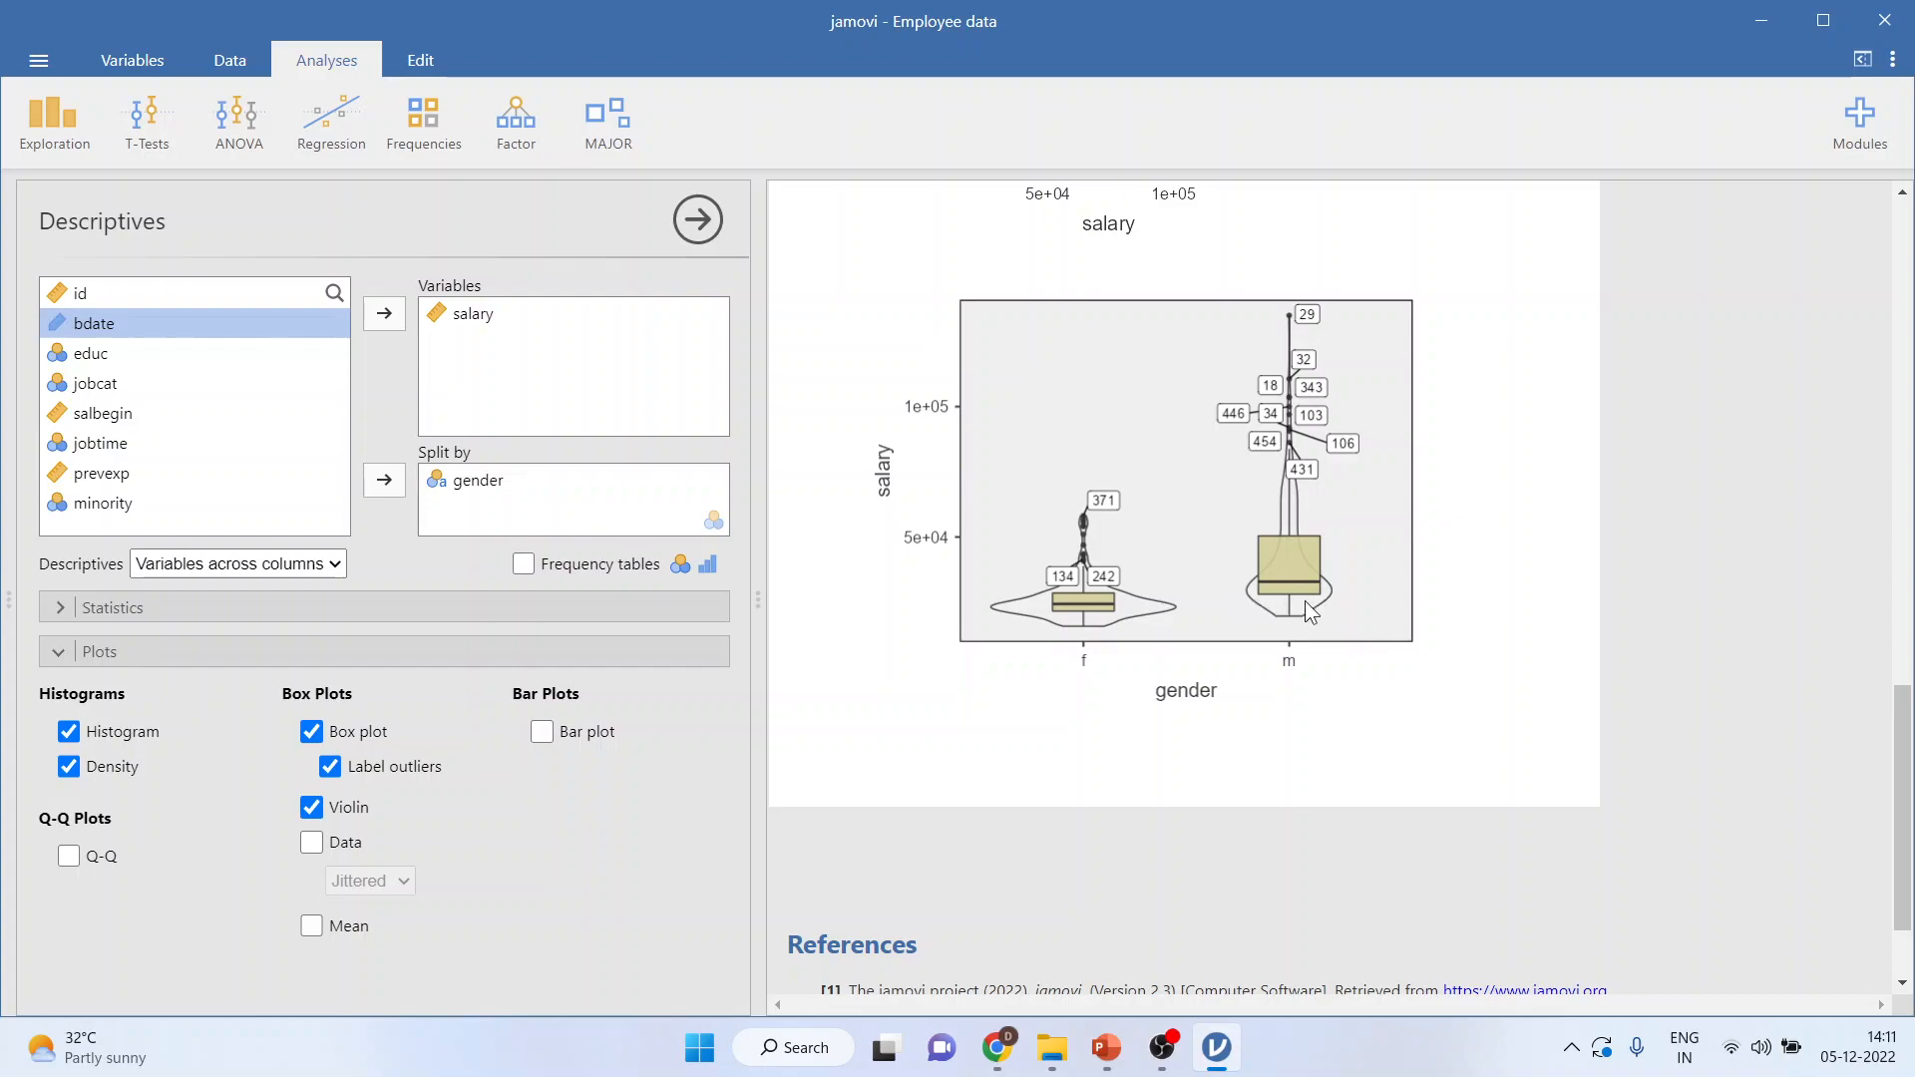
{"action": "mouse_move", "coordinate": [1244, 614]}
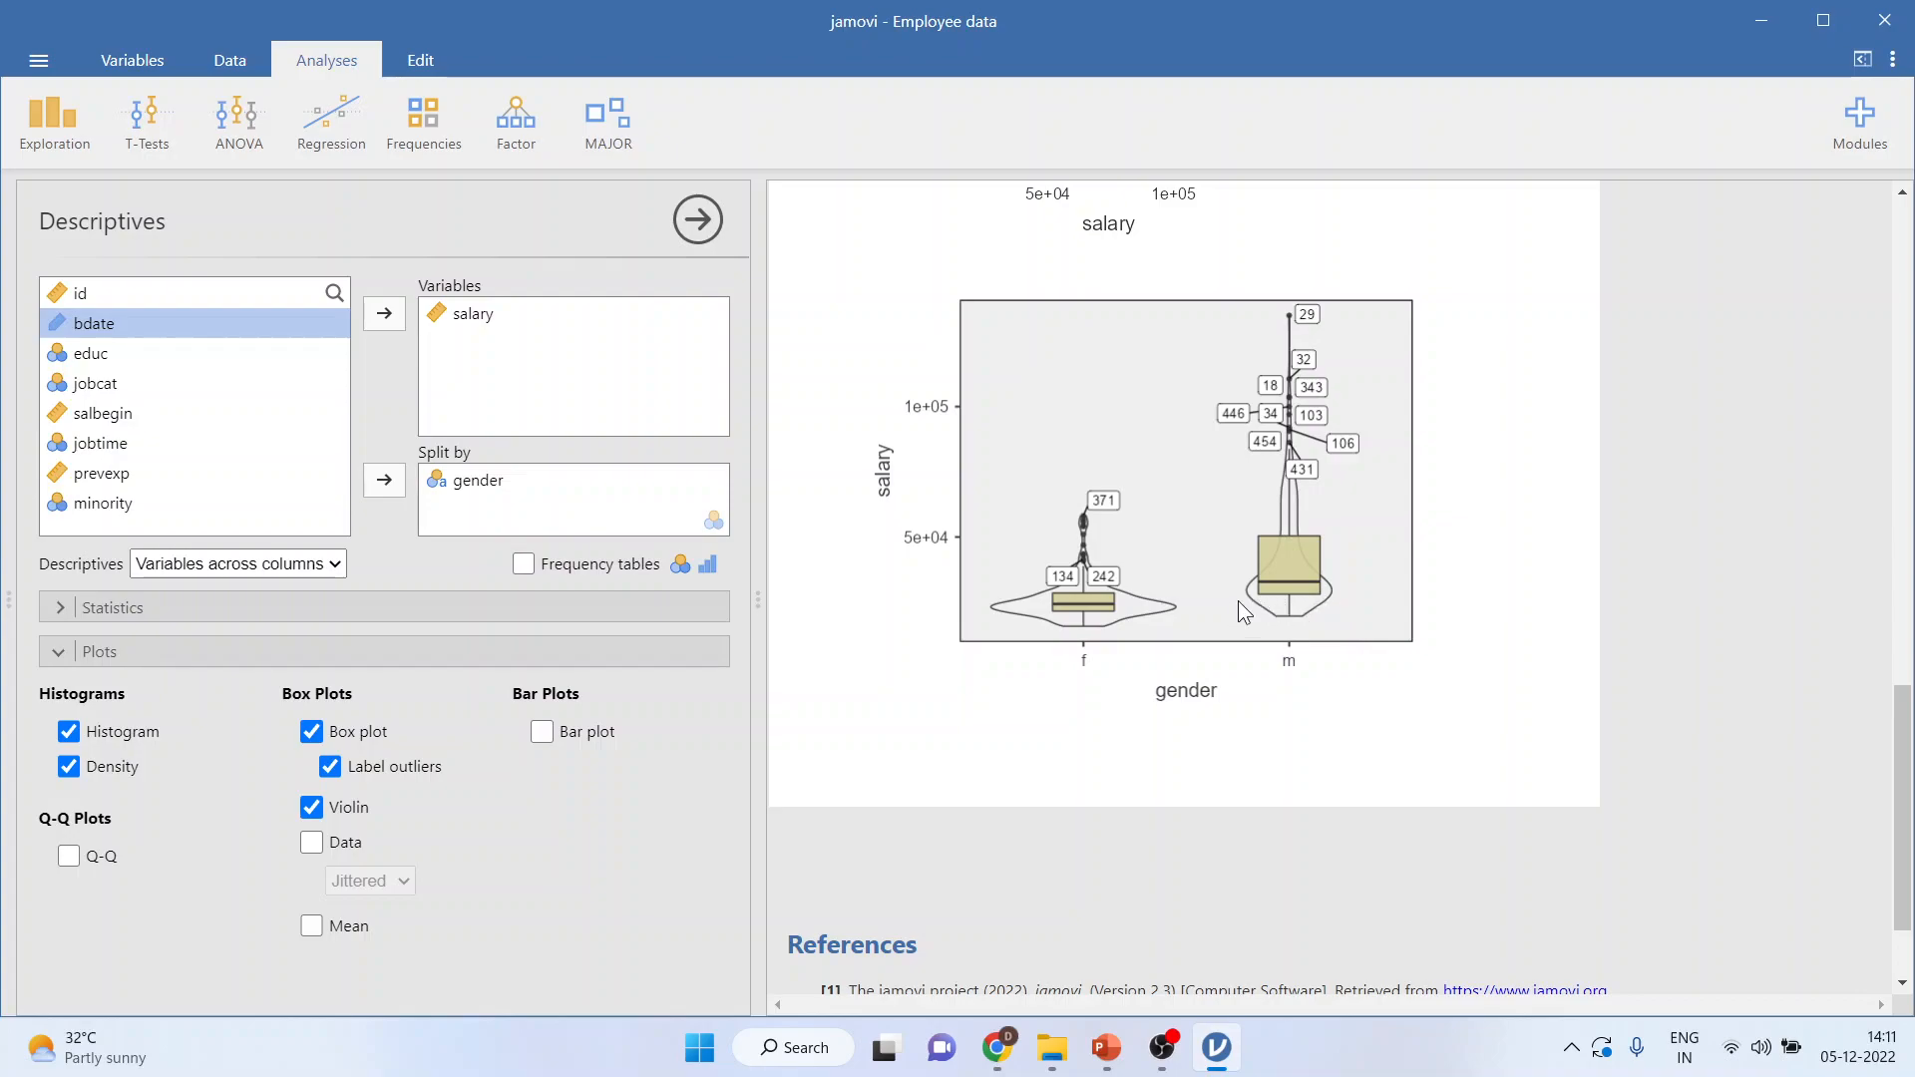
{"action": "mouse_move", "coordinate": [1328, 606]}
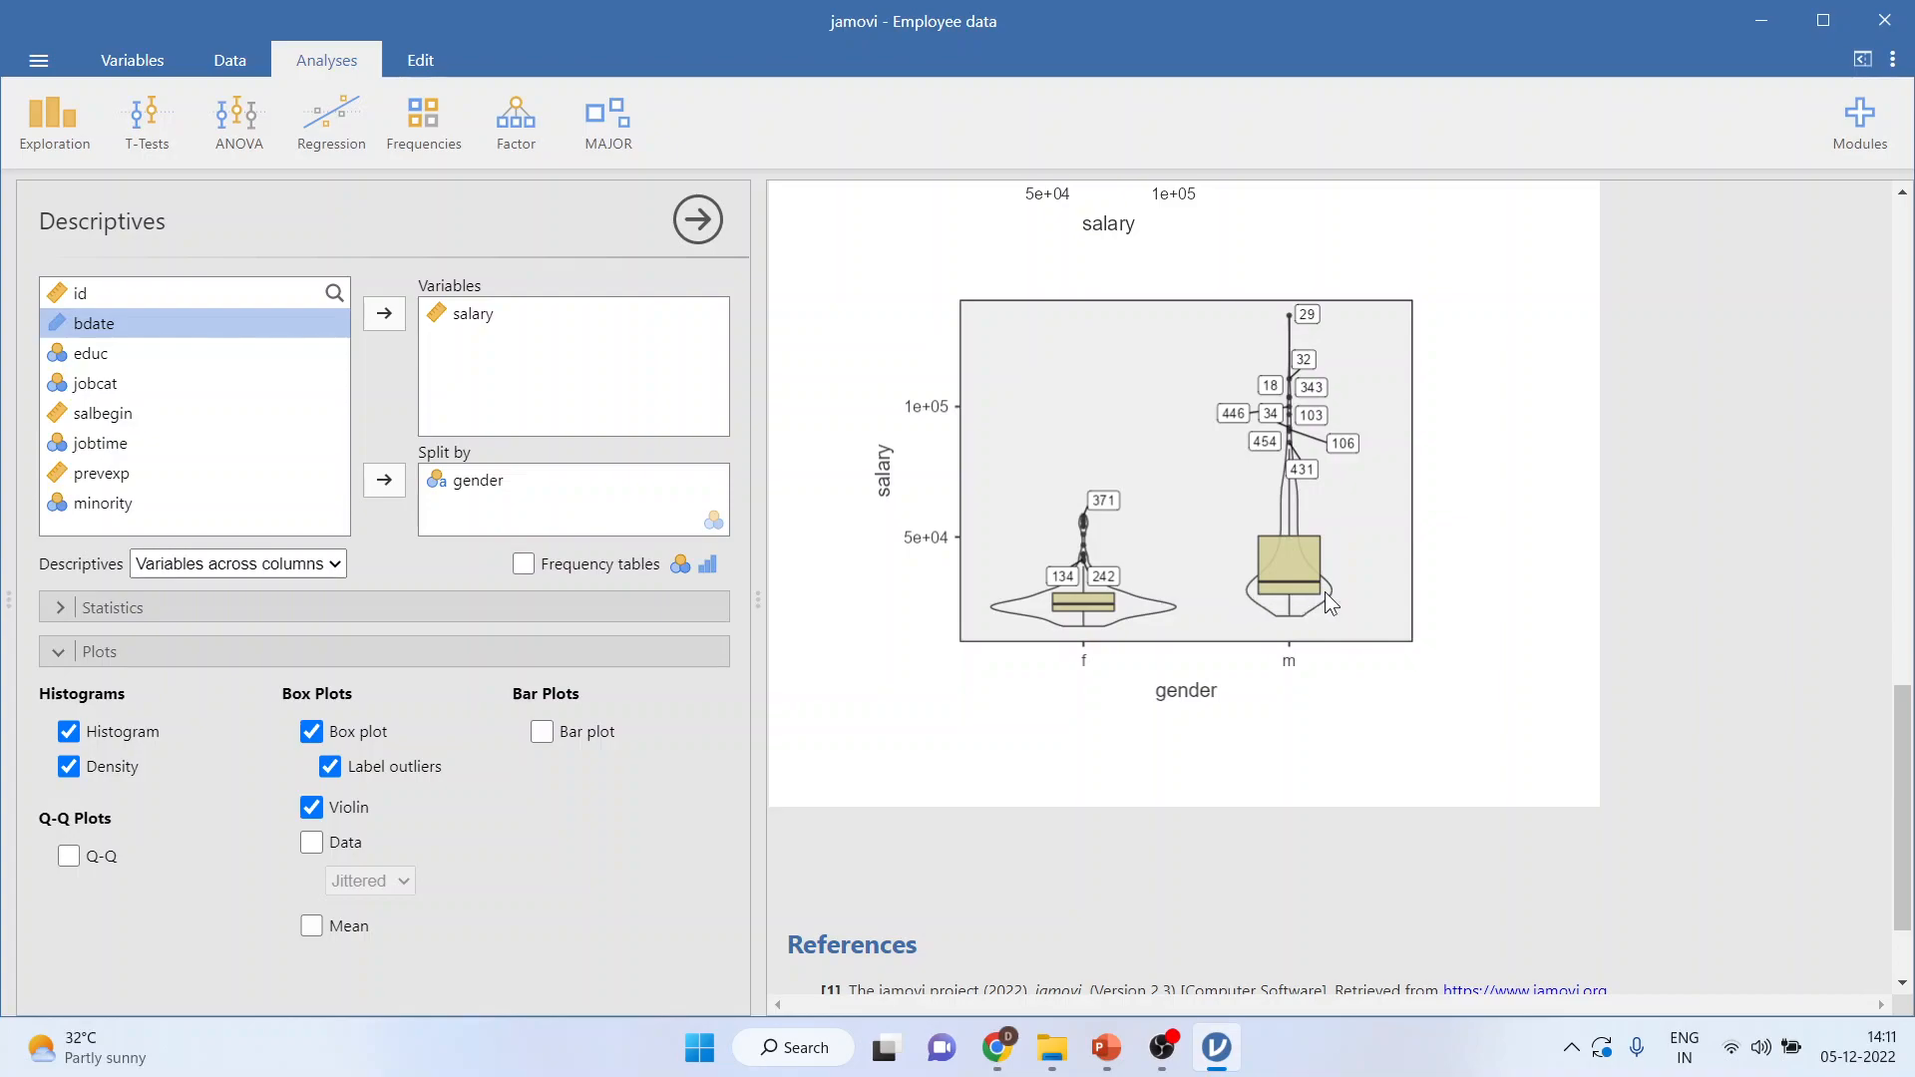
{"action": "mouse_move", "coordinate": [921, 746]}
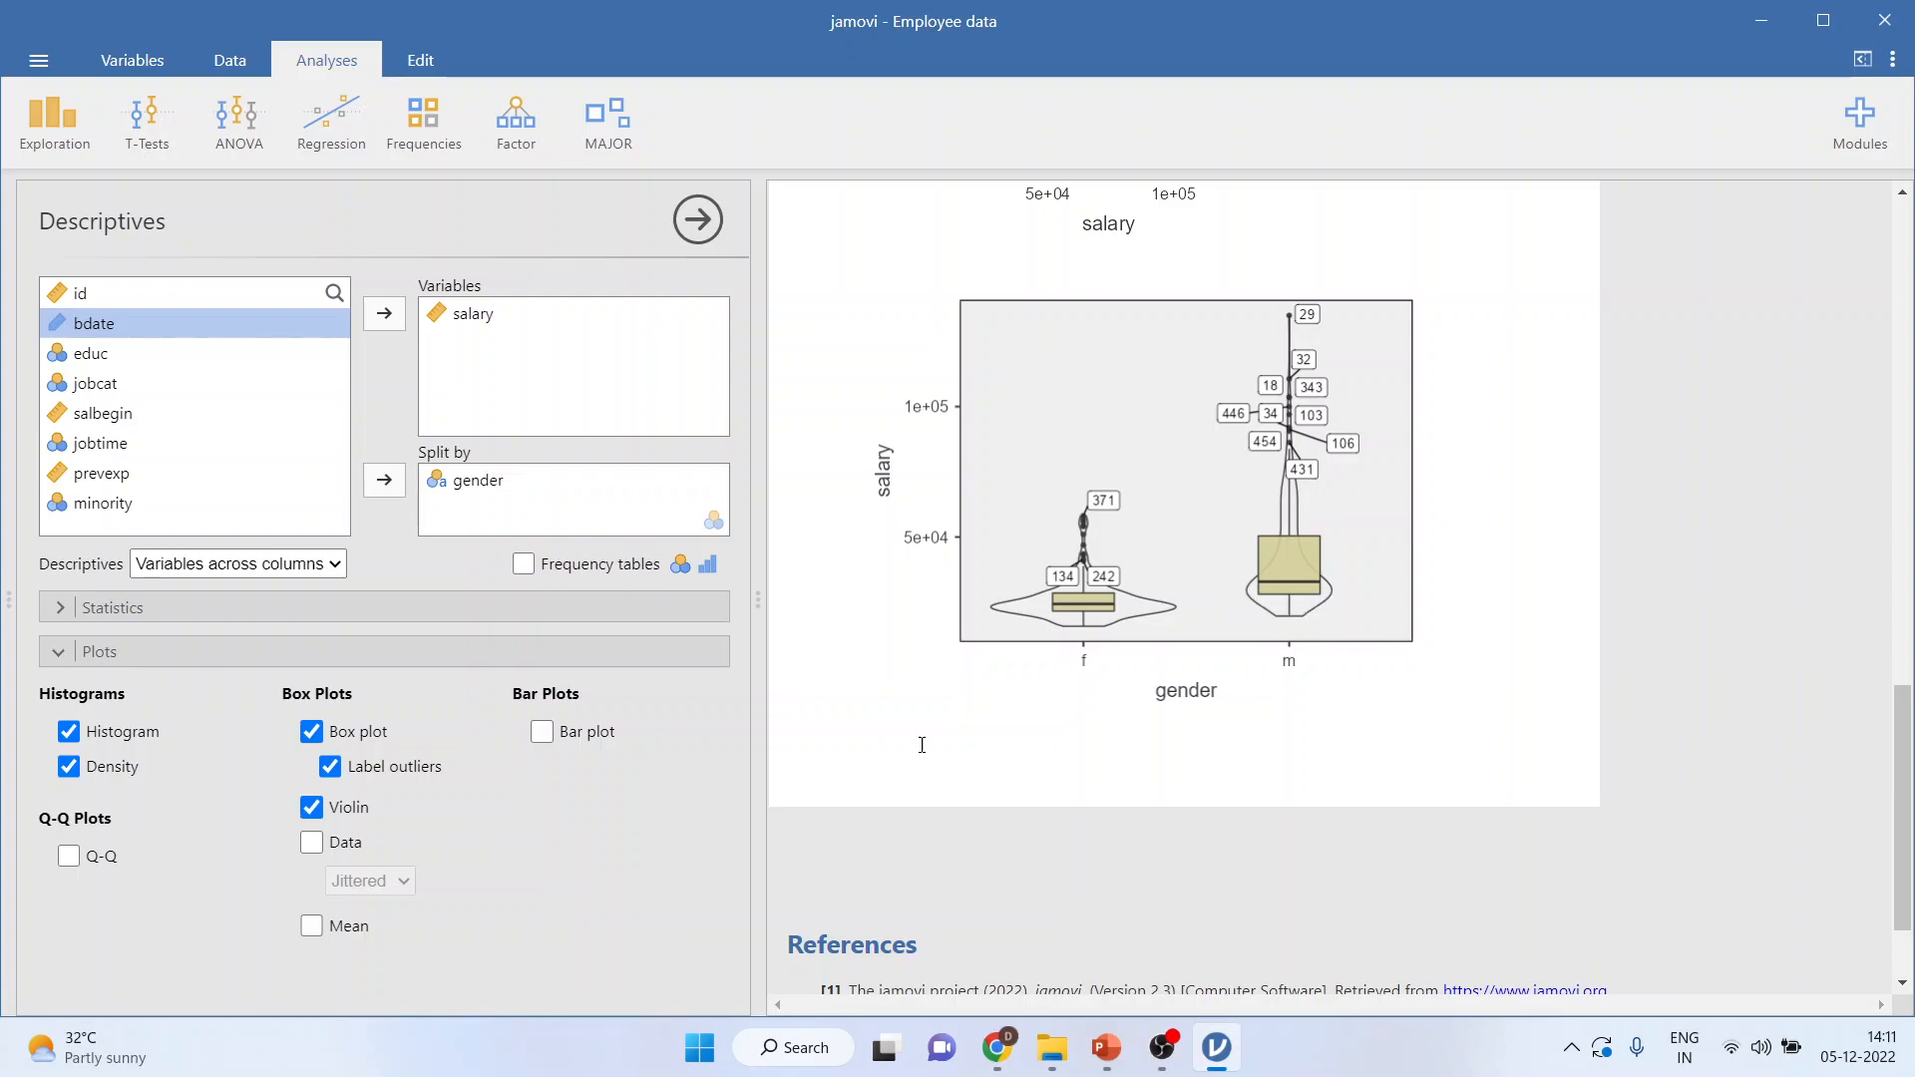
- Tick Data with Jittered to show individual salary points on the box plots
{"action": "left_click", "coordinate": [311, 842]}
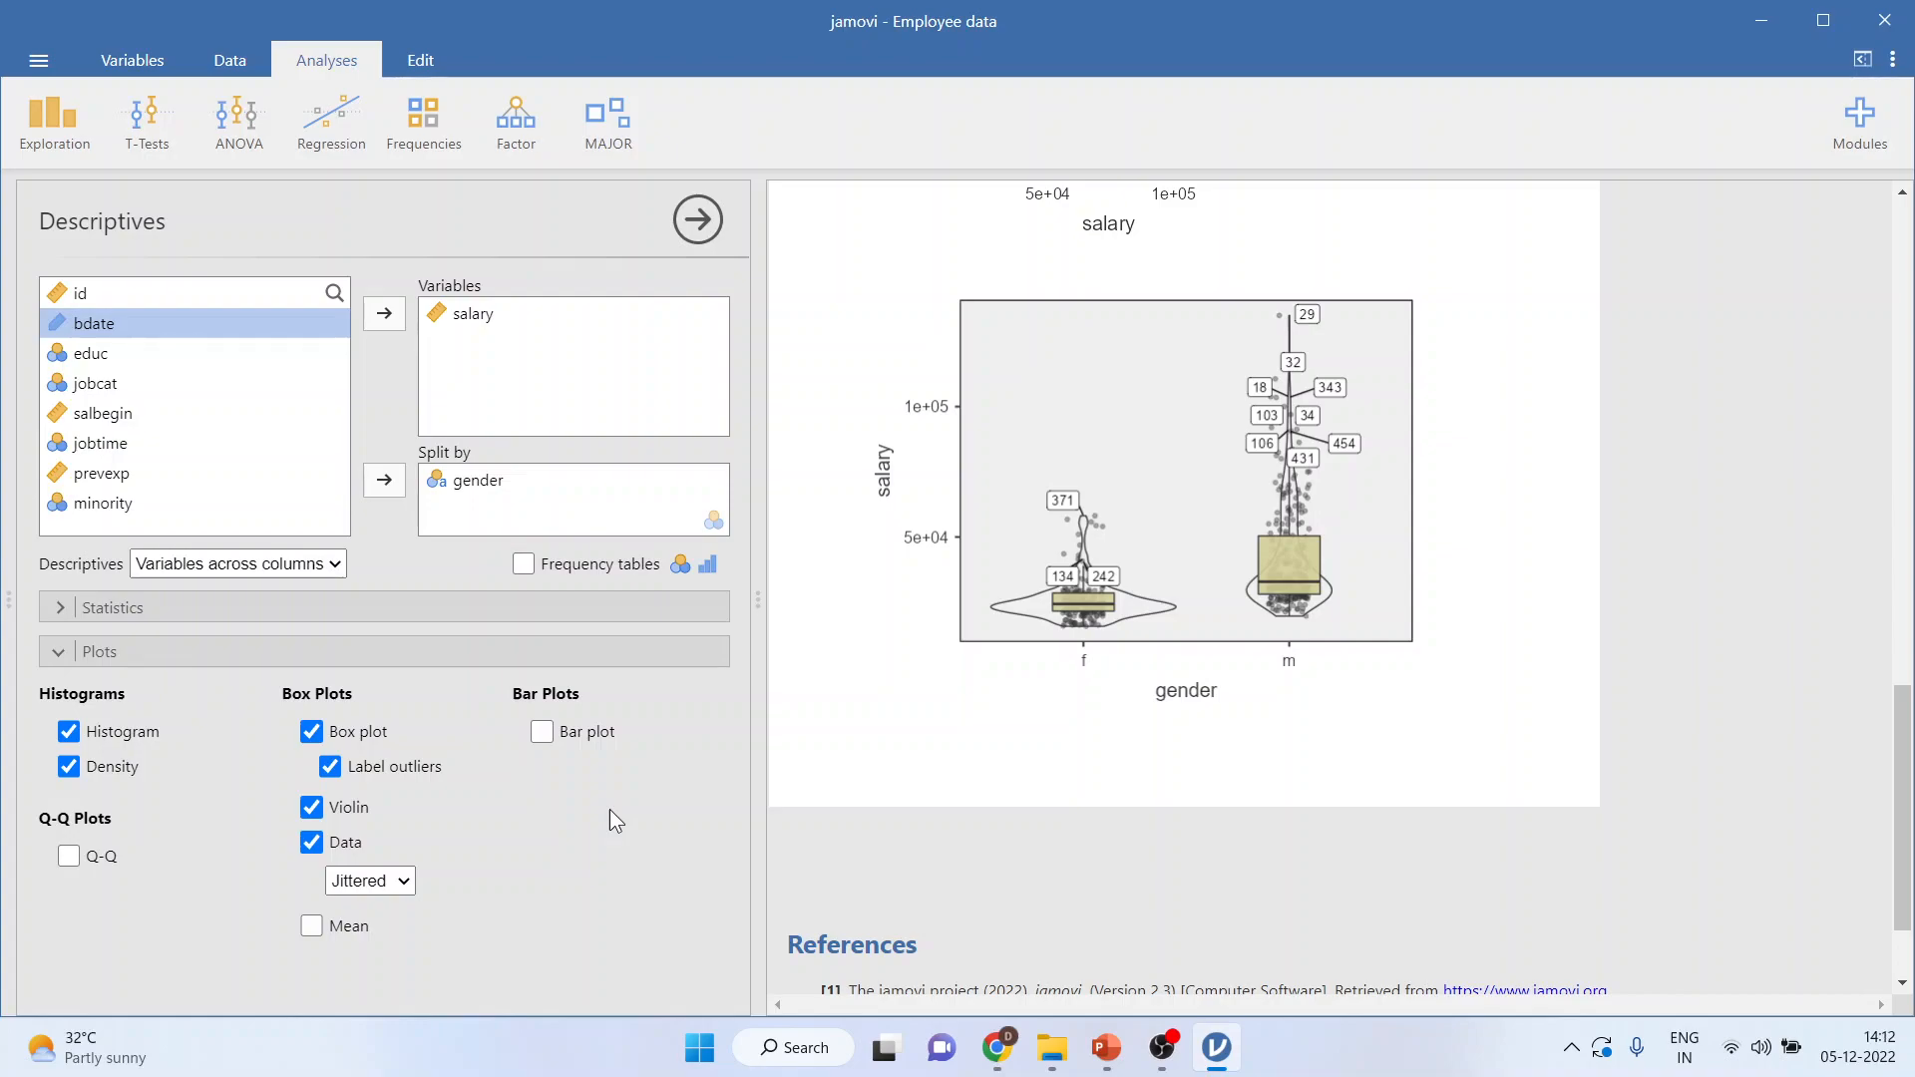
{"action": "mouse_move", "coordinate": [1033, 855]}
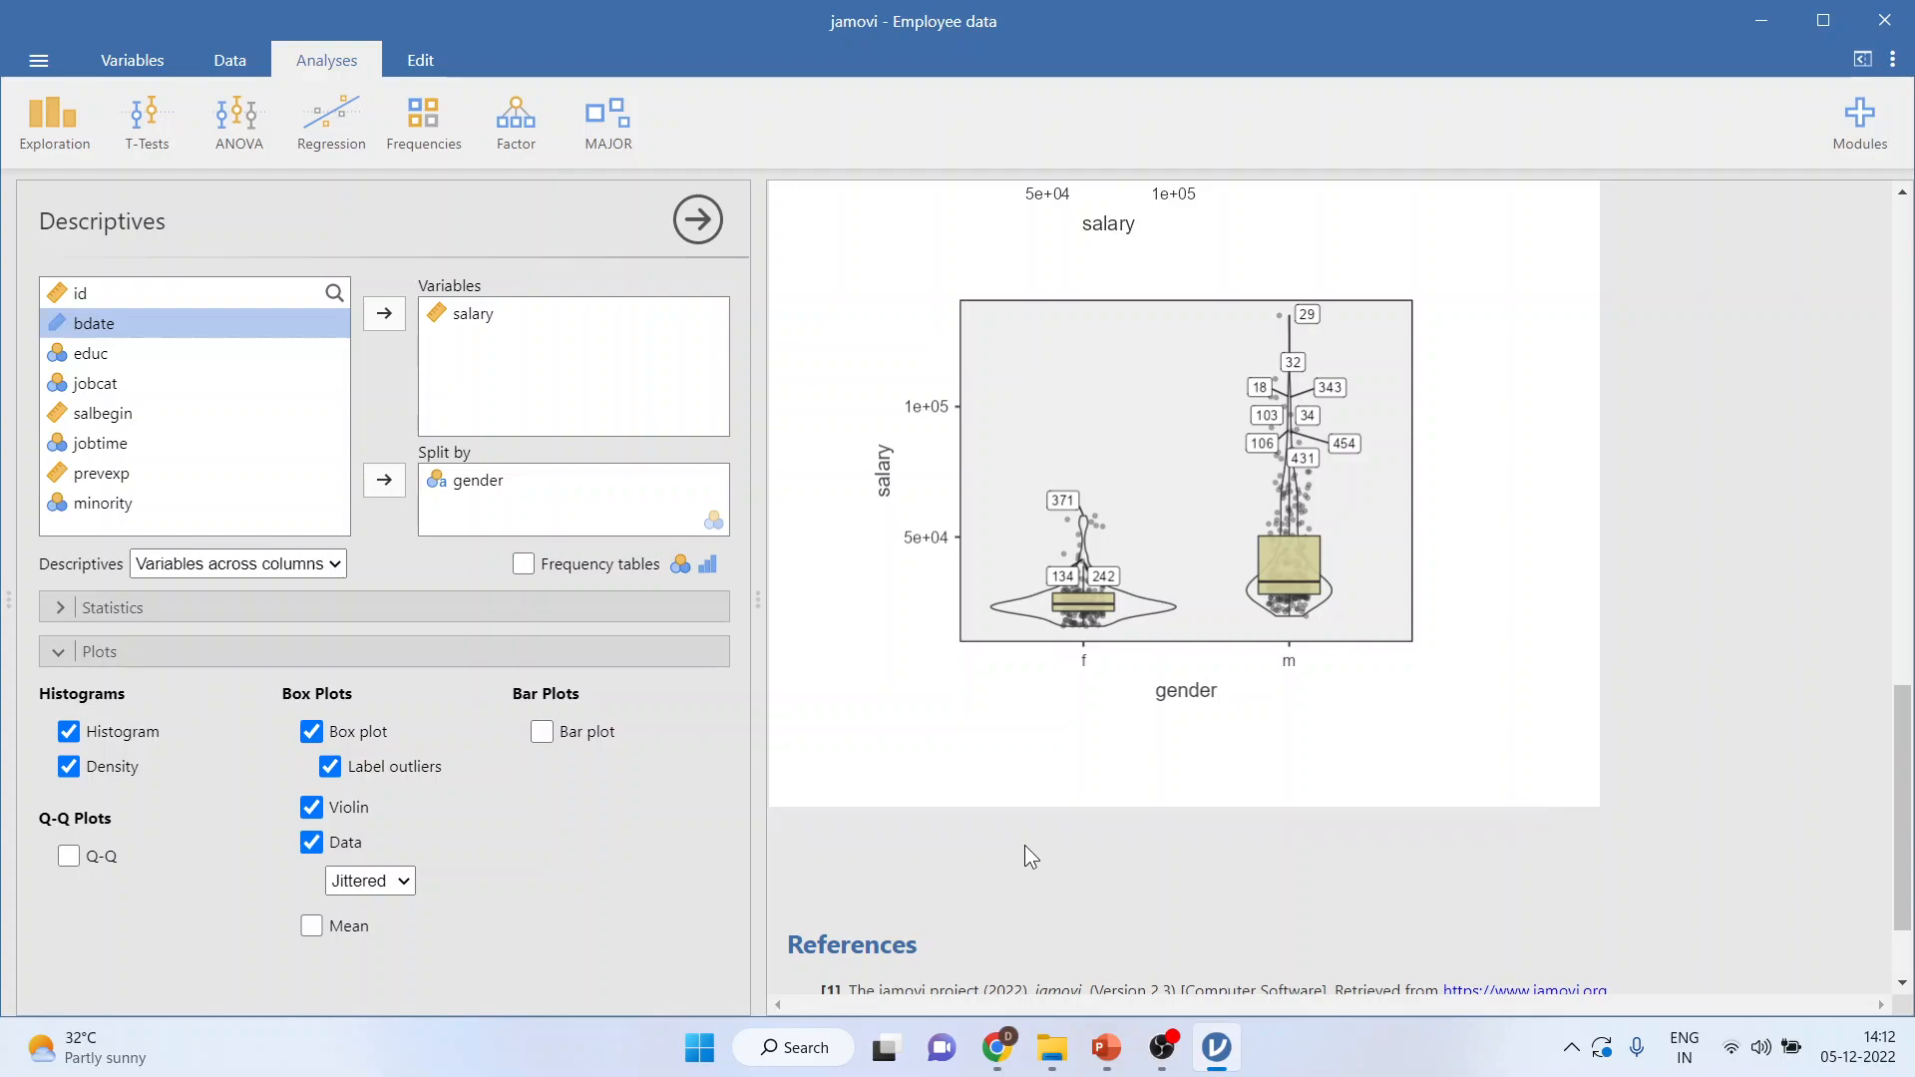
{"action": "mouse_move", "coordinate": [1103, 1047]}
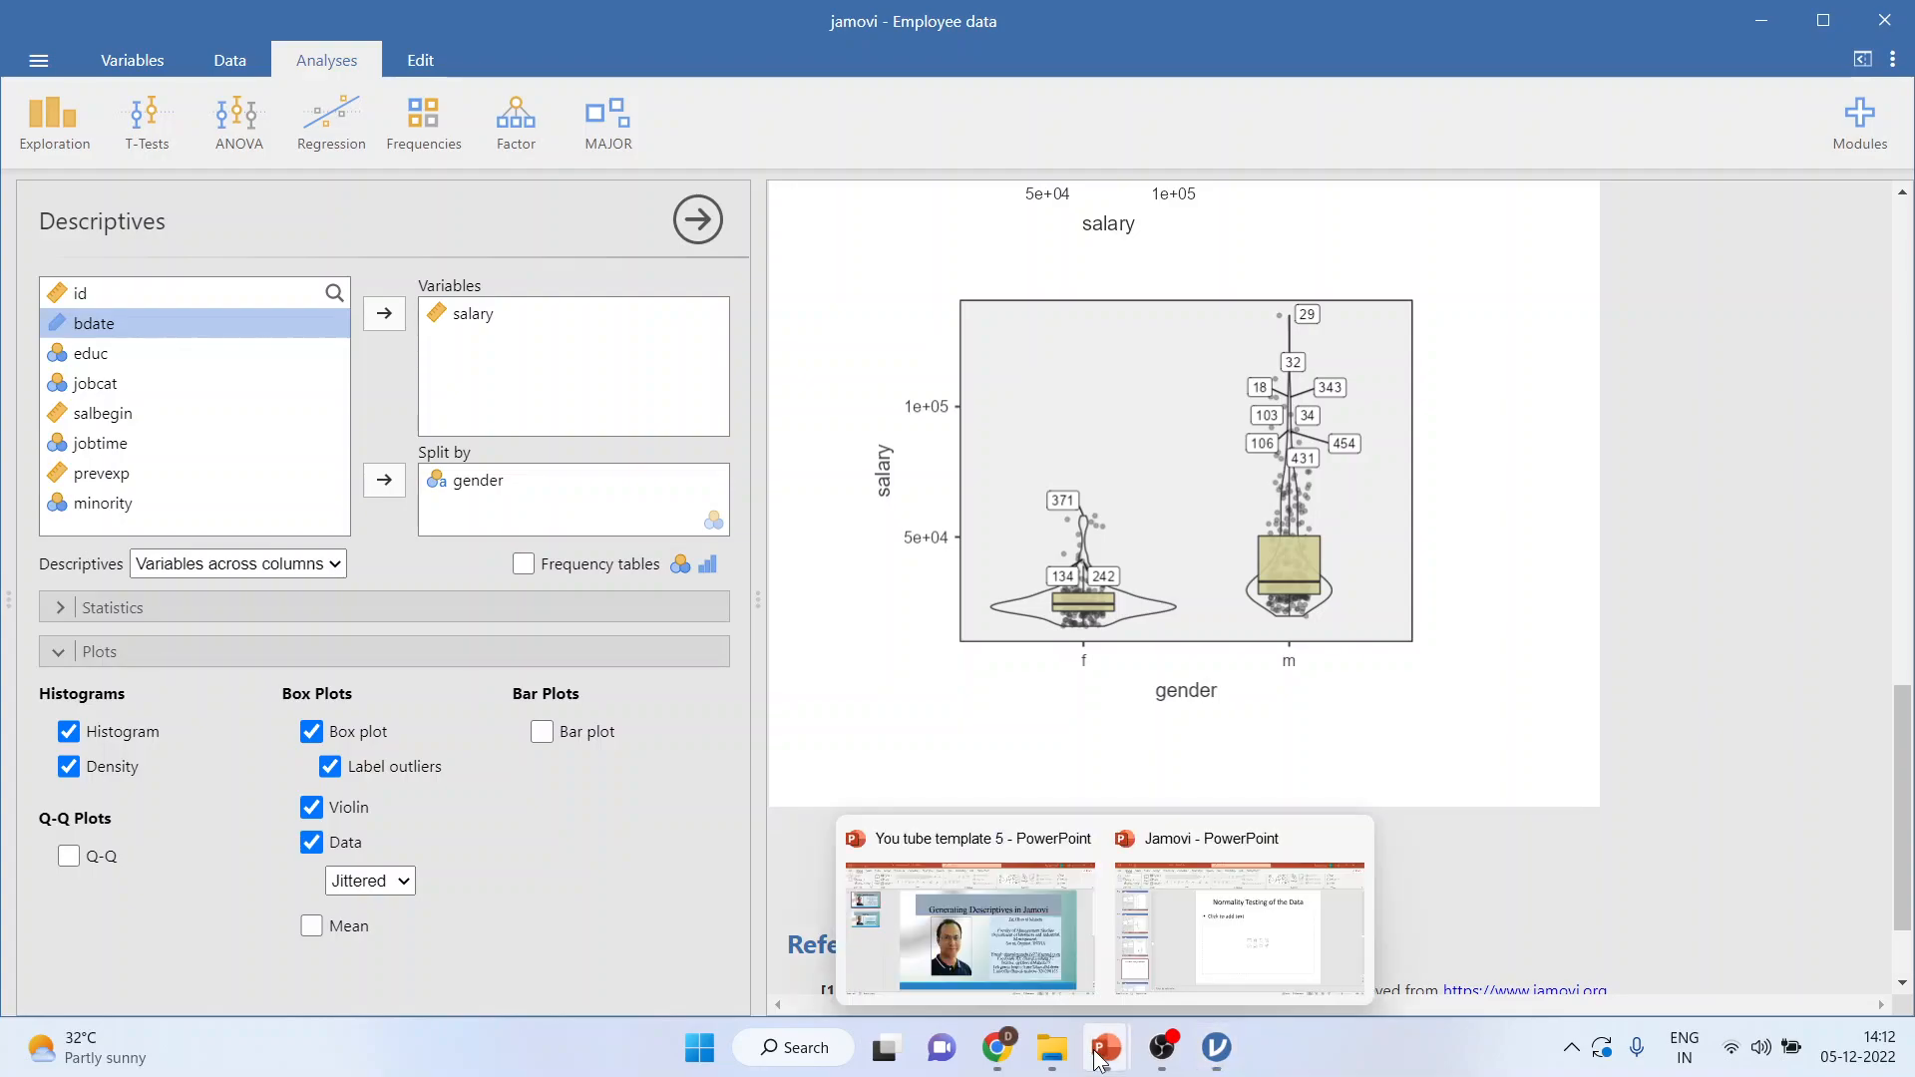
- Return to the Generating Descriptives in Jamovi PowerPoint presentation
{"action": "left_click", "coordinate": [969, 910]}
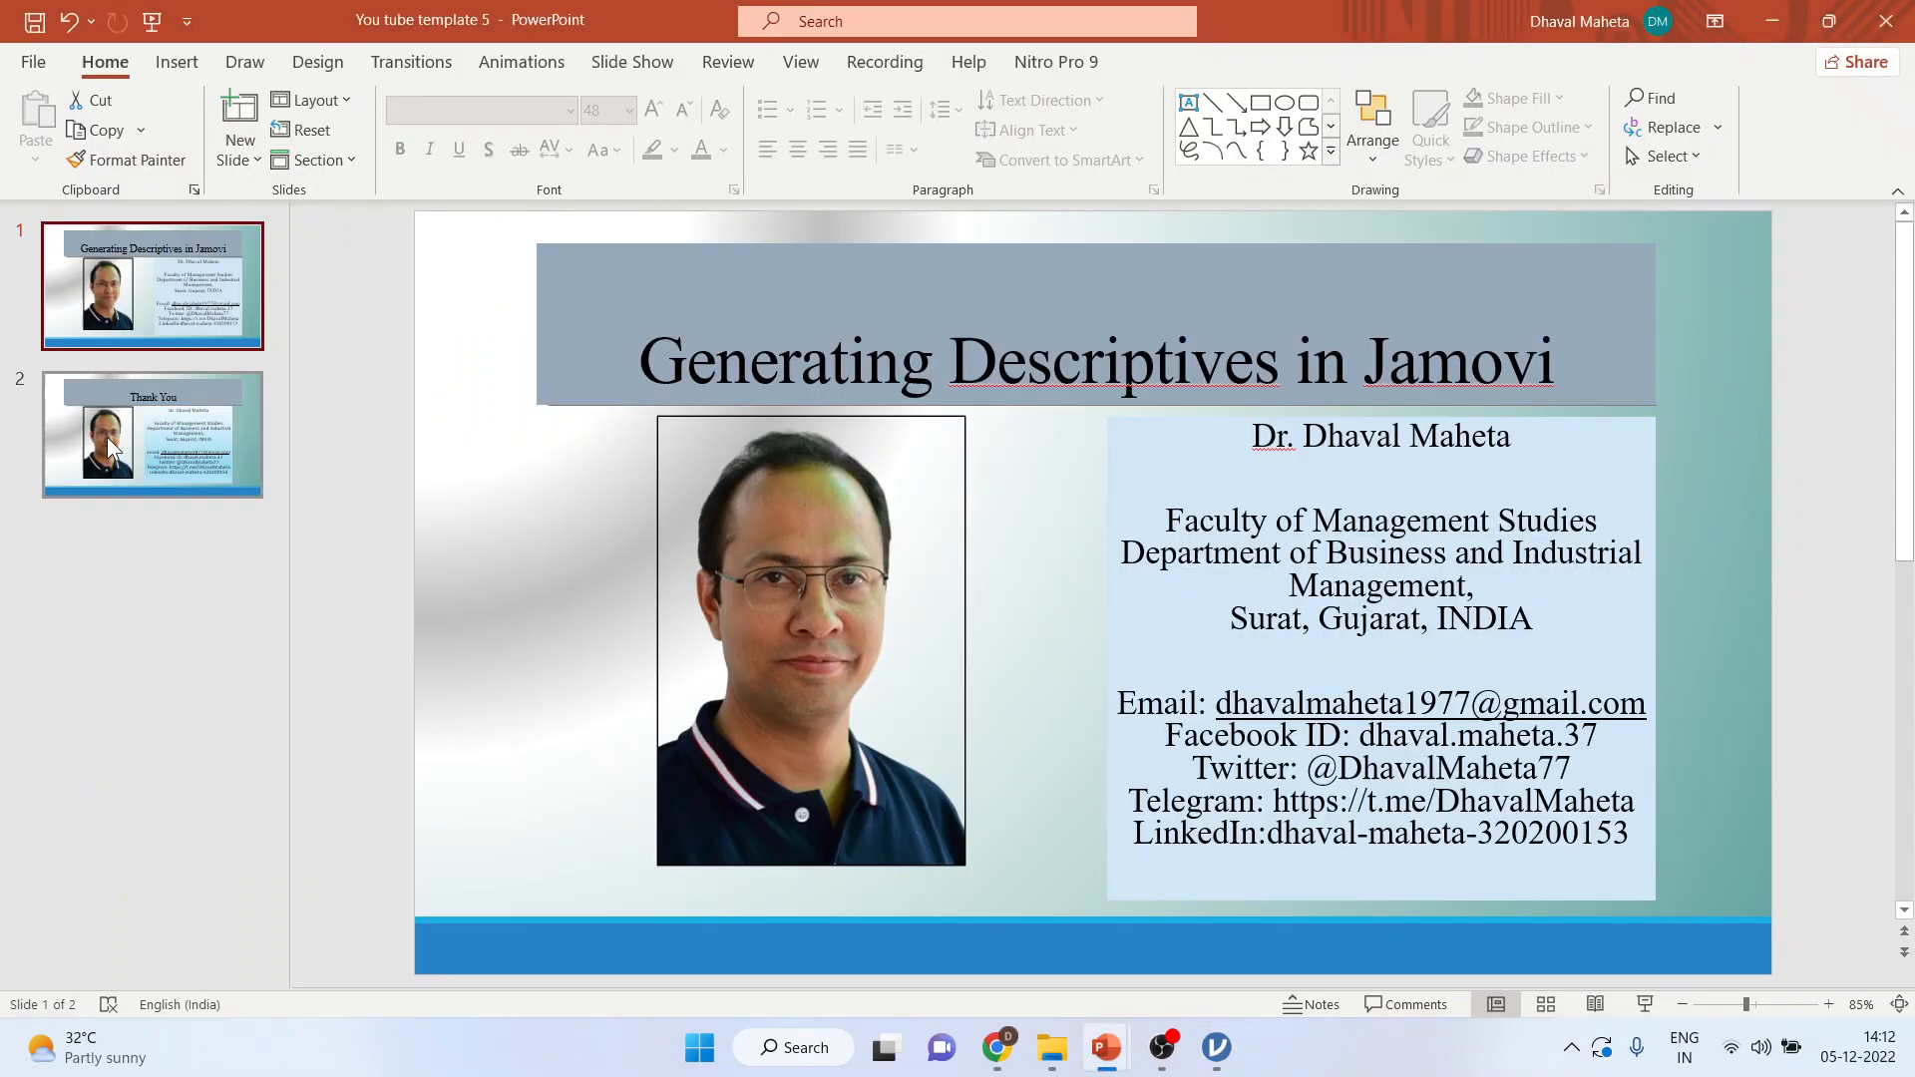